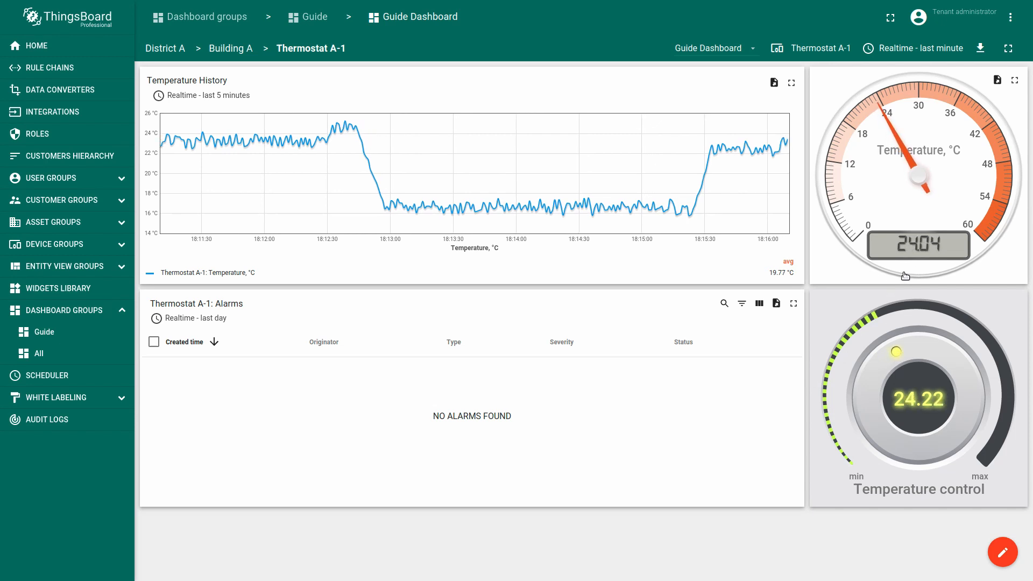
Preview the Building A state, then return to the District A root view.
left_click(49, 68)
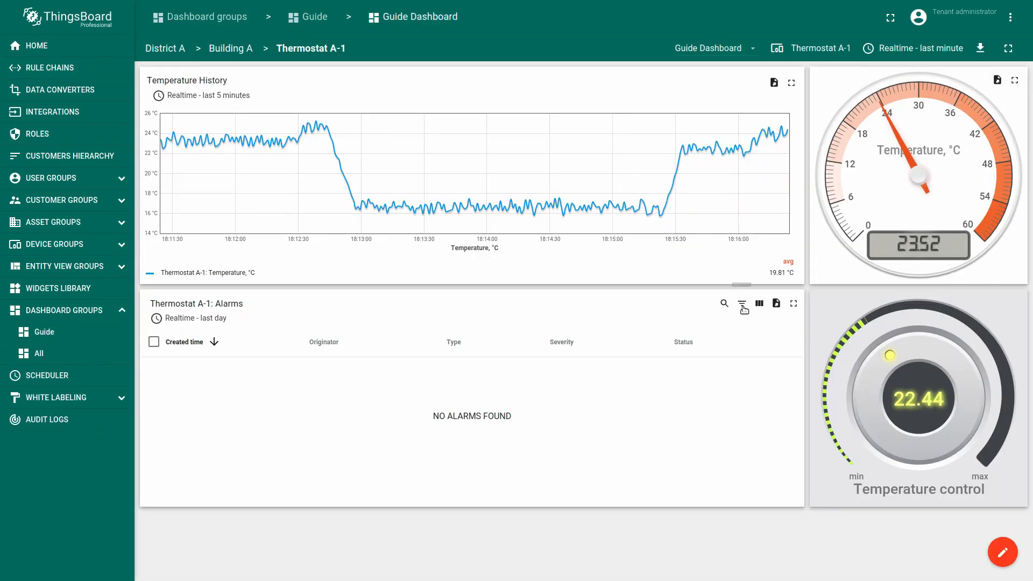
left_click_drag(889, 355, 871, 378)
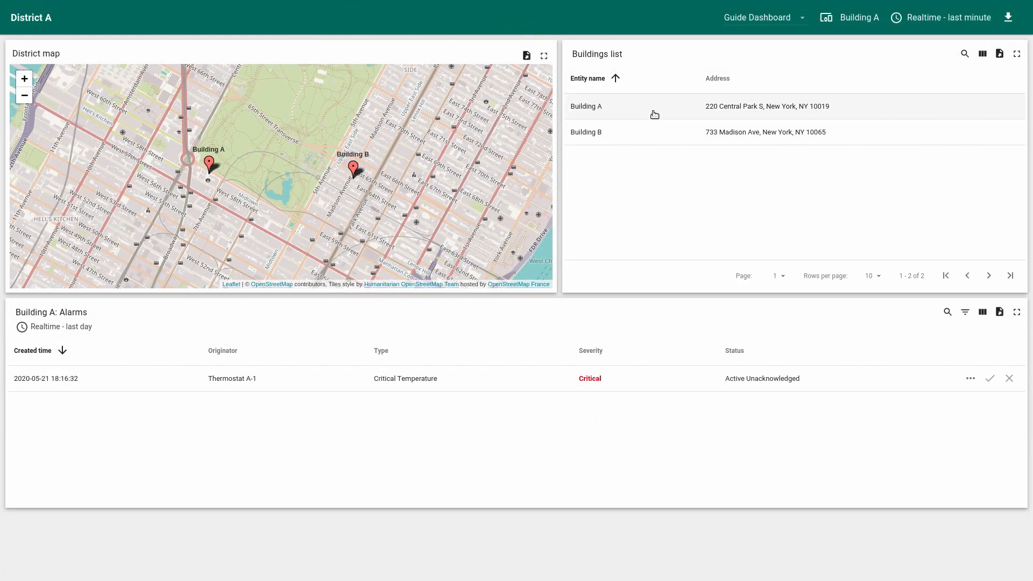
left_click(585, 106)
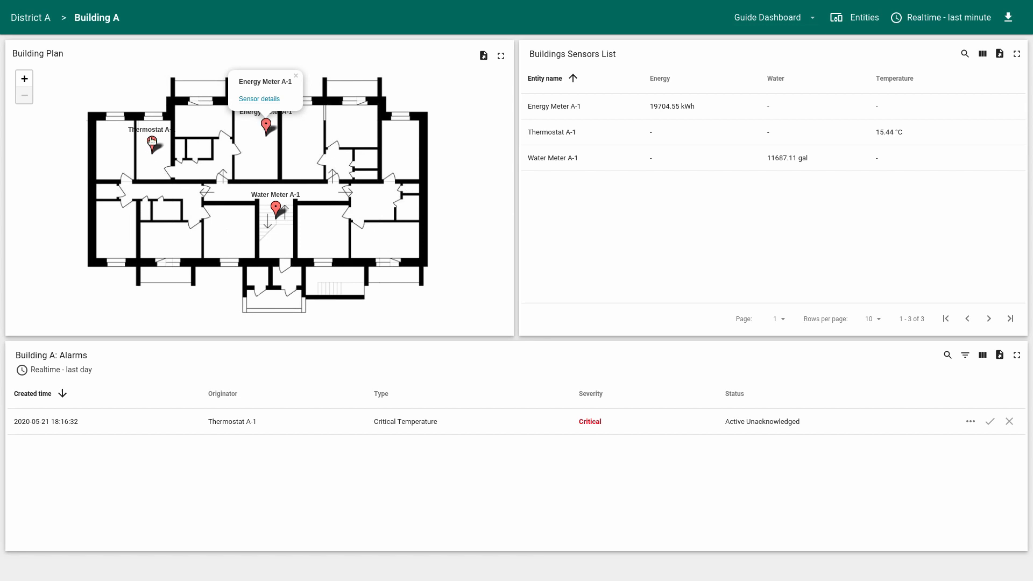
left_click(259, 99)
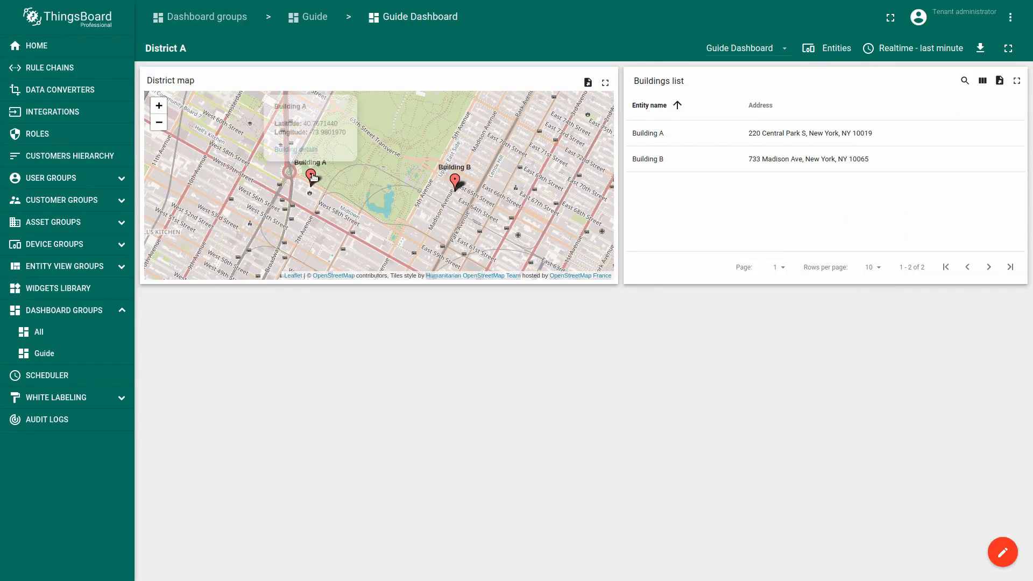
Drill through Building A to Thermostat A-1 sensor details and enter dashboard edit mode.
left_click(312, 176)
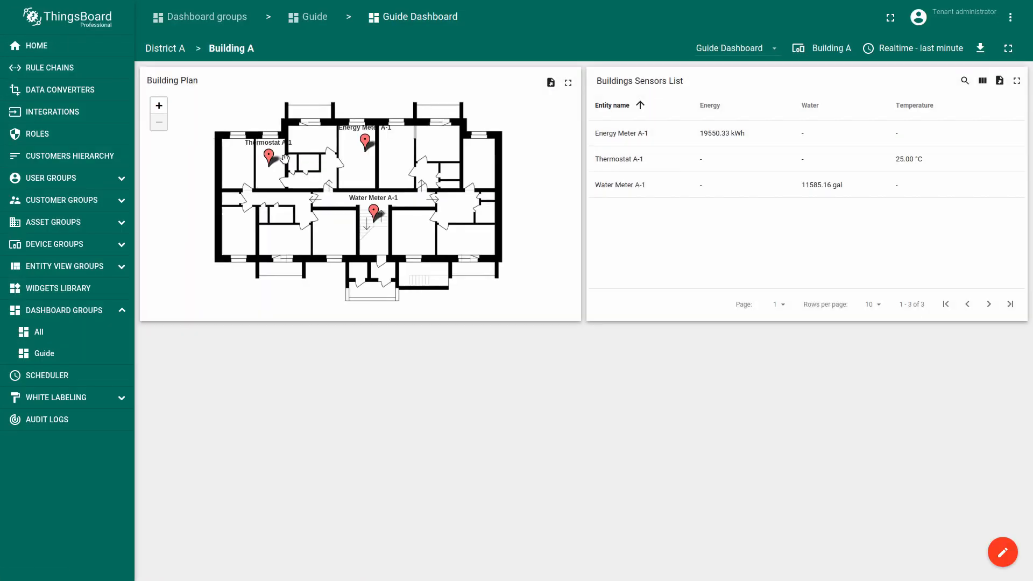
left_click(269, 156)
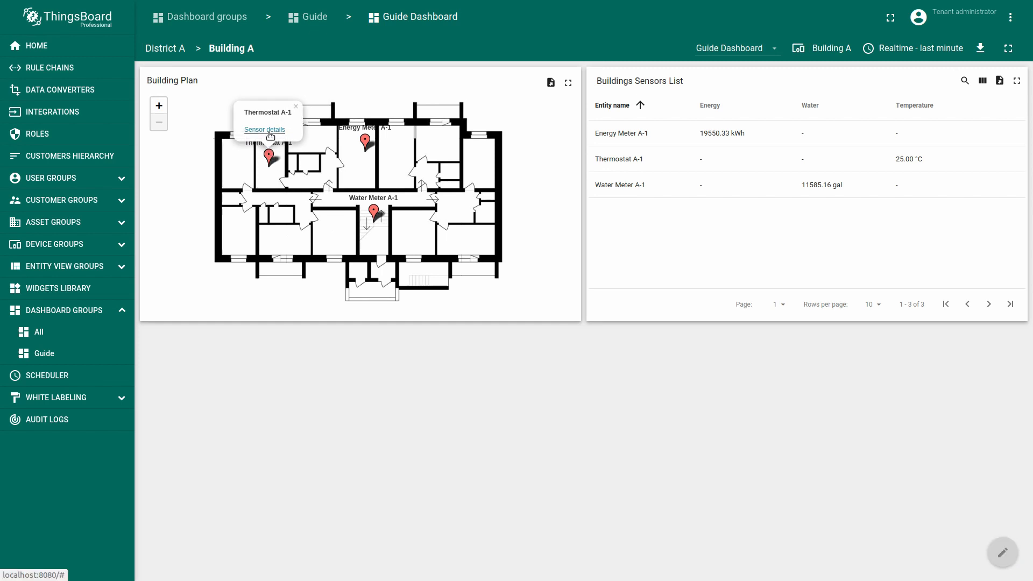
left_click(265, 129)
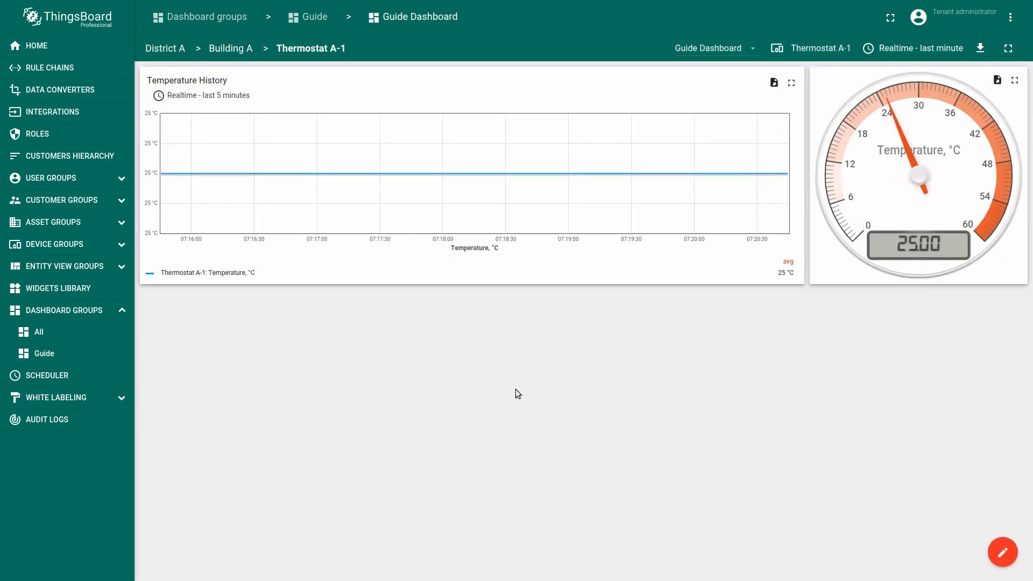
left_click(1002, 552)
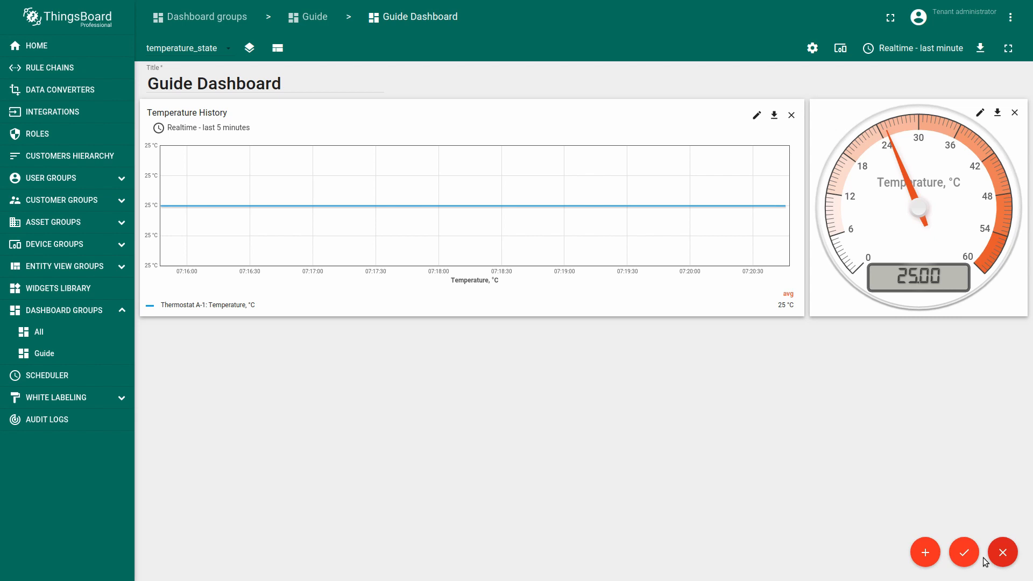
Add a Knob control widget on Selected Thermostat, max 60, titled Temperature control.
left_click(924, 552)
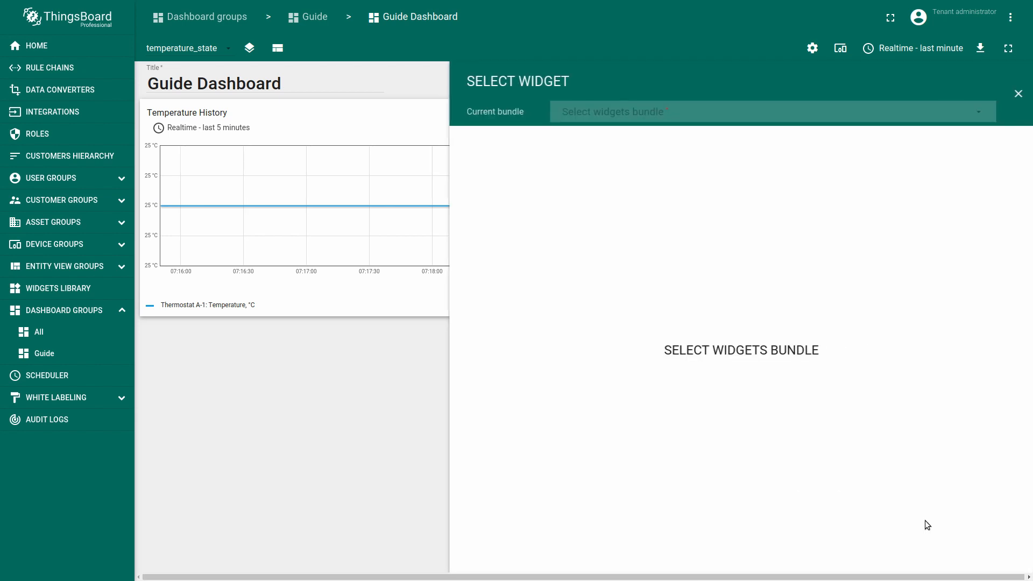
left_click(771, 110)
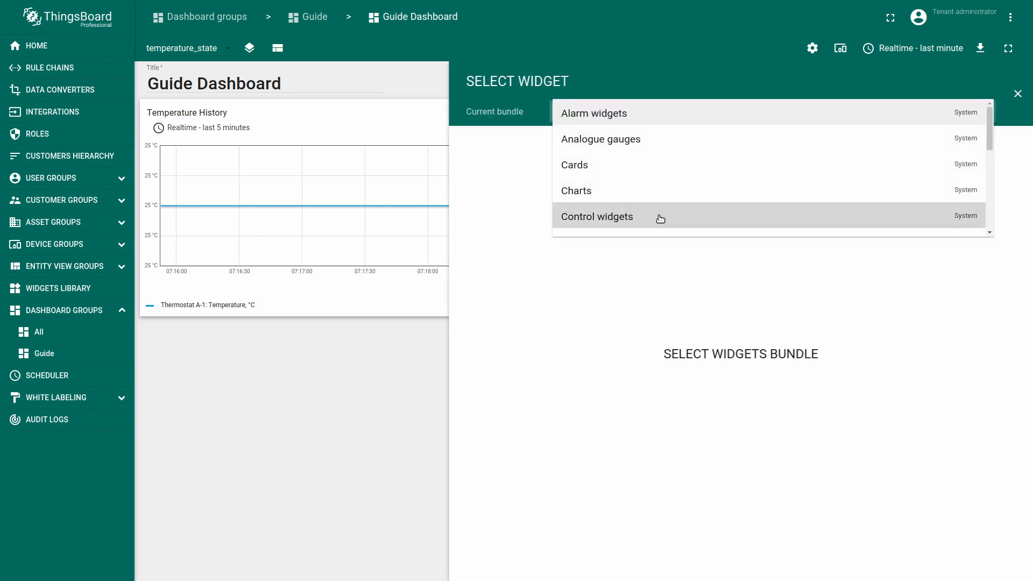
left_click(596, 216)
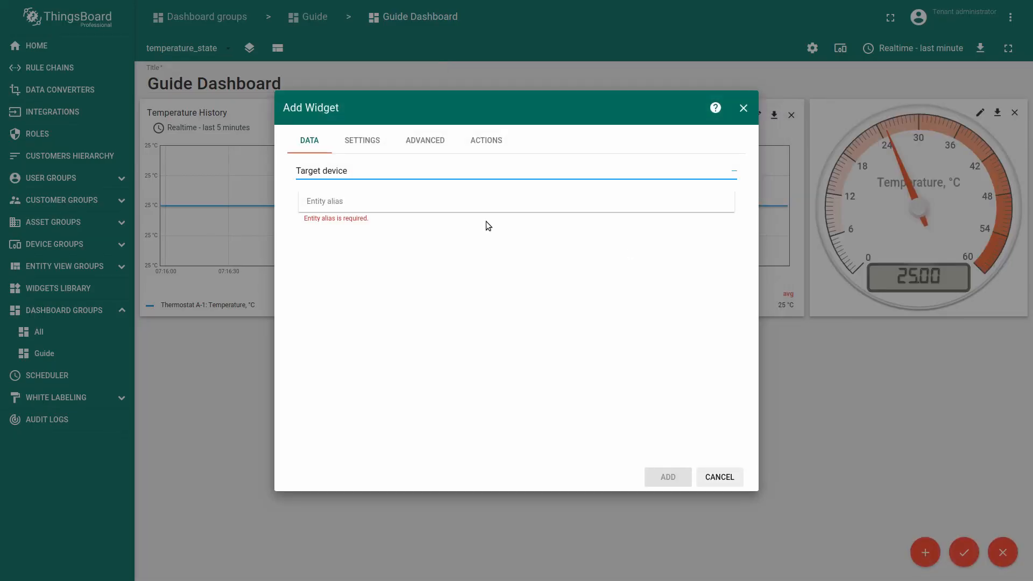
left_click(516, 201)
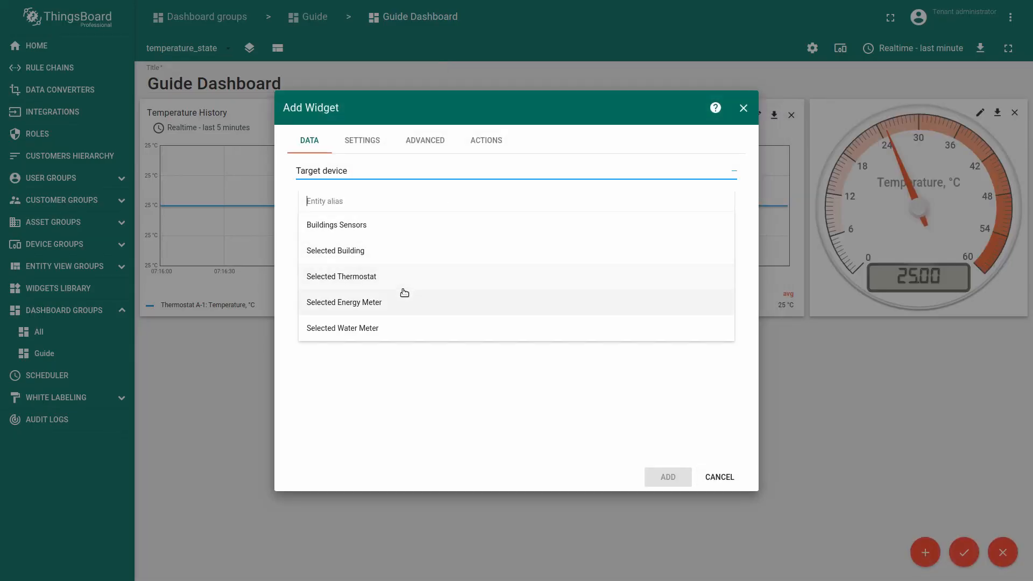
left_click(341, 276)
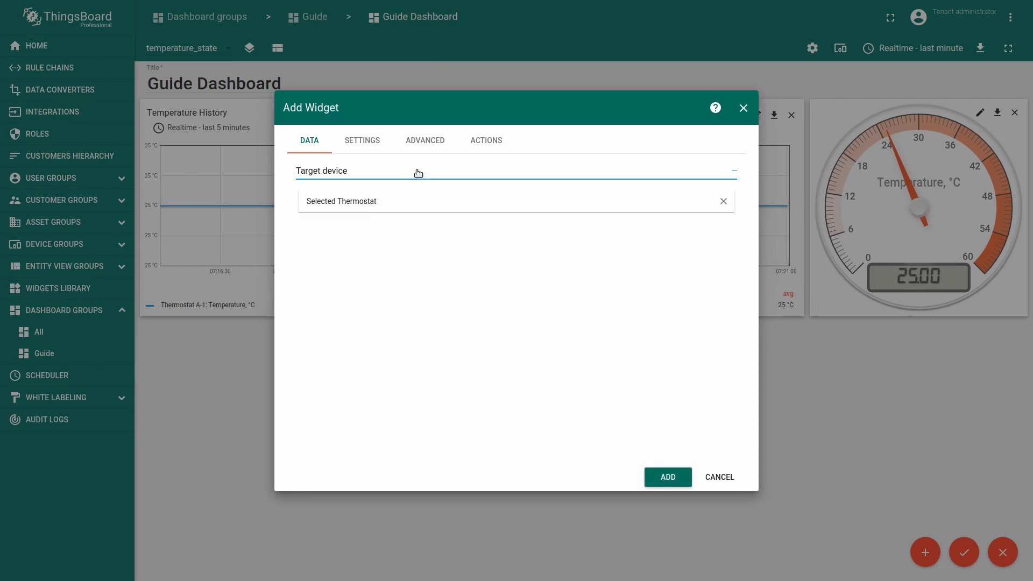
left_click(425, 140)
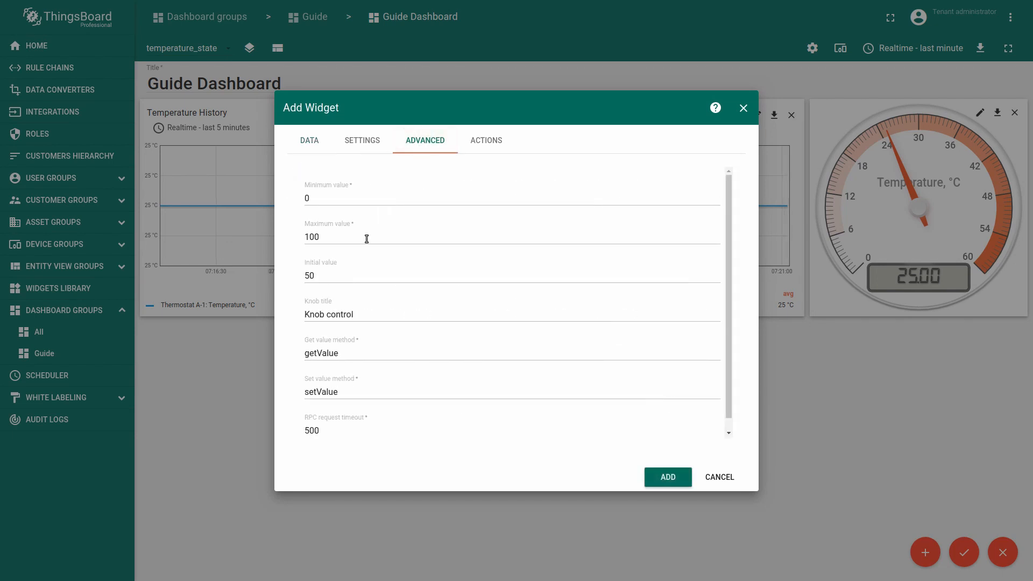
type("60")
type("Temperatur")
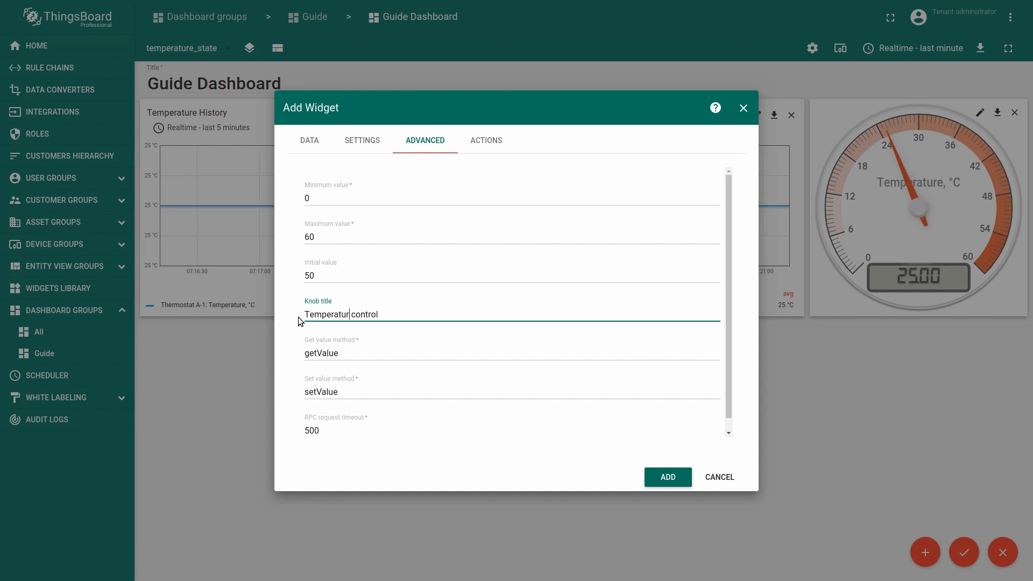
left_click(667, 477)
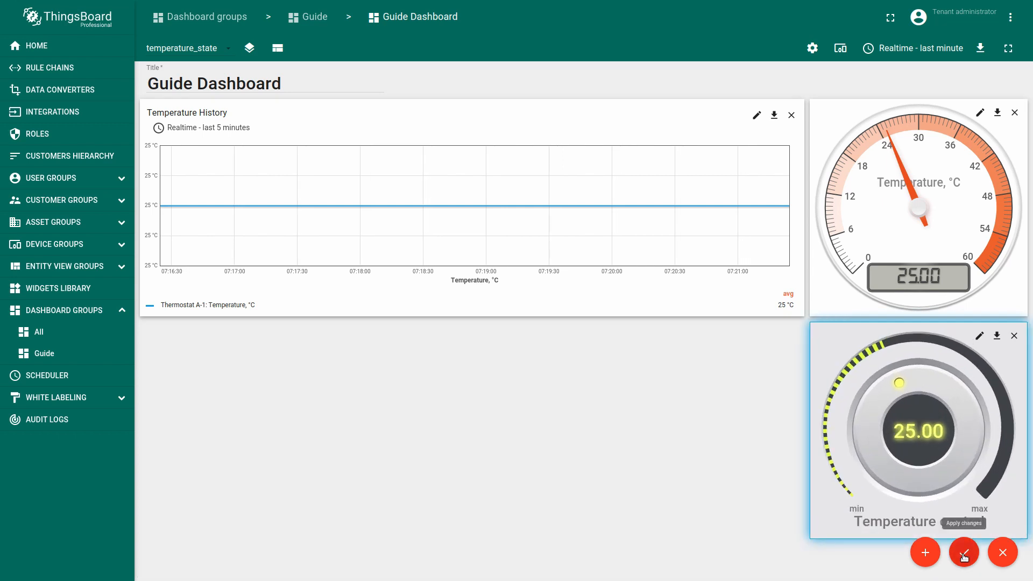
Save the dashboard and test the Temperature control knob by turning the setpoint.
left_click(963, 553)
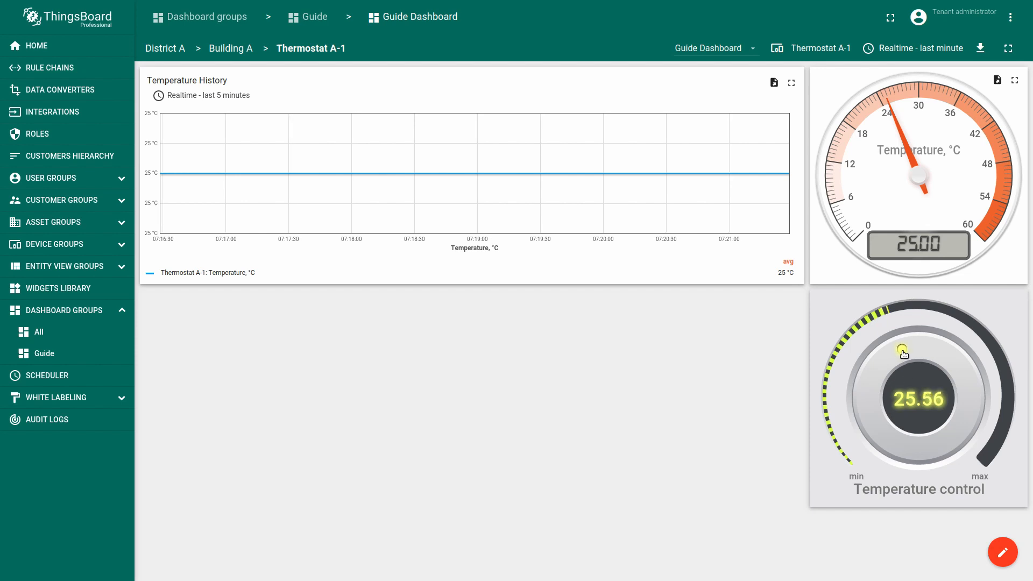
left_click_drag(904, 354, 930, 351)
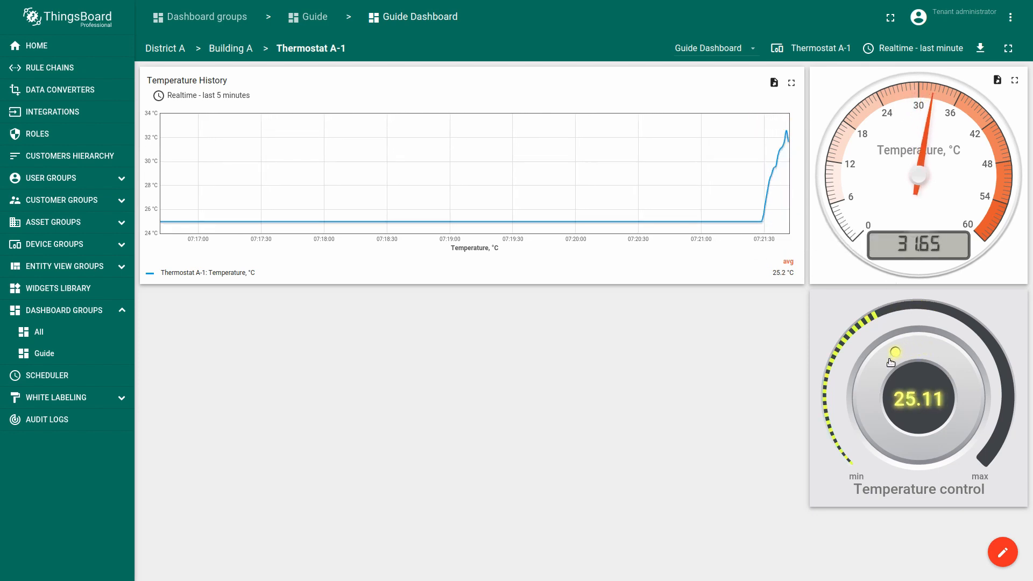
left_click_drag(895, 351, 876, 367)
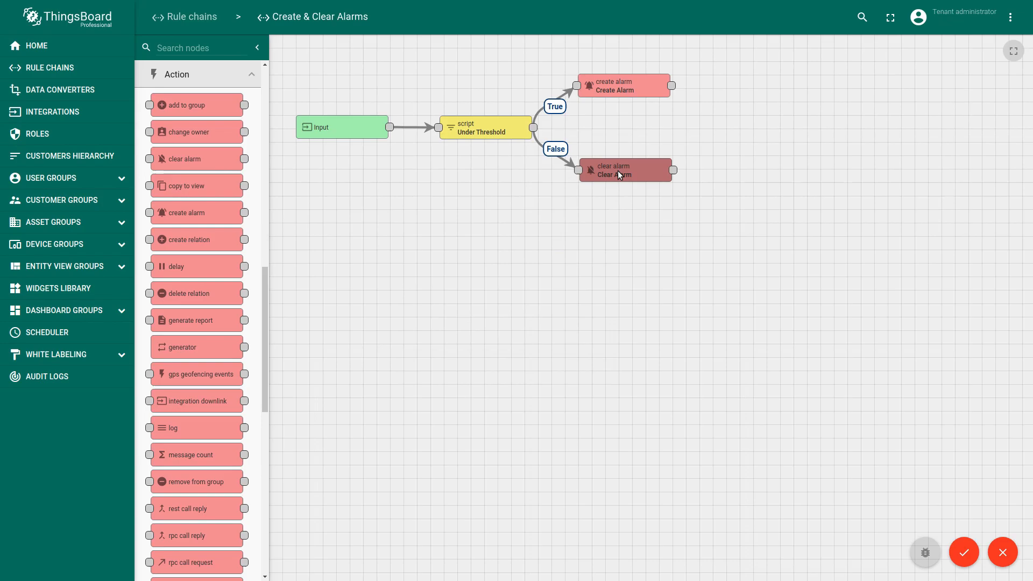
Create a rule chain named Create & Clear Alarms and open it.
left_click(36, 45)
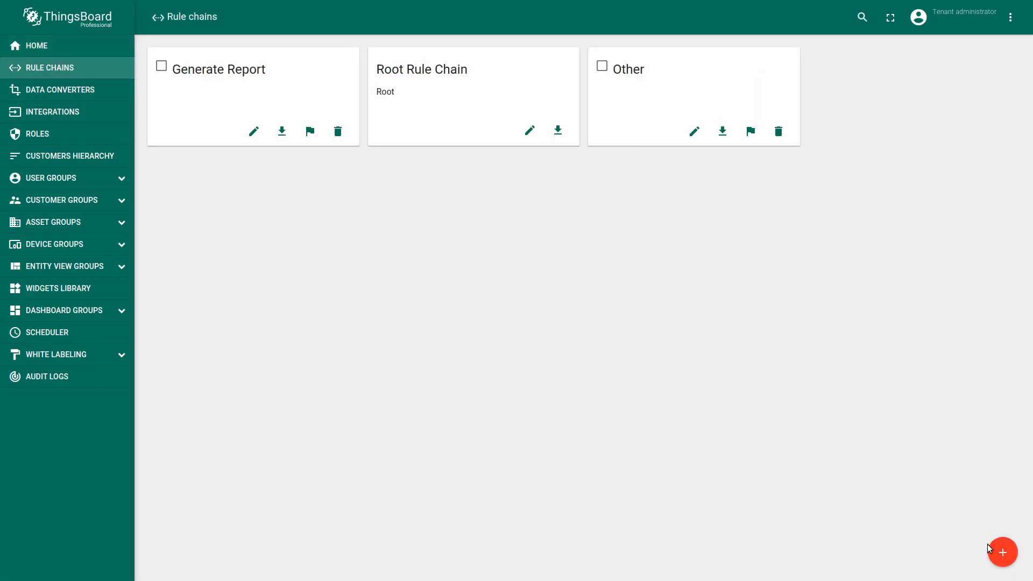
left_click(1002, 552)
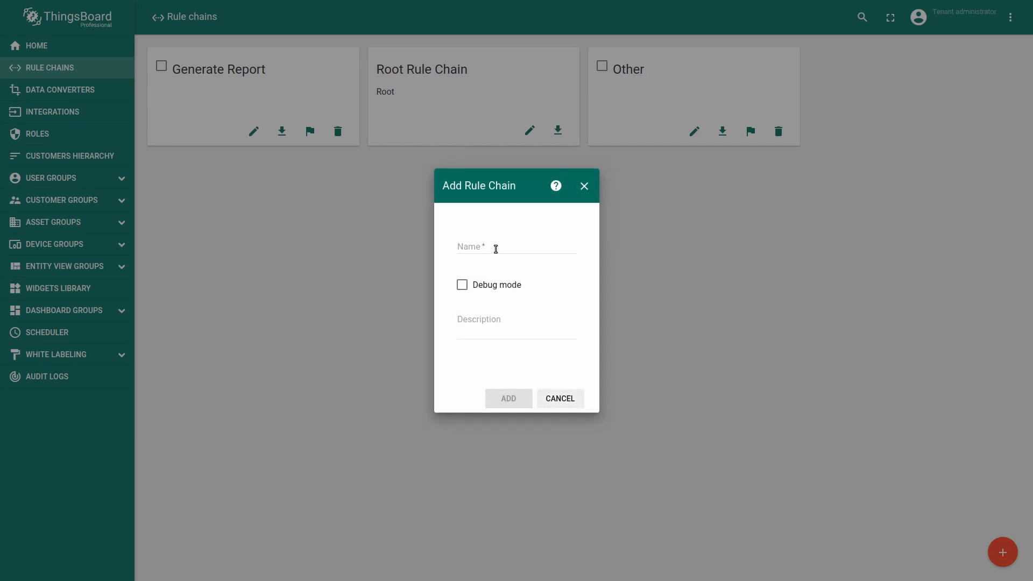
left_click(508, 398)
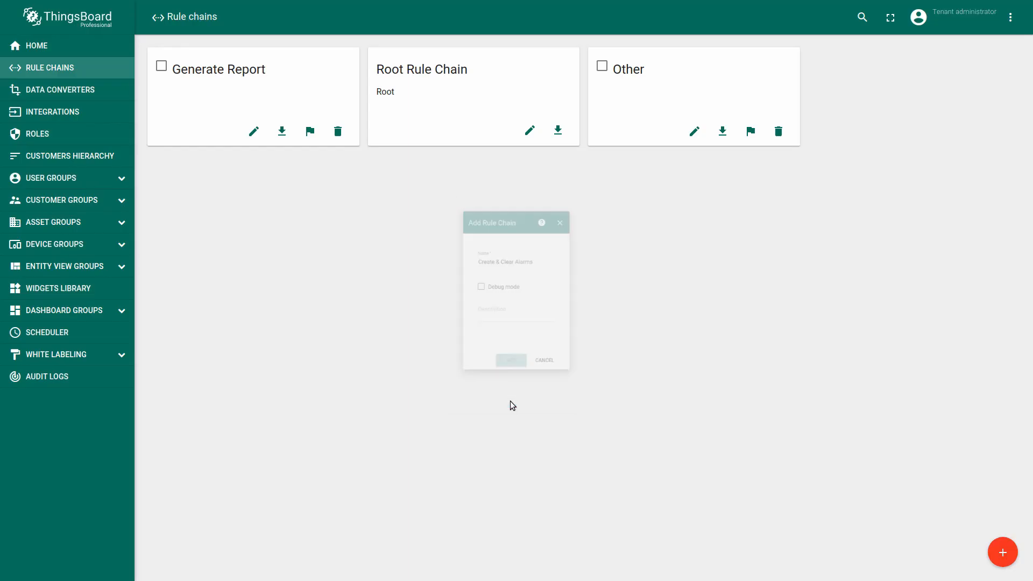
left_click(511, 360)
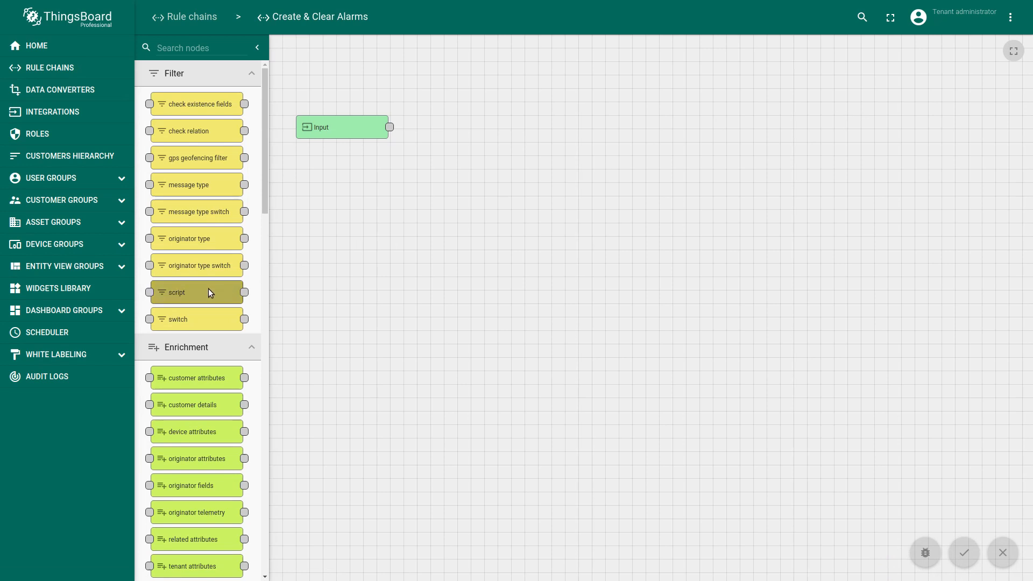
Draft an Under Threshold script filter returning msg.temperature < 20 || msg.temperature > 30.
left_click_drag(196, 291, 486, 127)
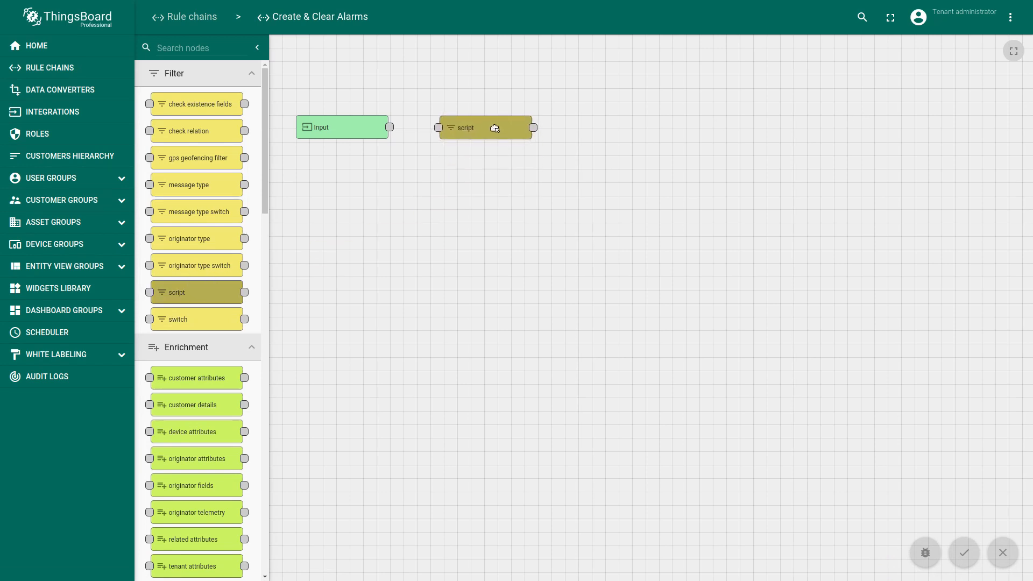
double_click(486, 127)
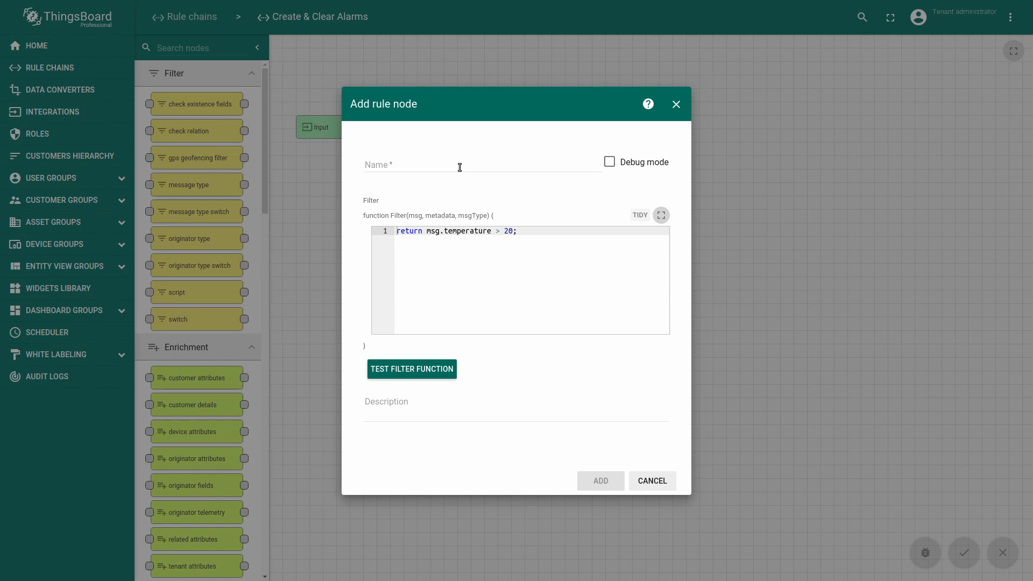
type("Under")
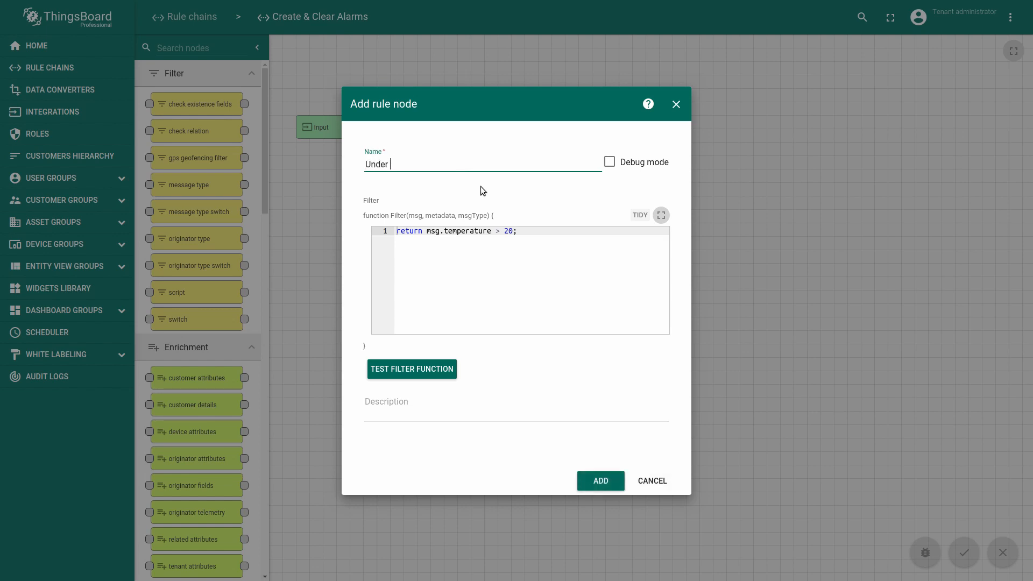
type("Thres")
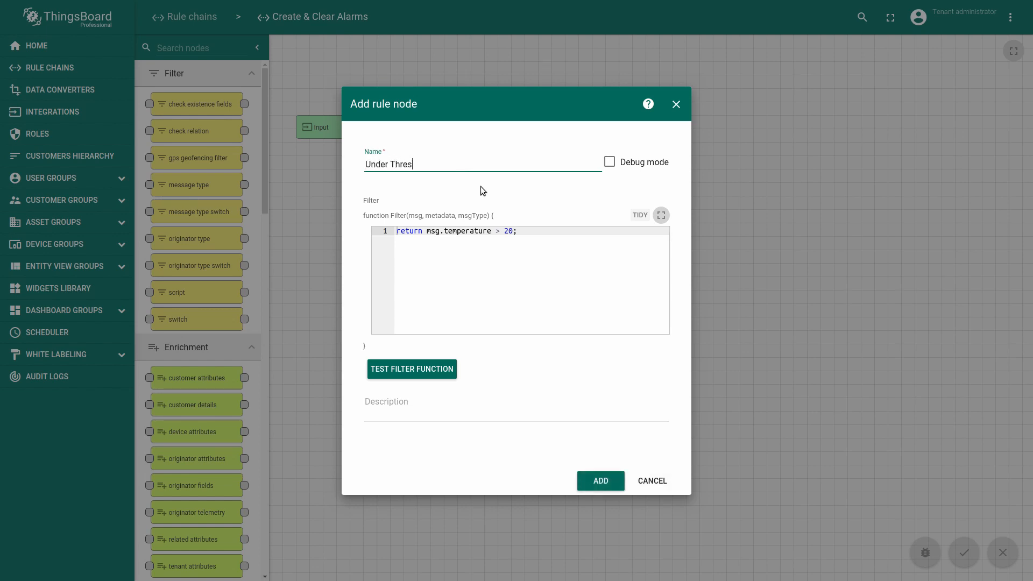
type("hold")
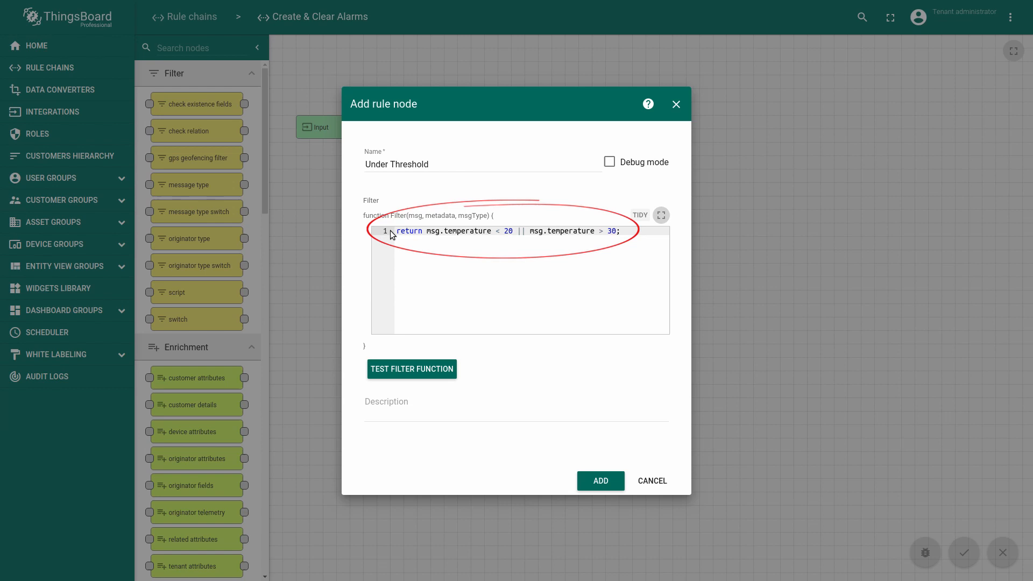
left_click(618, 232)
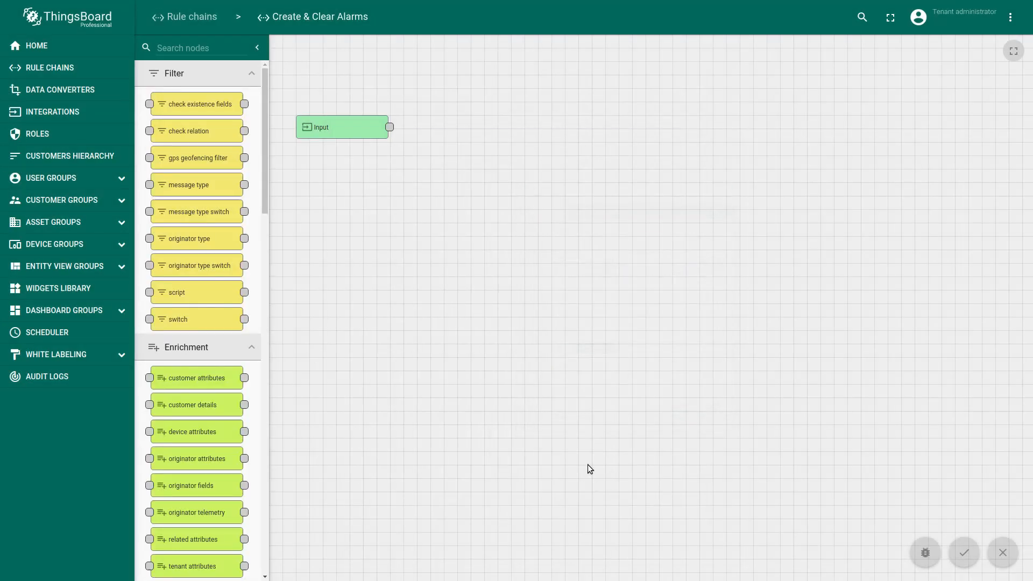
Add a propagating Create Alarm node with alarm type Critical Temperature.
left_click_drag(177, 292, 487, 126)
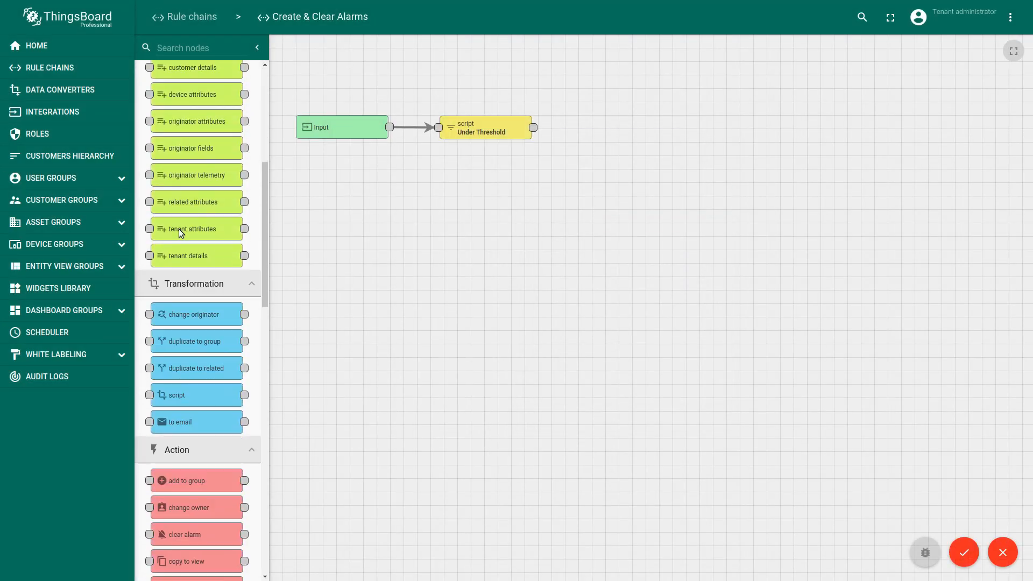
scroll("down", 3)
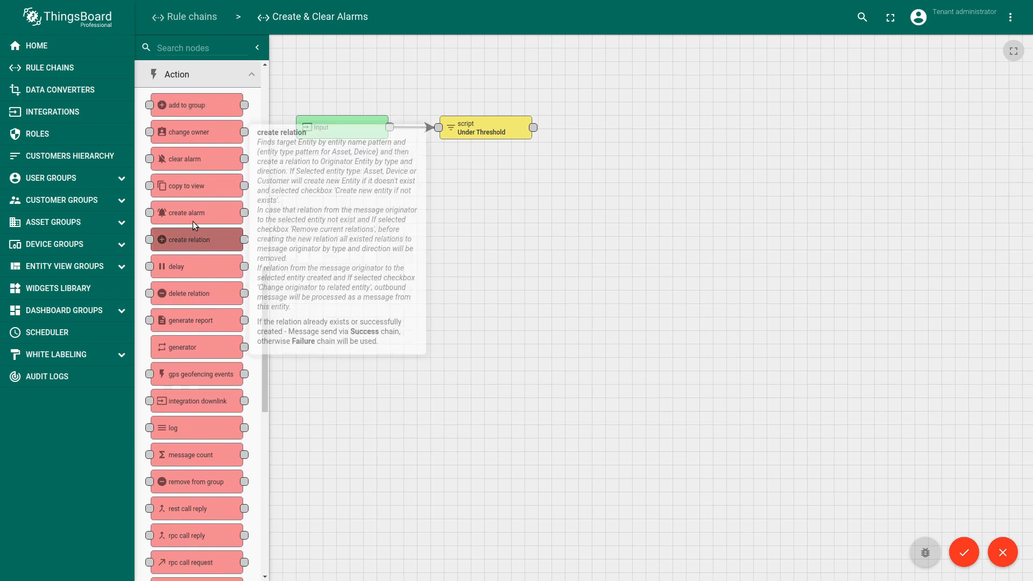
mouse_move(193, 213)
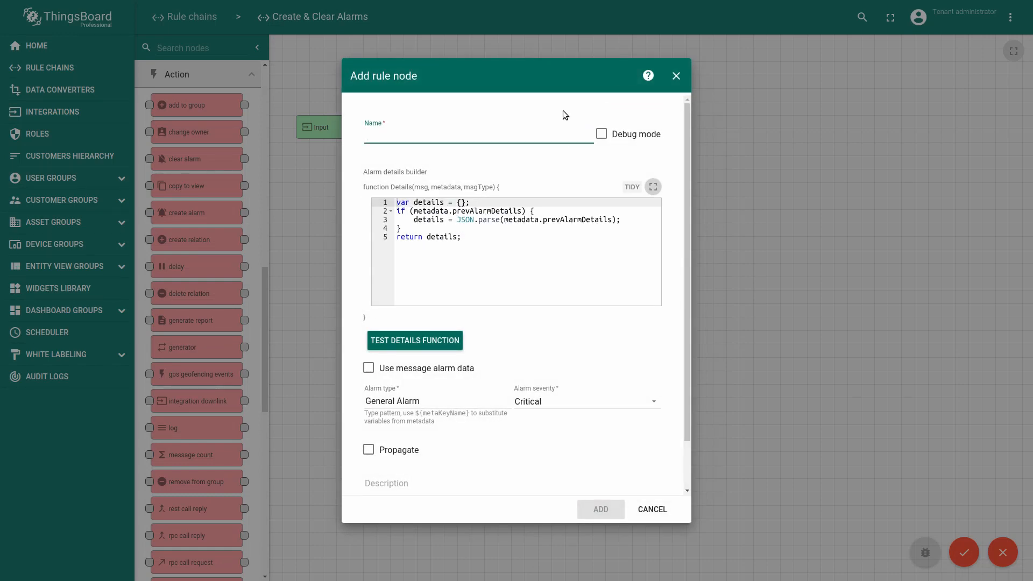
type("Create Ala")
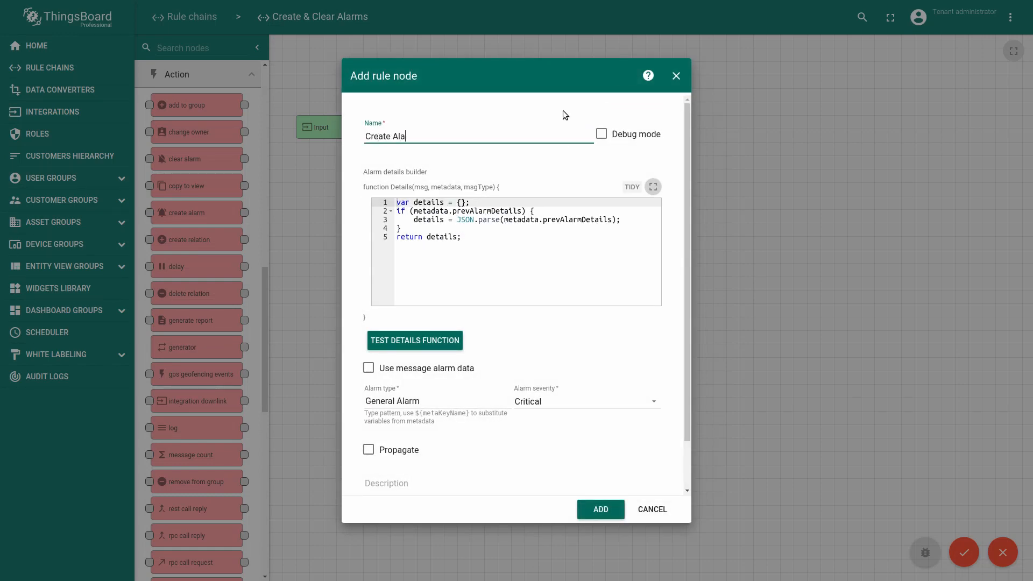
type("rm")
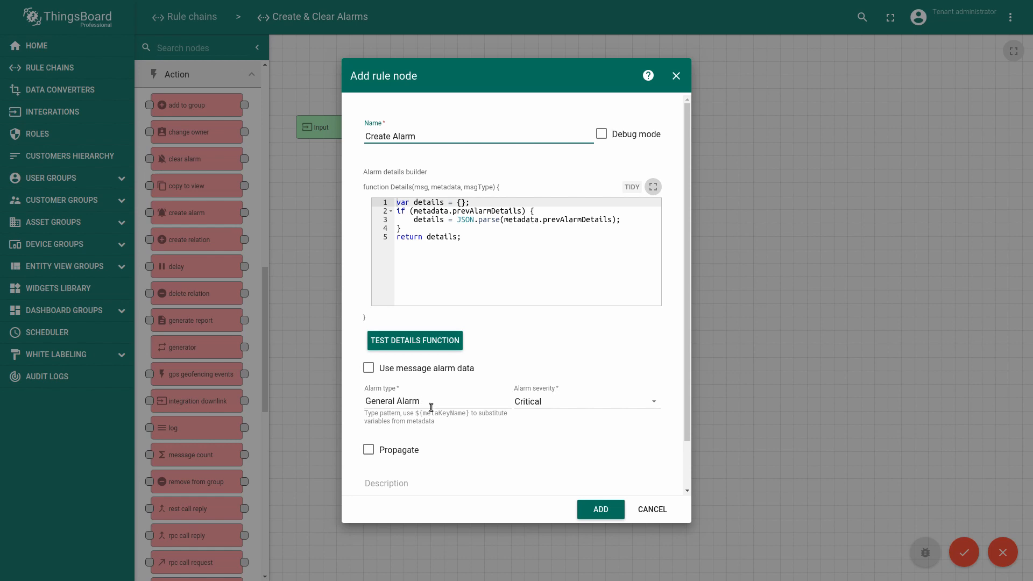
type("Criti")
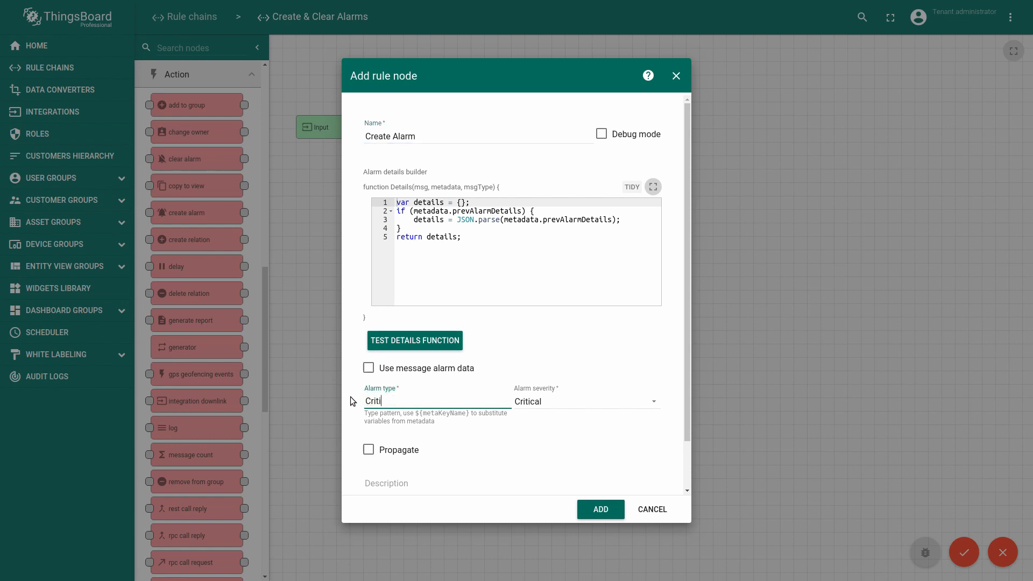
type("Critical Tempe")
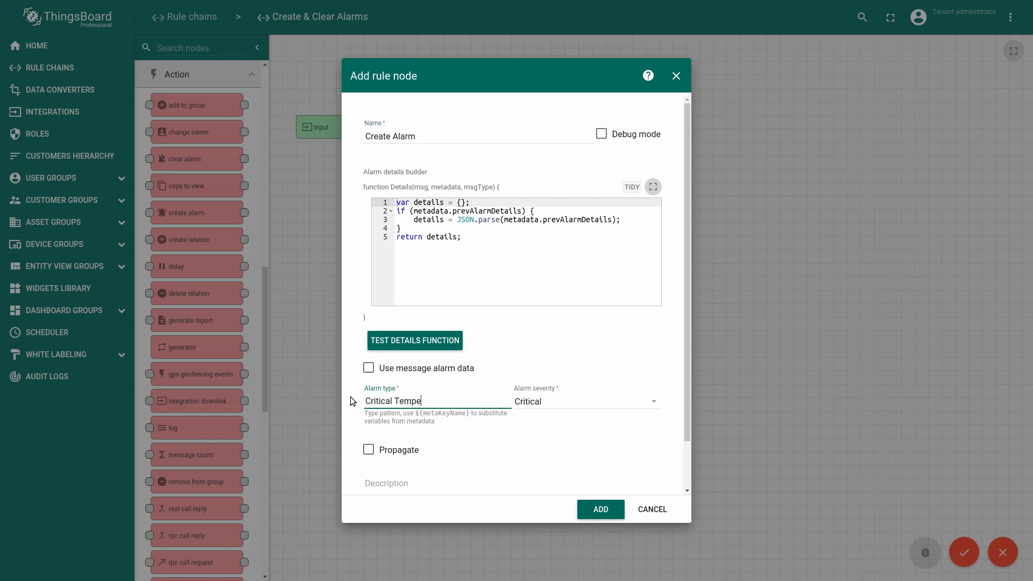
type("rature")
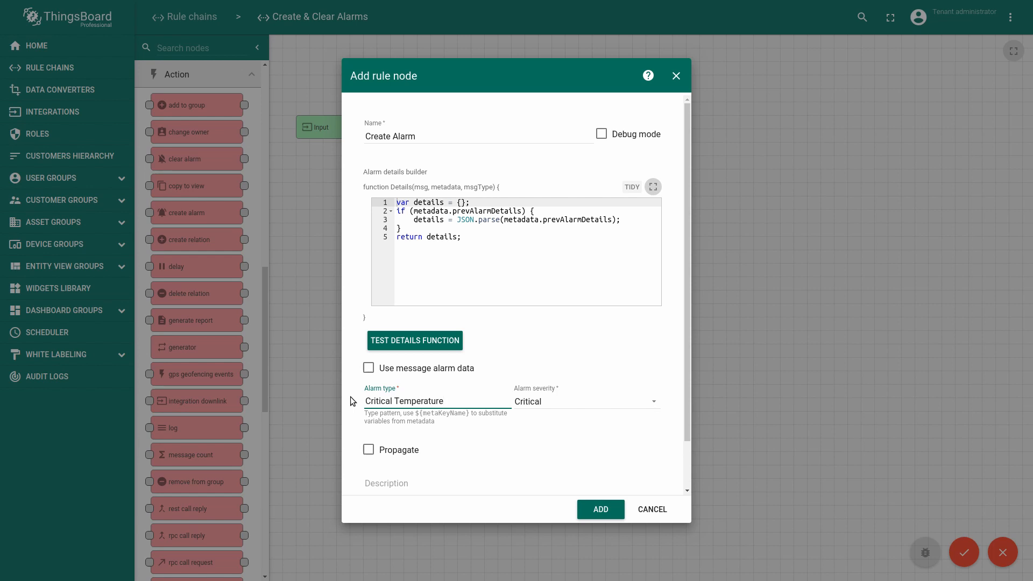
left_click(368, 449)
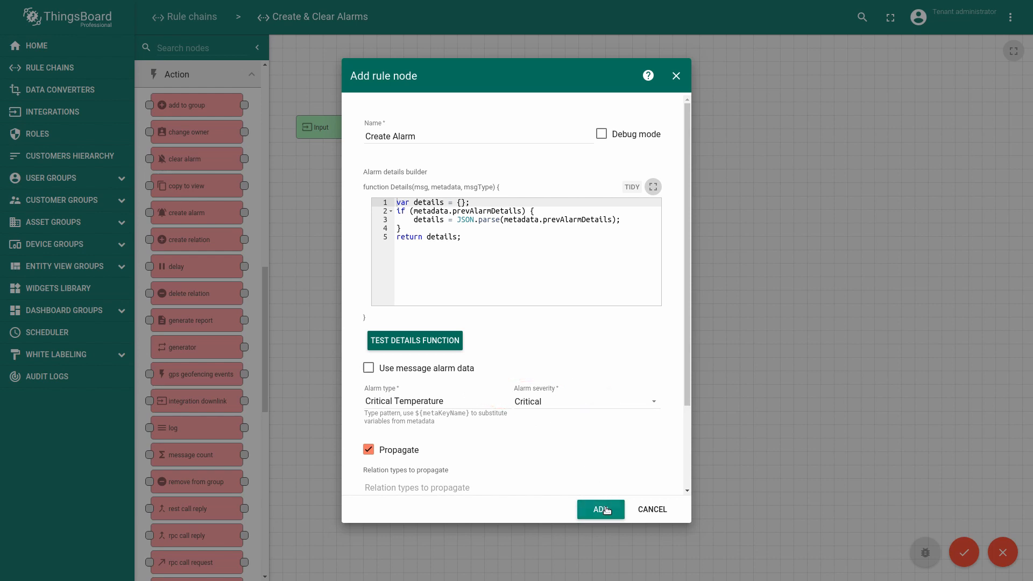
left_click(599, 509)
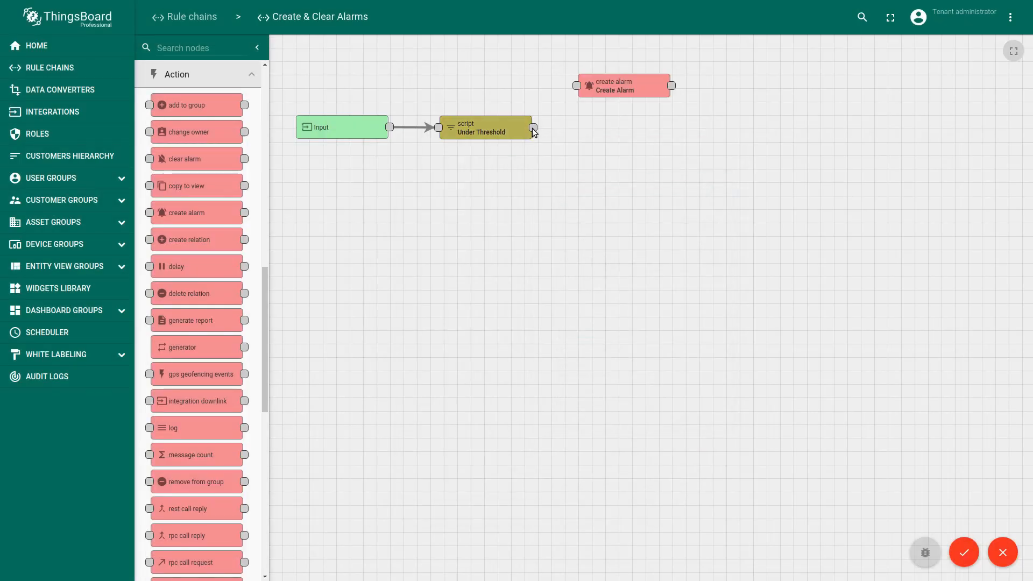
Link the Under Threshold script to Create Alarm with a True link.
left_click_drag(534, 127, 577, 86)
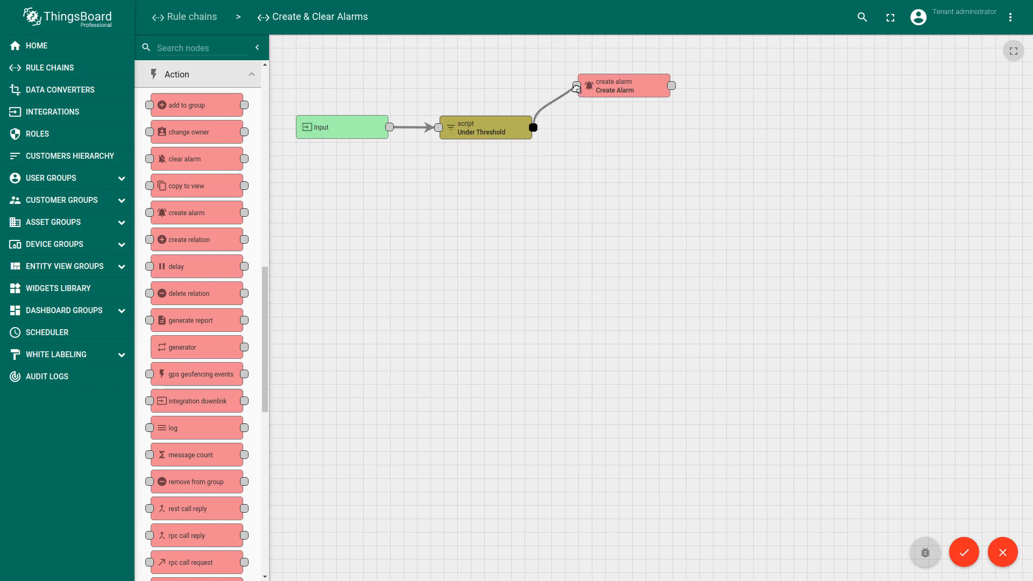
left_click_drag(534, 128, 578, 85)
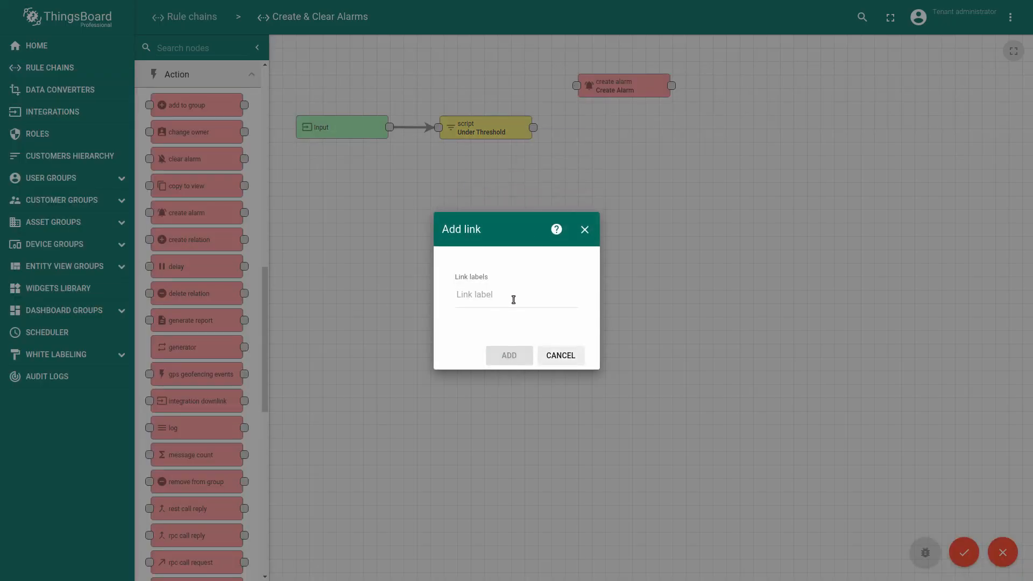
left_click(514, 294)
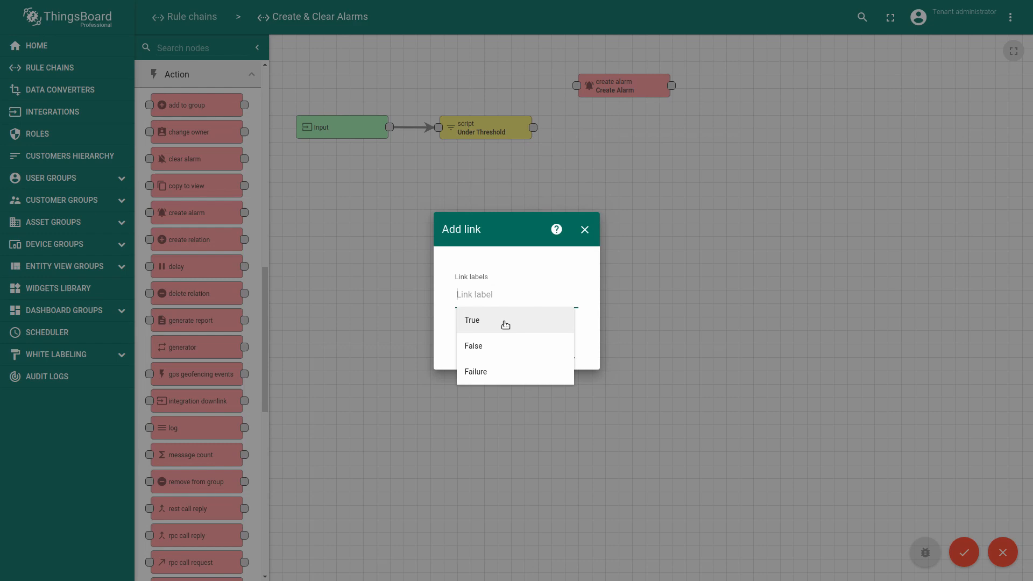
left_click(472, 320)
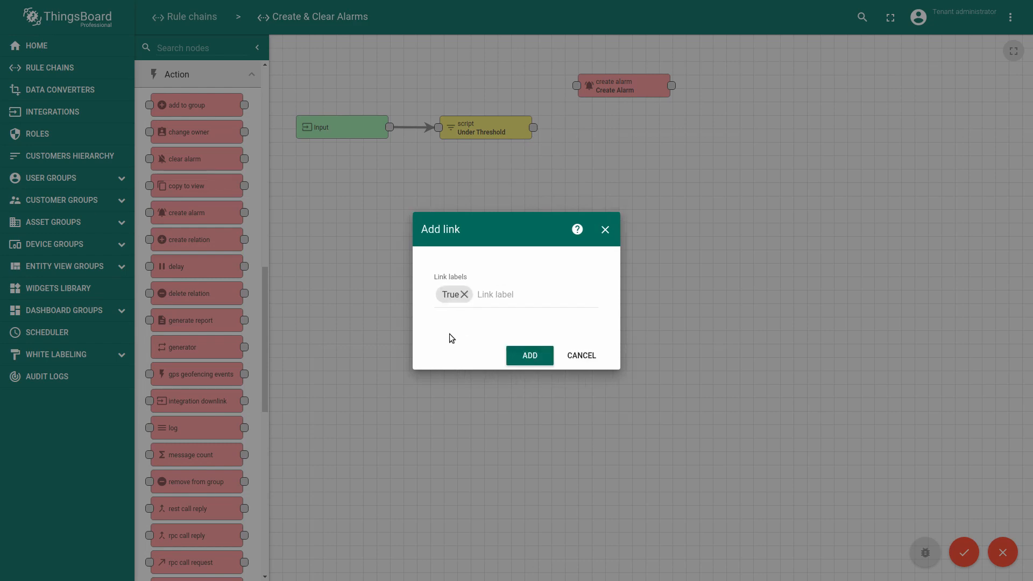
left_click(528, 355)
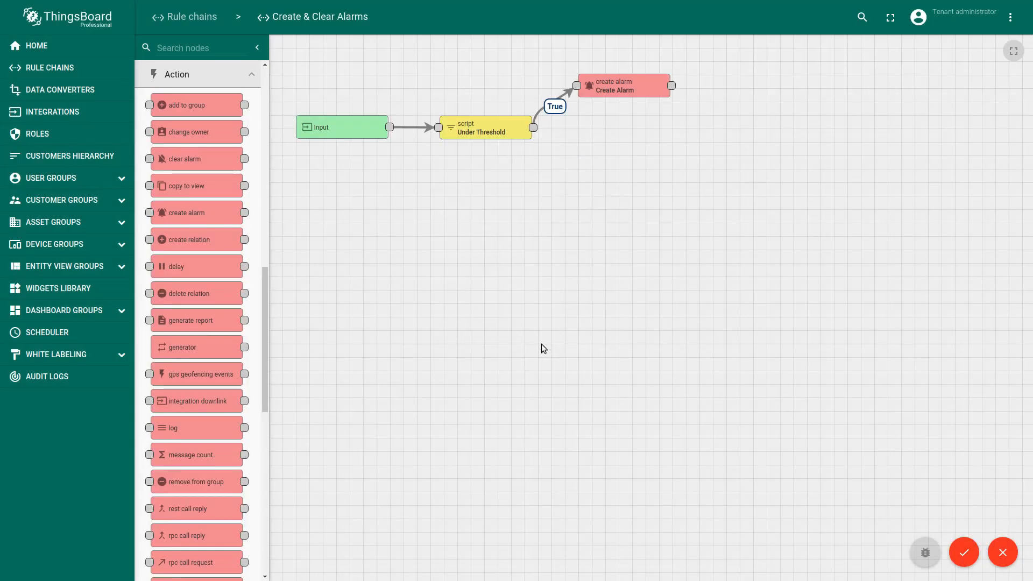
mouse_move(198, 158)
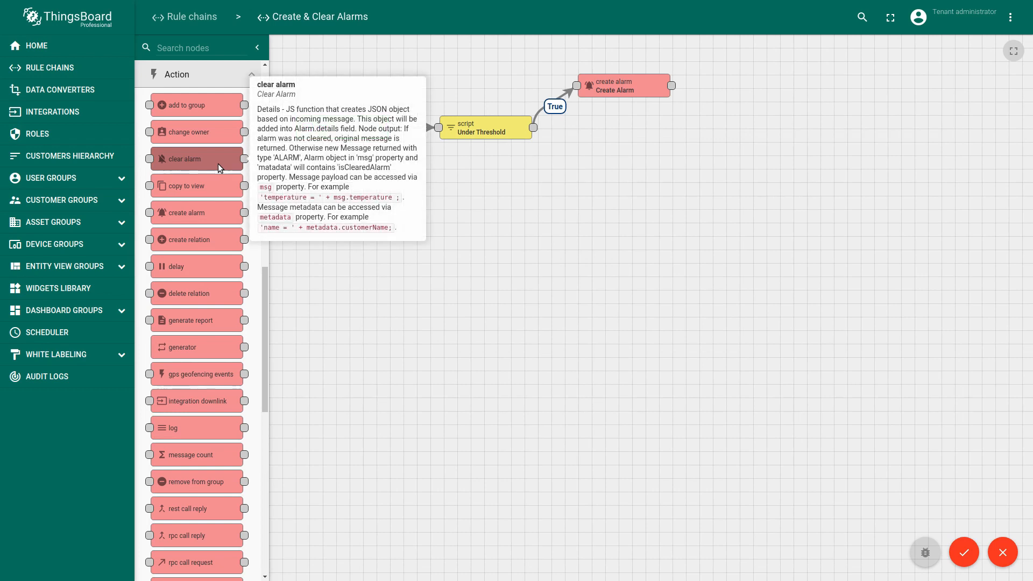
Add a Clear Alarm node for Critical Temperature, linked from the script via False.
left_click_drag(191, 158, 629, 176)
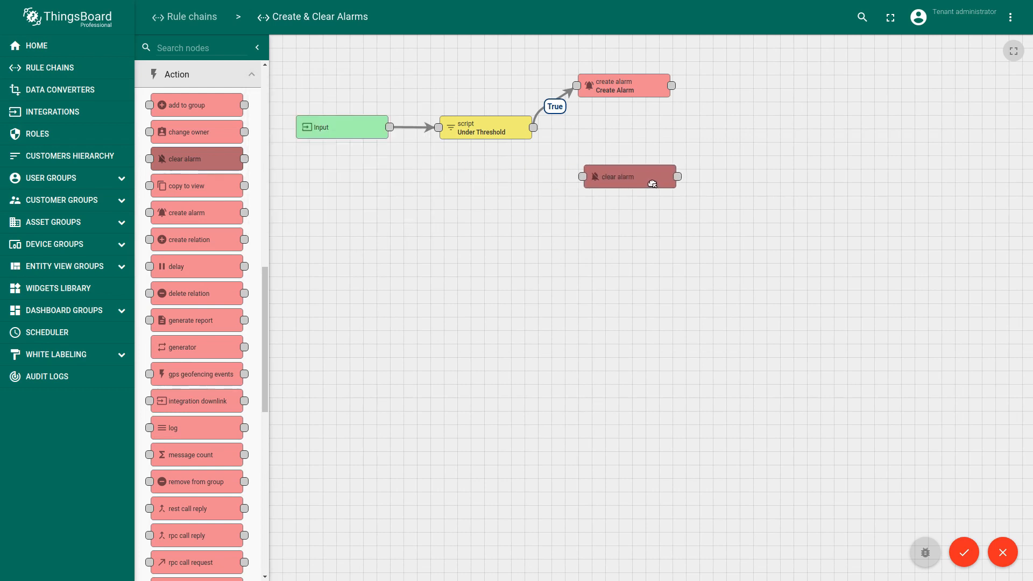
double_click(628, 176)
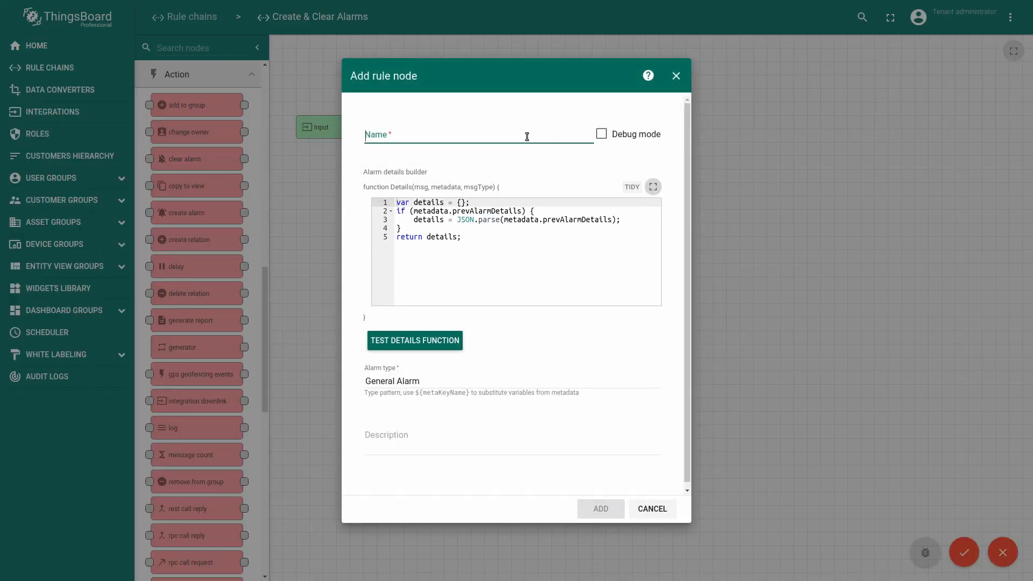
type("Clear Alarm")
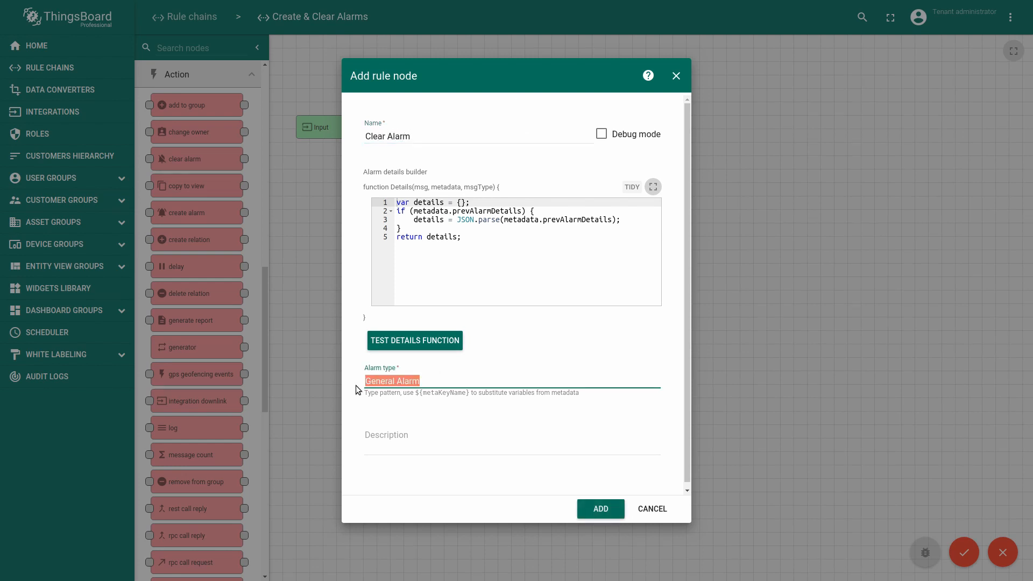
type("Critical")
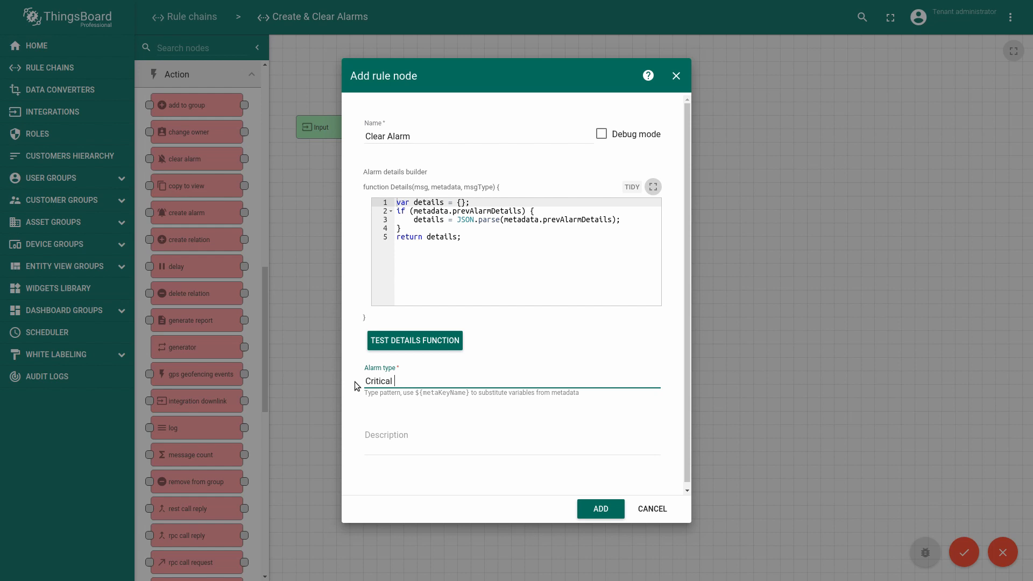
type("Temperature")
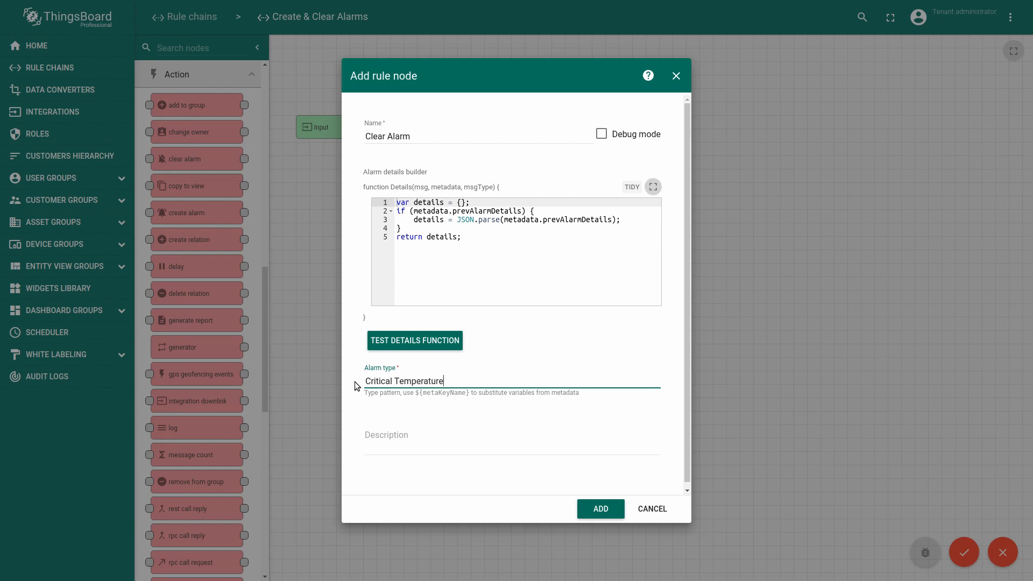
left_click(599, 508)
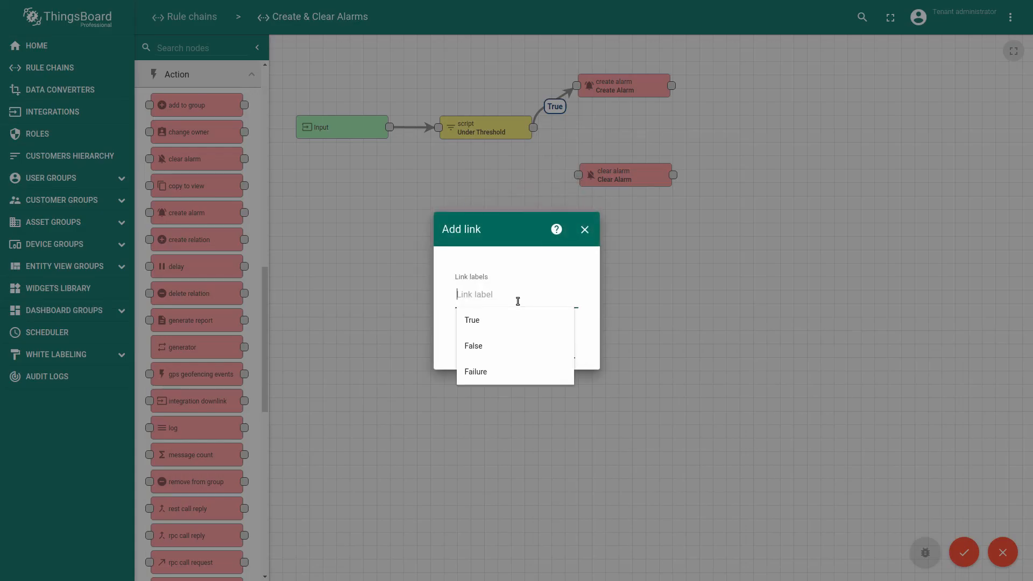
left_click(473, 346)
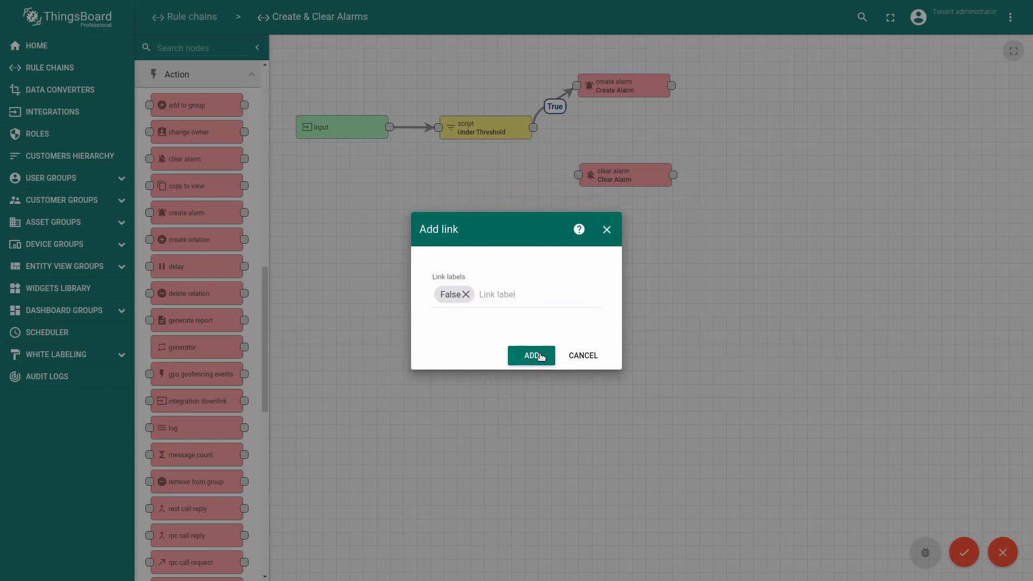
left_click(531, 355)
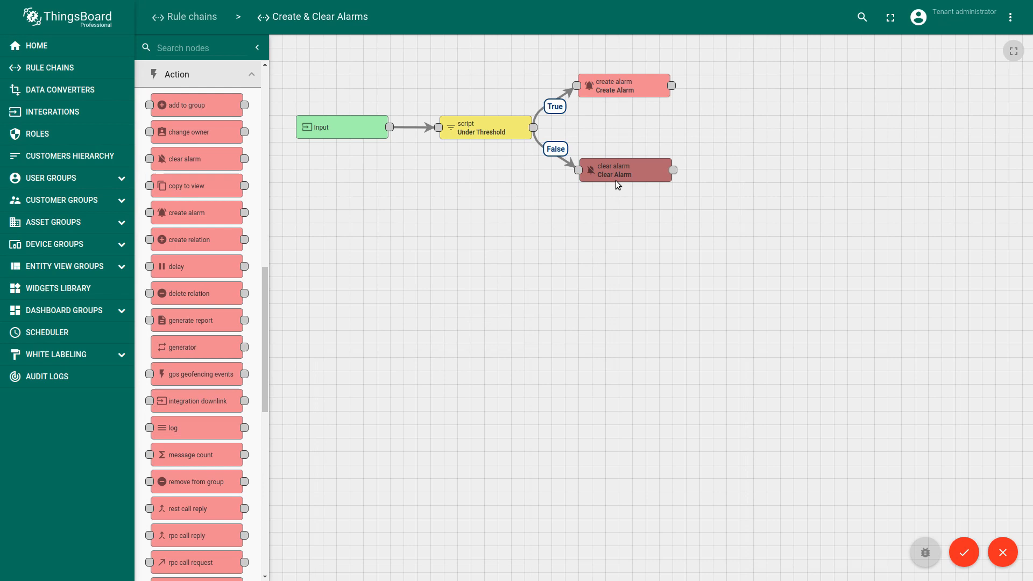
mouse_move(689, 237)
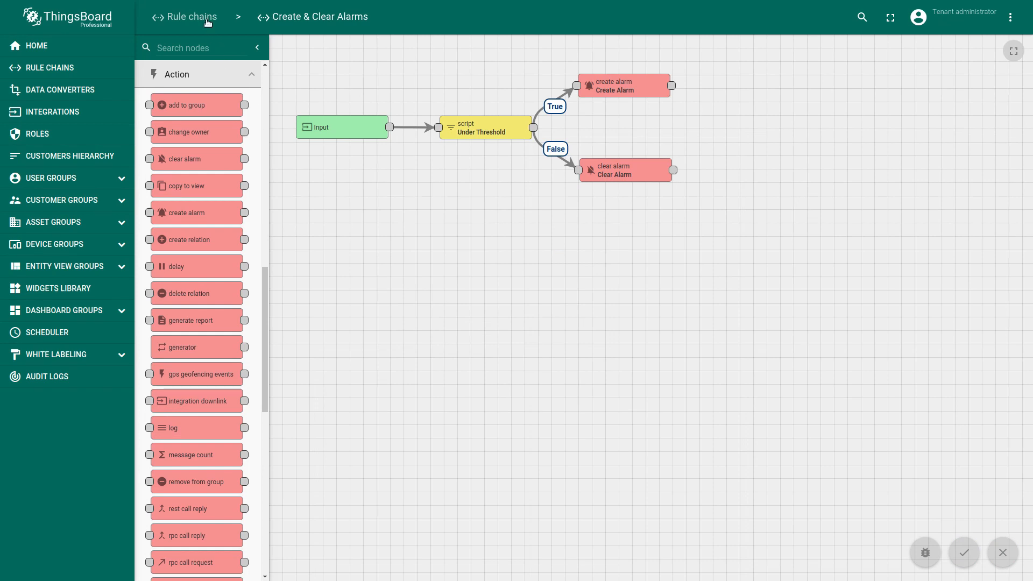
Add a Root Rule Chain node forwarding to Create & Clear Alarms via a Success link.
left_click(190, 16)
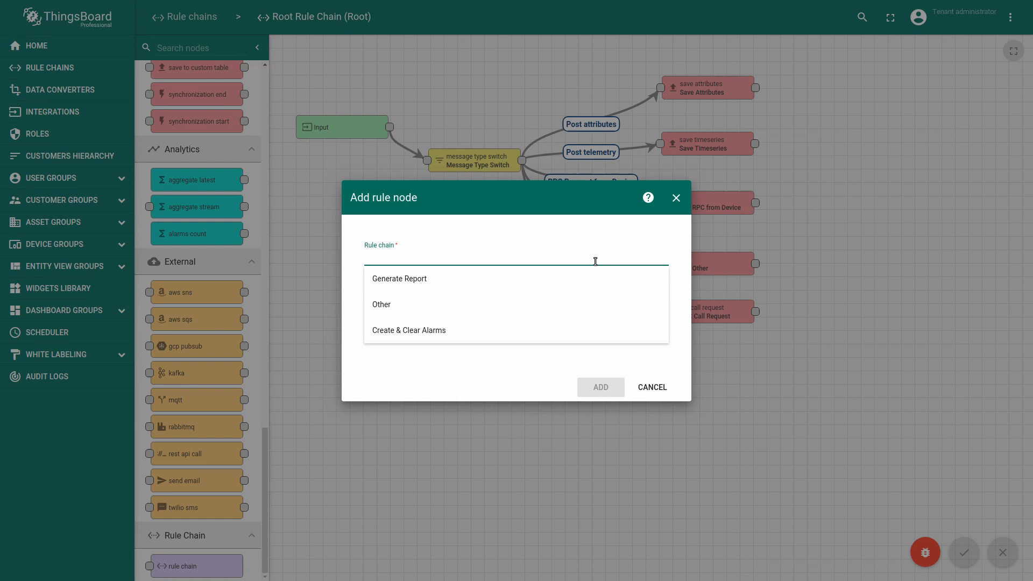
left_click(409, 330)
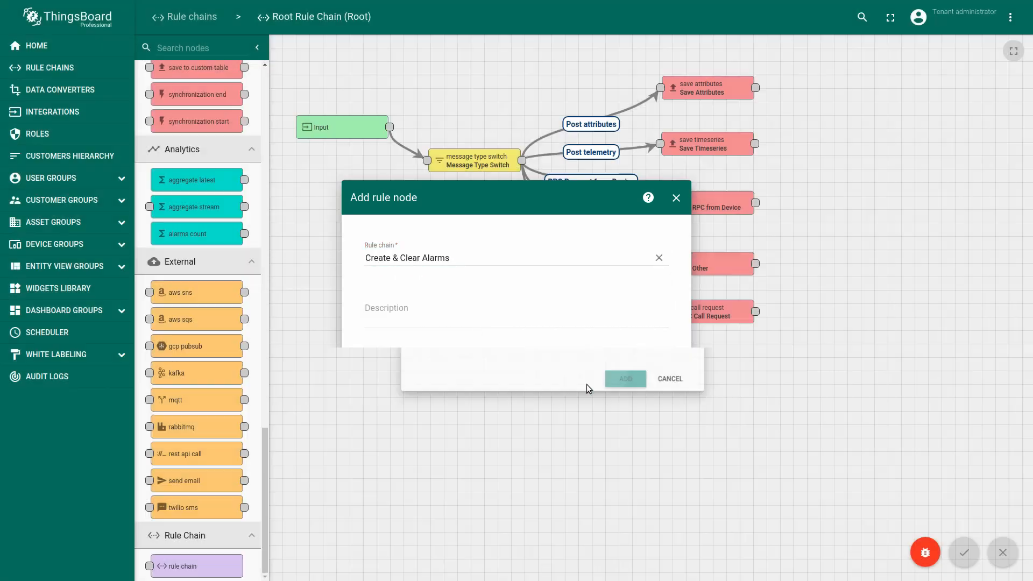
left_click(624, 378)
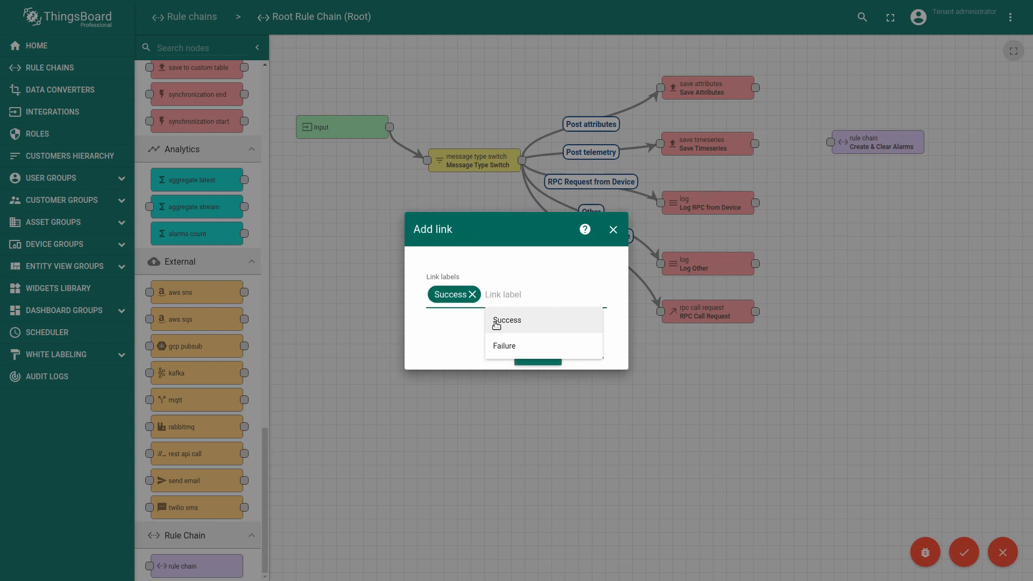
left_click(537, 358)
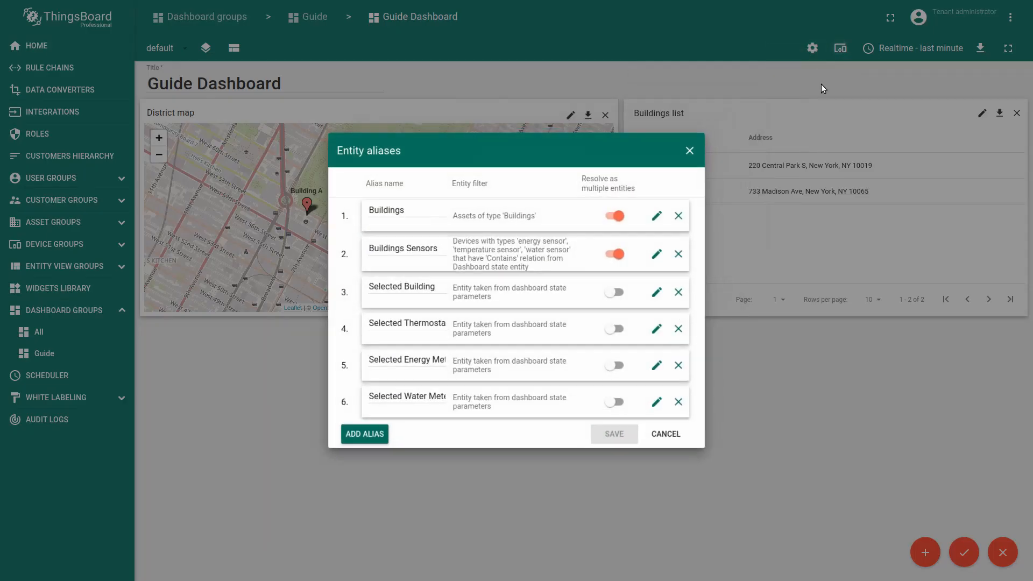
Add alias 'Selected Entity' from dashboard state, defaulting to the District A asset.
left_click(363, 434)
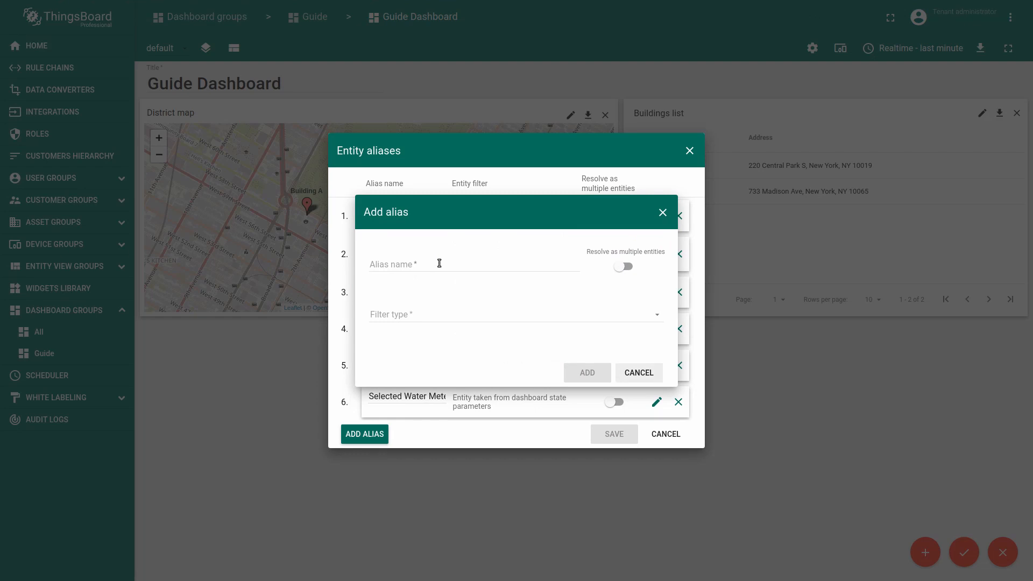
type("Selected Entity")
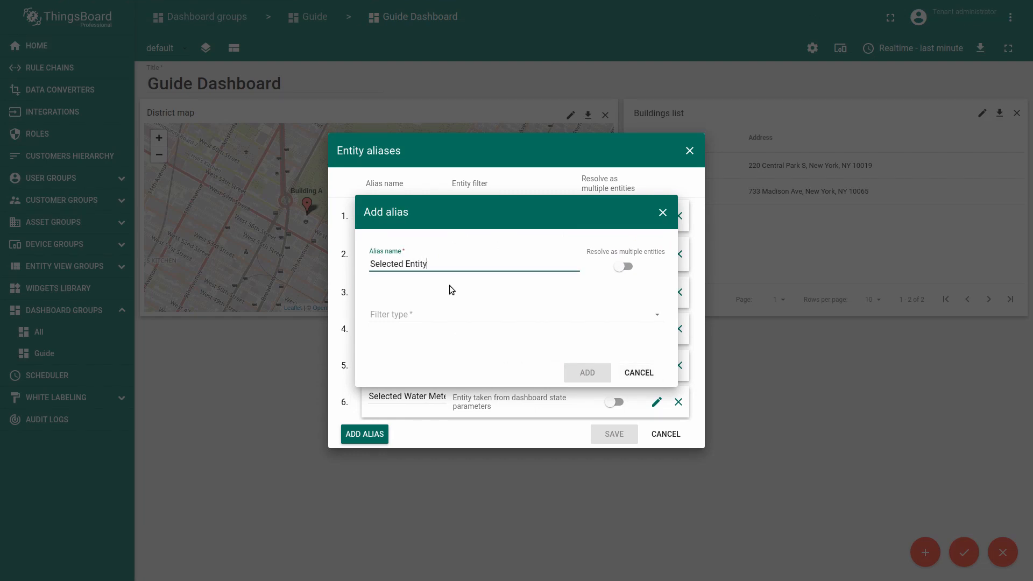
left_click(514, 314)
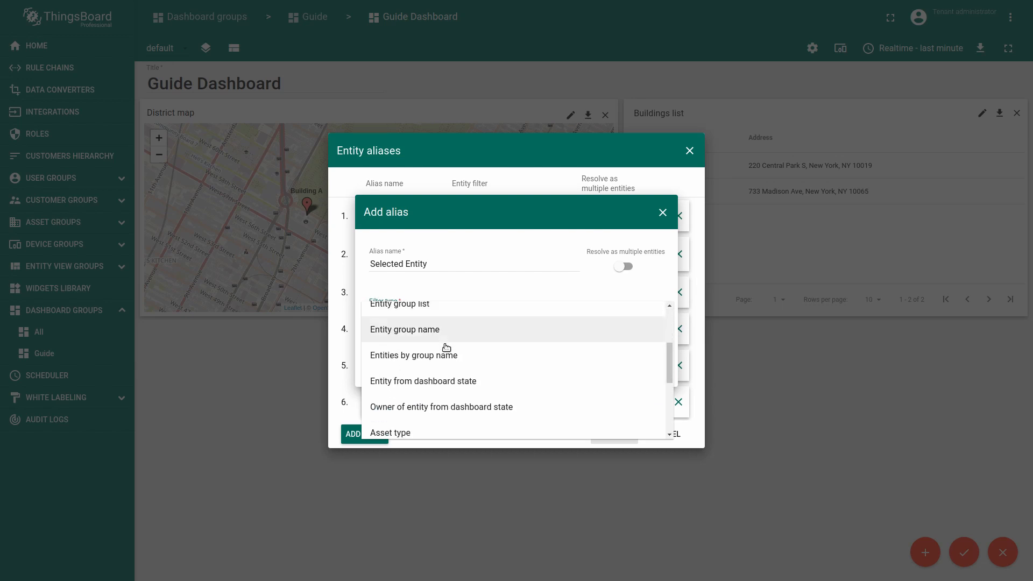
left_click(423, 381)
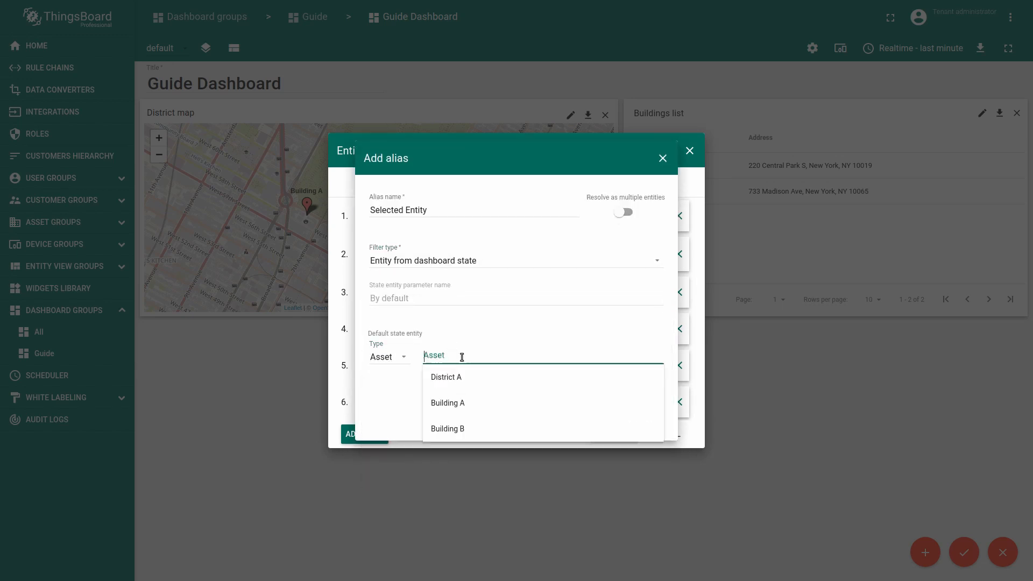
left_click(446, 376)
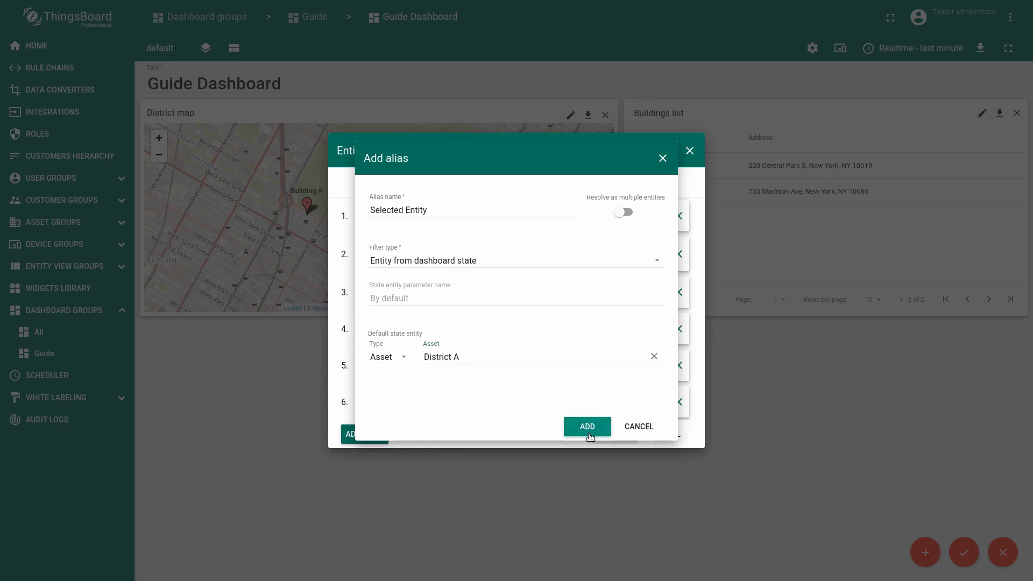
left_click(586, 426)
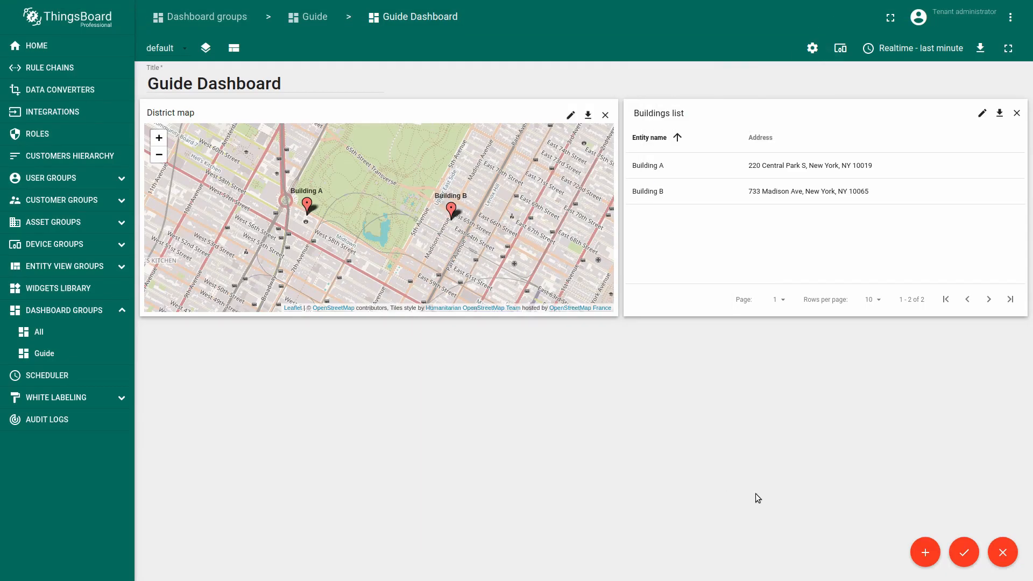
Add an Active alarms table from Selected Entity, titled '${entityName}: Alarms', without pagination.
left_click(925, 552)
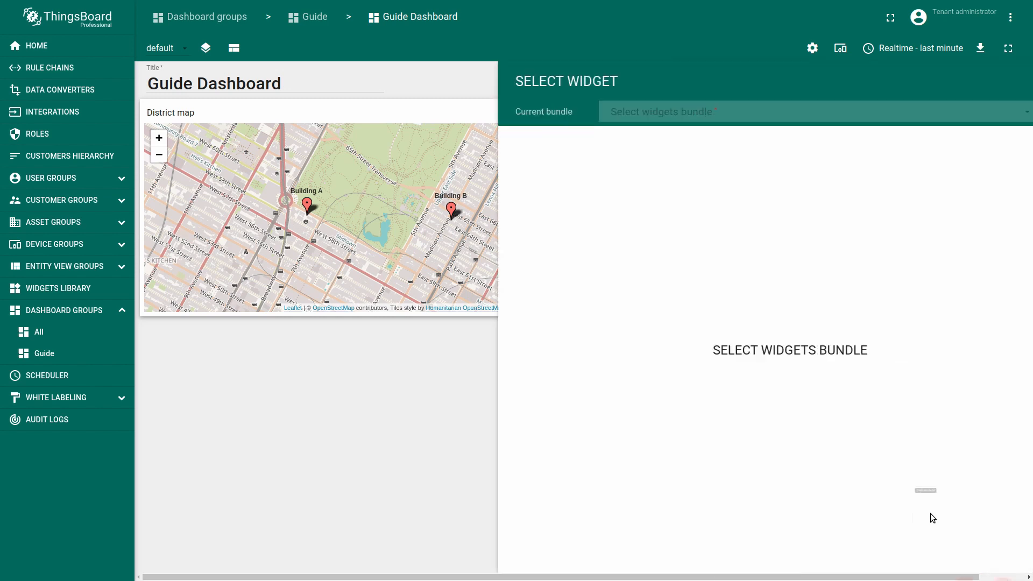
left_click(791, 110)
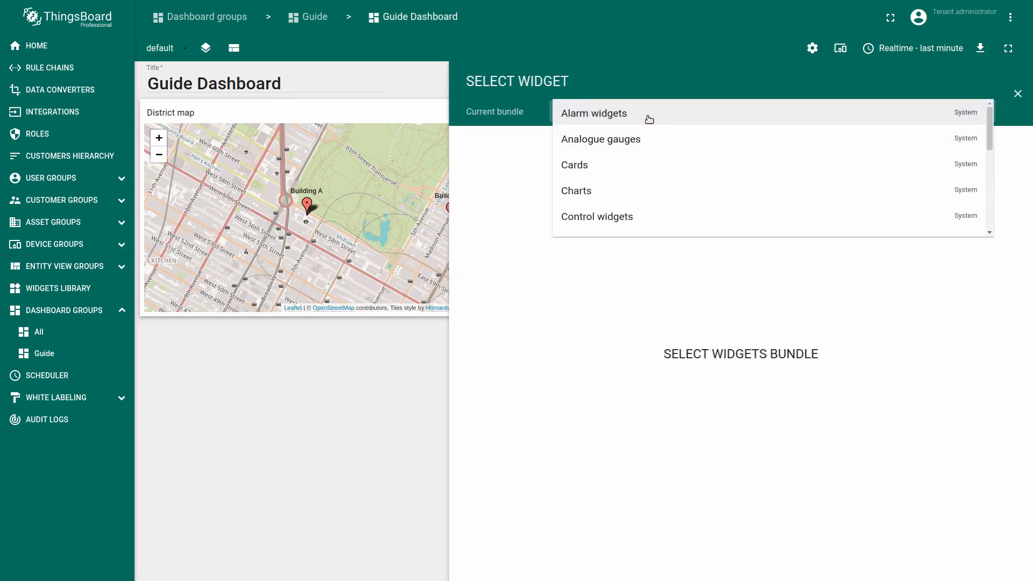
left_click(593, 113)
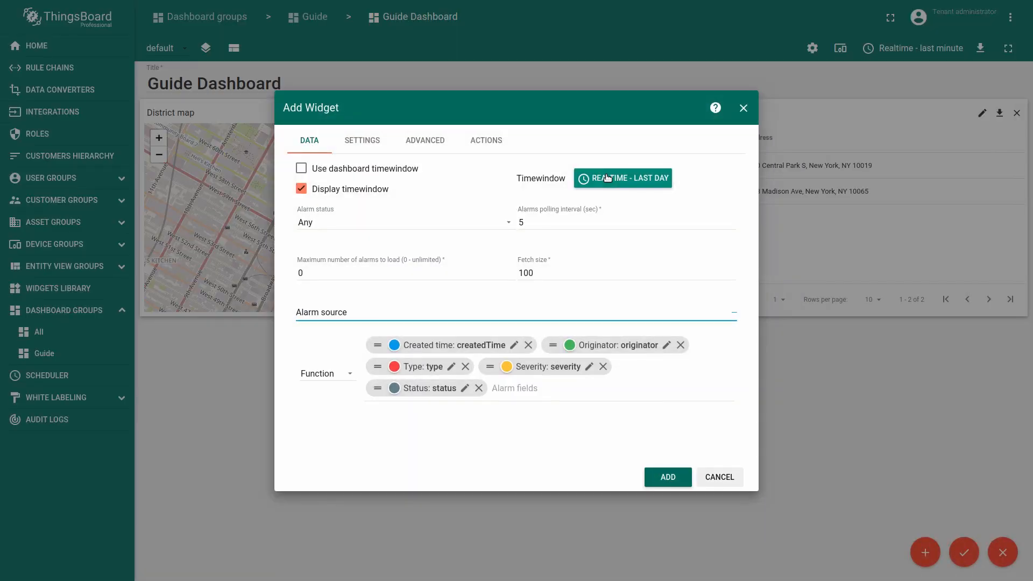
left_click(402, 222)
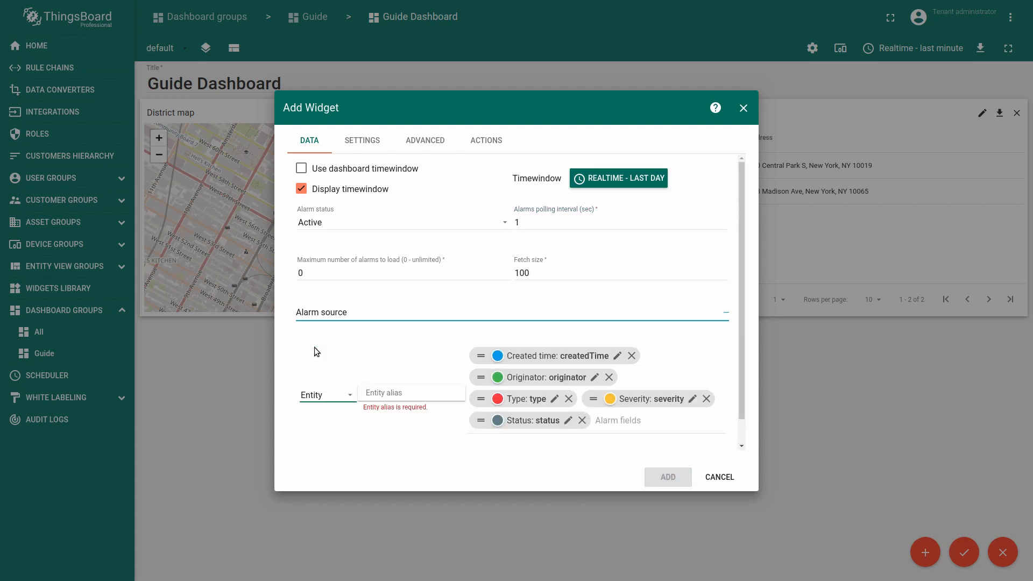
left_click(411, 392)
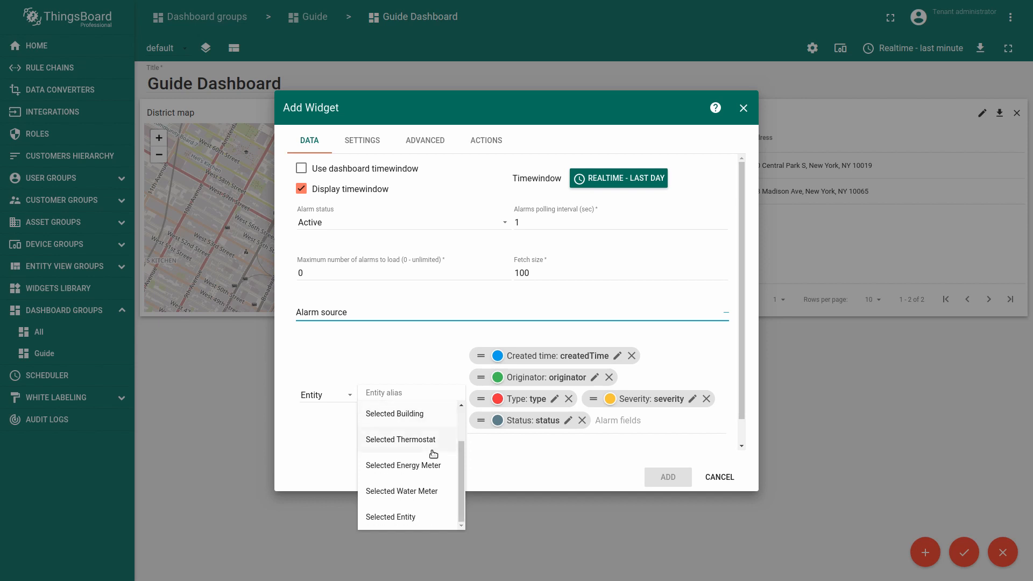
left_click(390, 517)
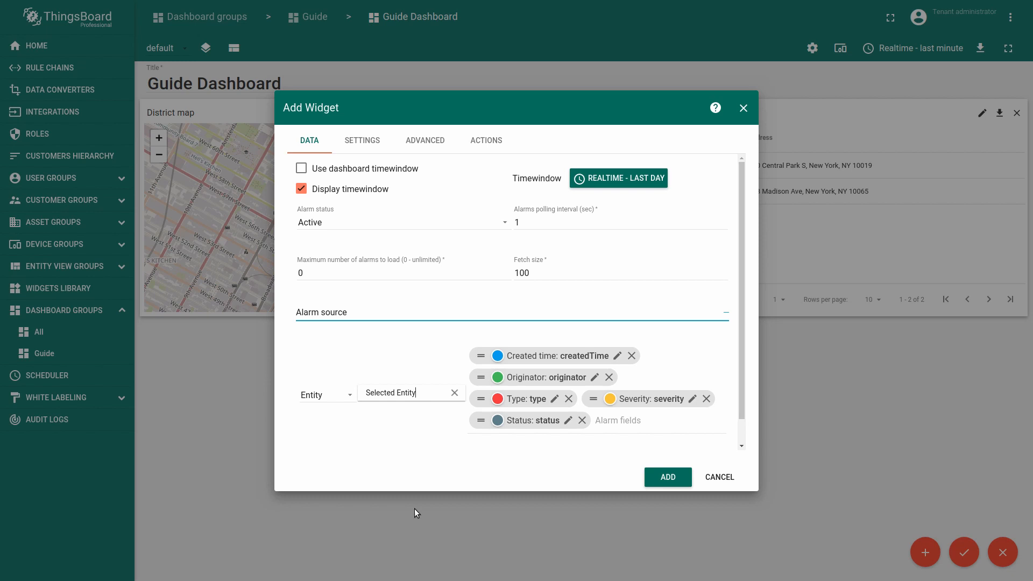
left_click(425, 140)
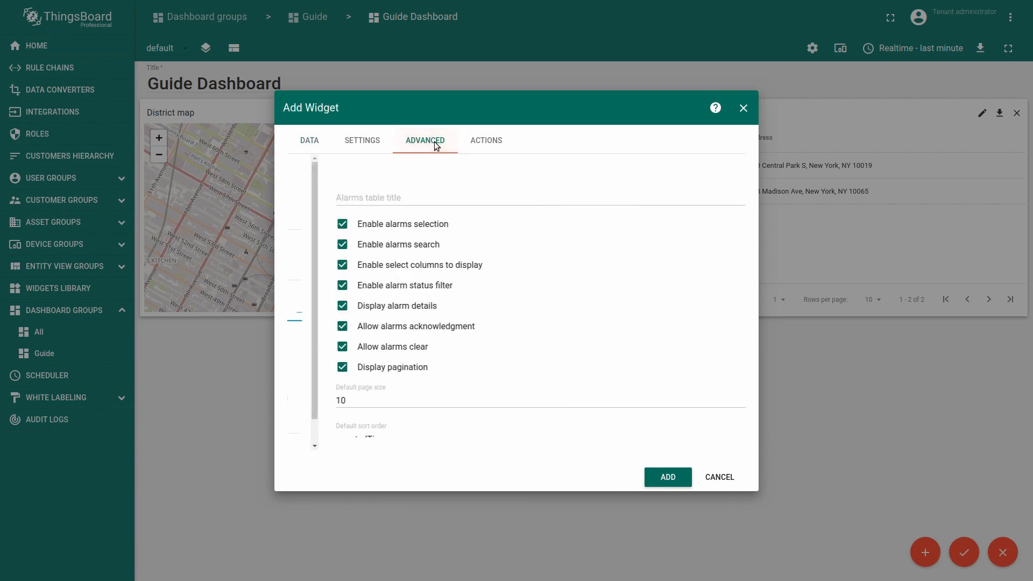
type("${entityName}: Alarms")
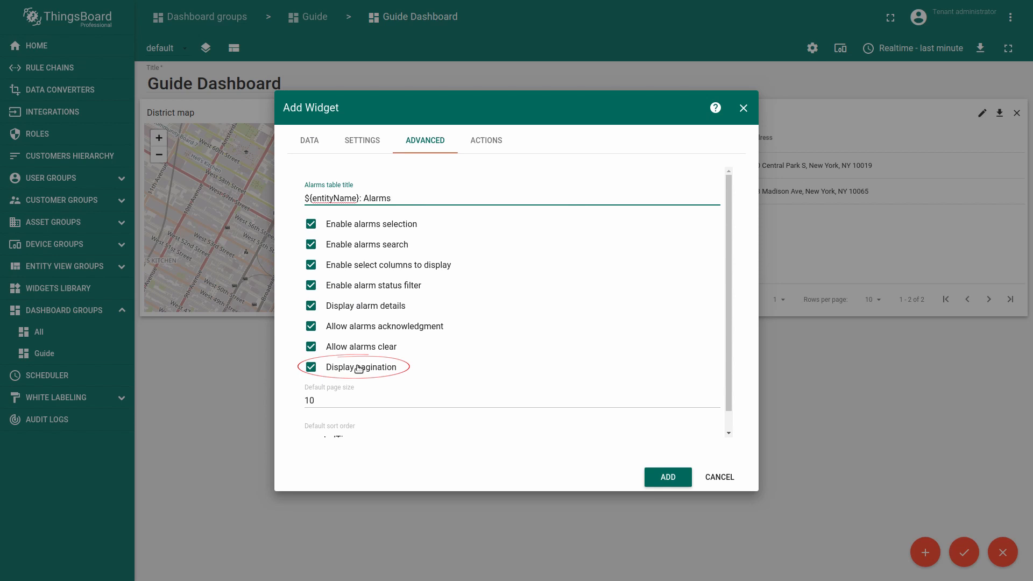
left_click(310, 367)
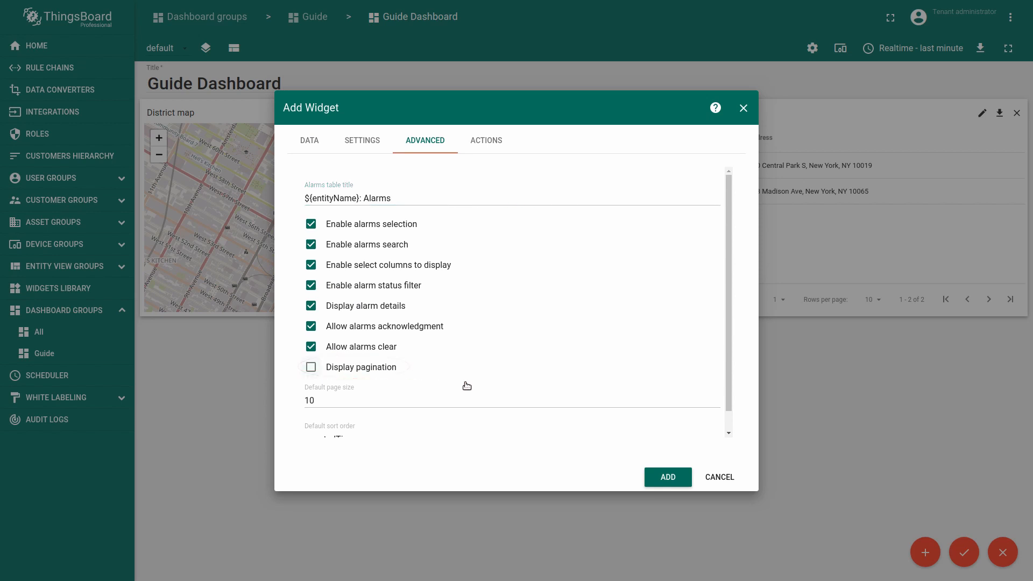
left_click(666, 477)
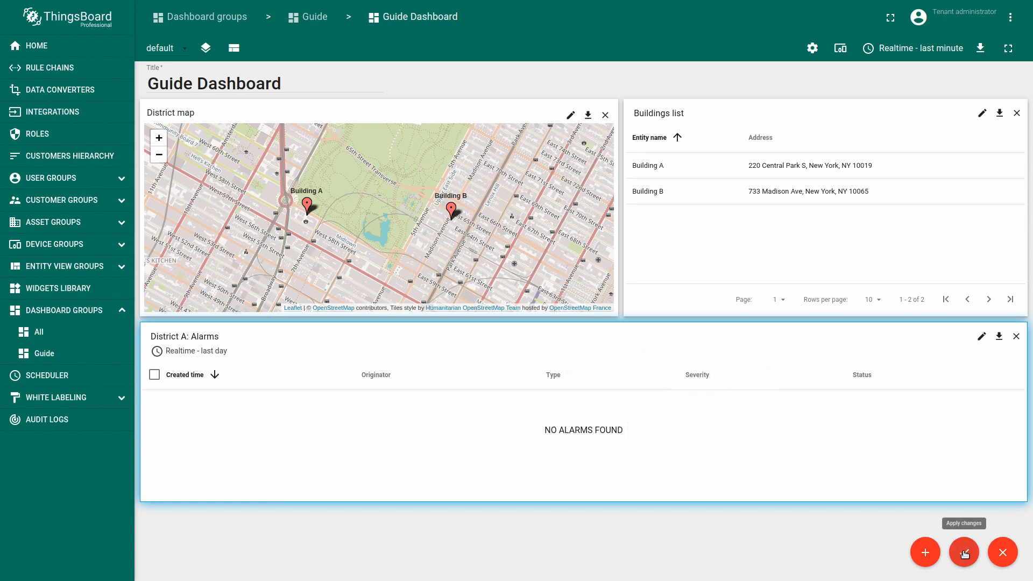
Apply edits, paste the alarms table into the building view, and source it from Selected Building.
left_click(963, 552)
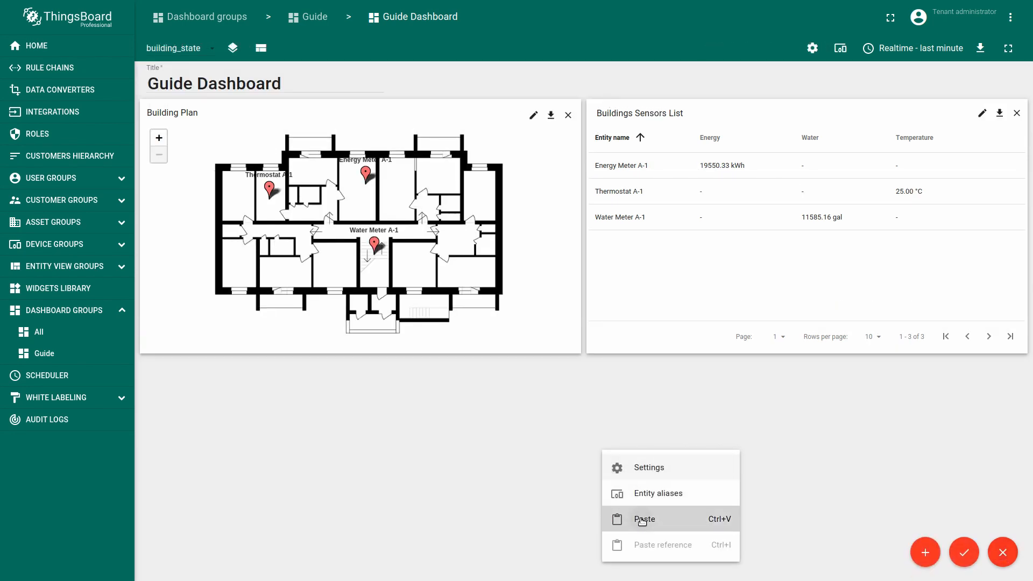
left_click(643, 519)
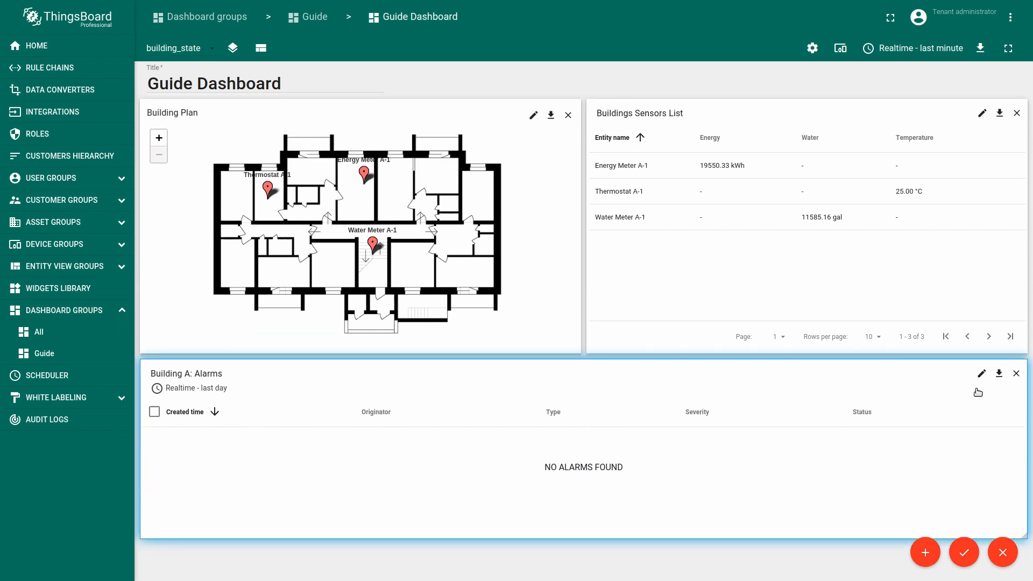
left_click(982, 374)
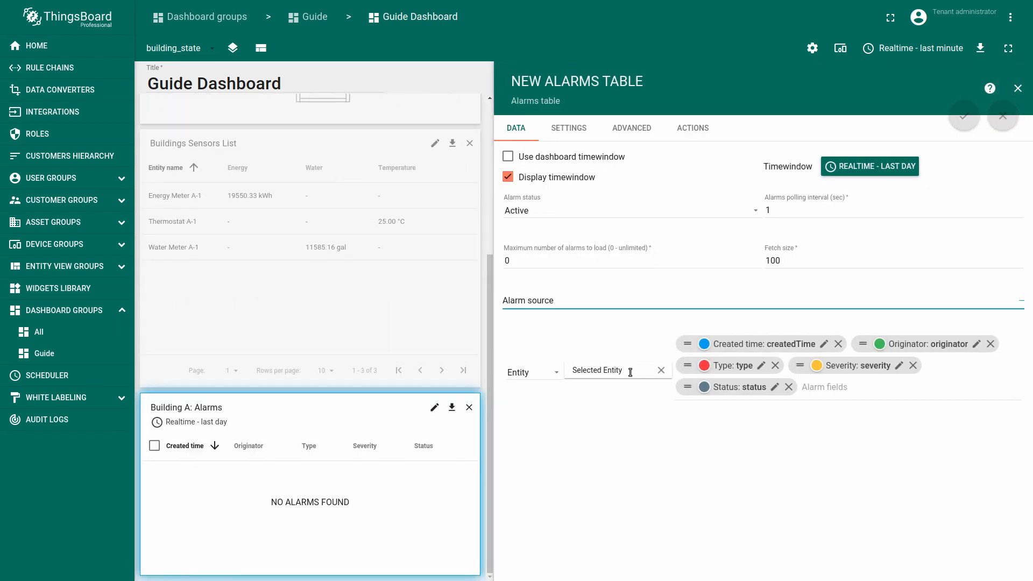
left_click(616, 370)
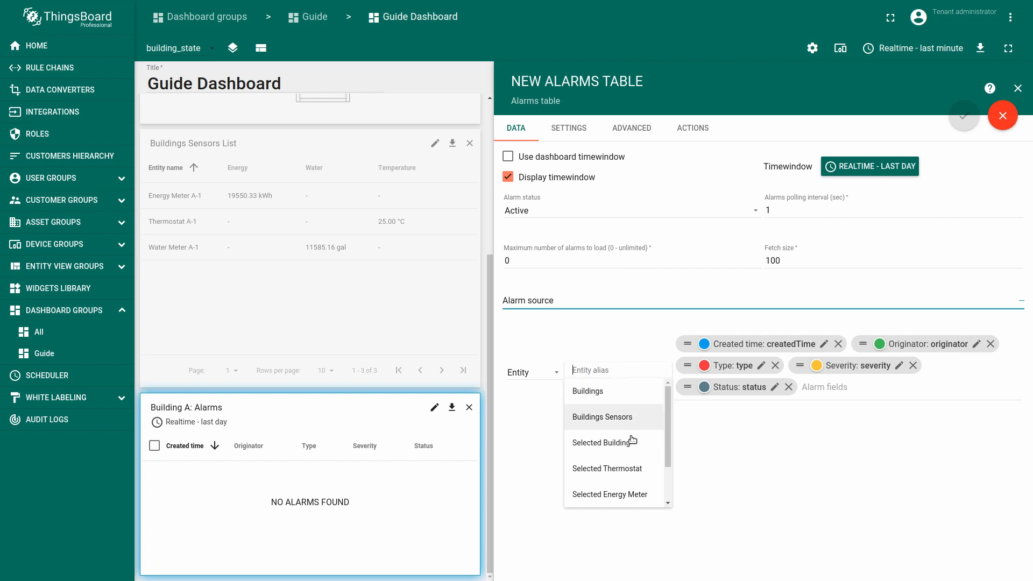
left_click(601, 442)
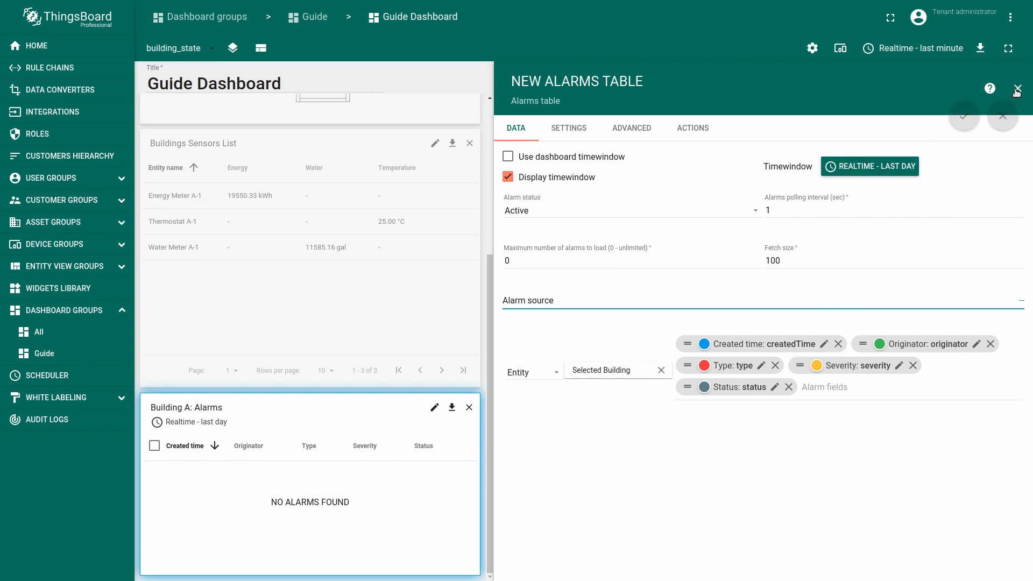
Add the pasted alarms table to Thermostat A-1's view, sourced from Selected Thermostat, and save.
left_click(1021, 88)
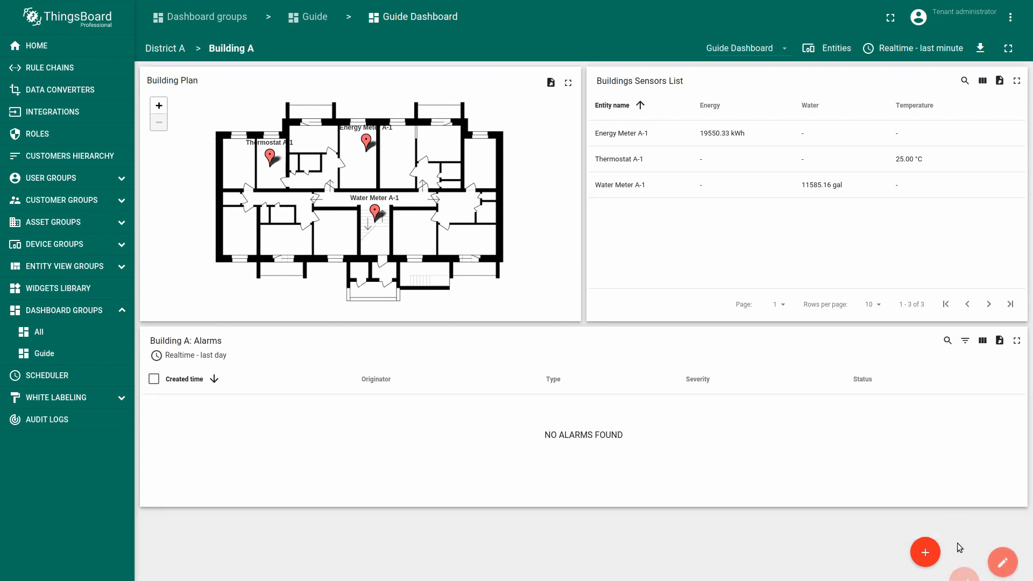
left_click(269, 156)
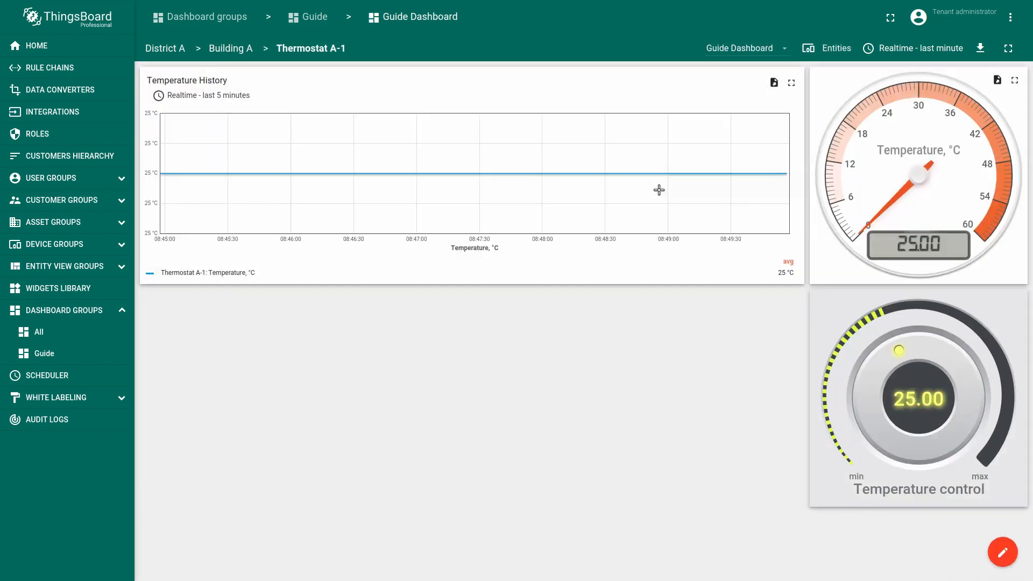
left_click(1002, 552)
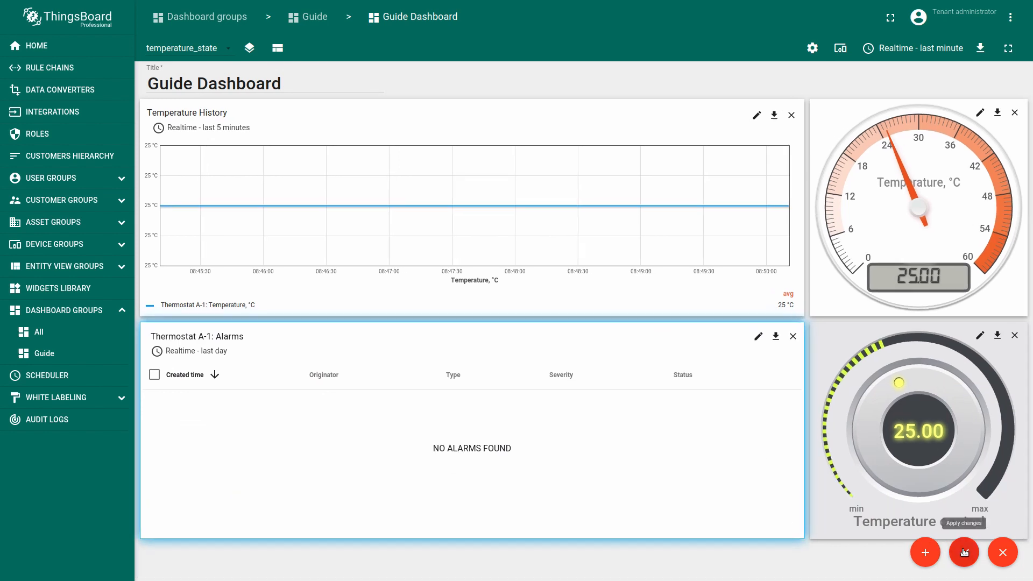
left_click(963, 552)
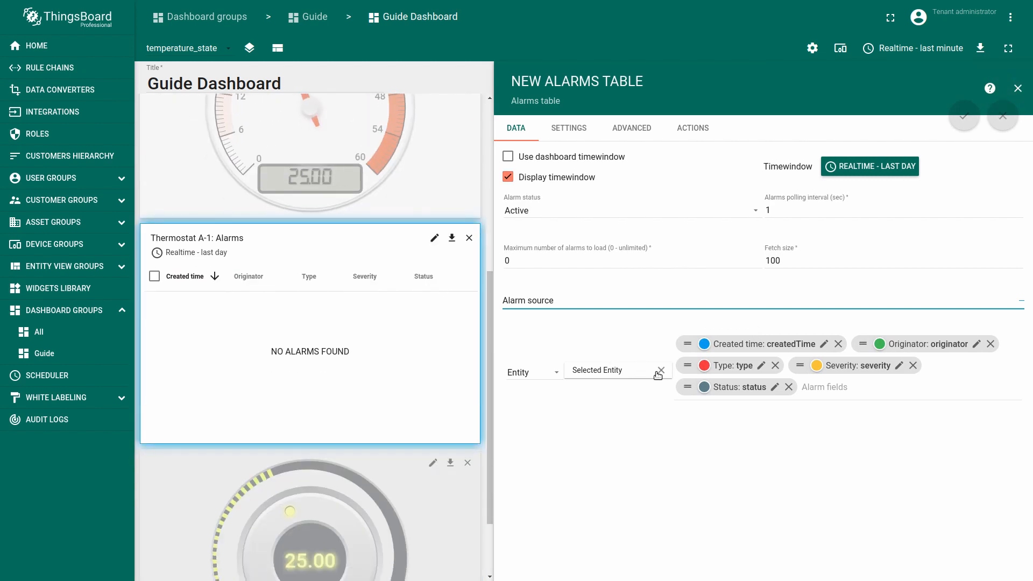
left_click(599, 370)
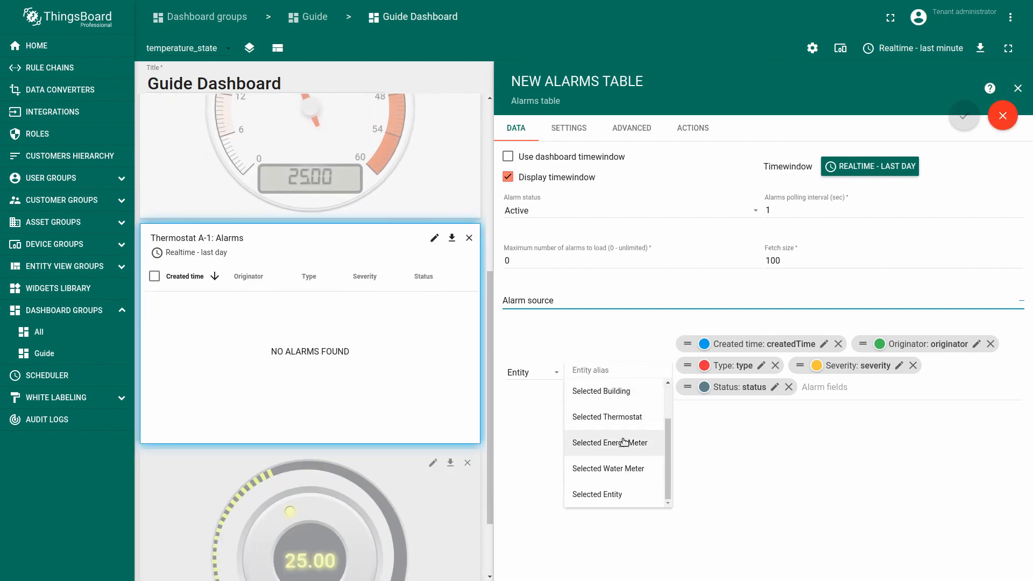
left_click(607, 416)
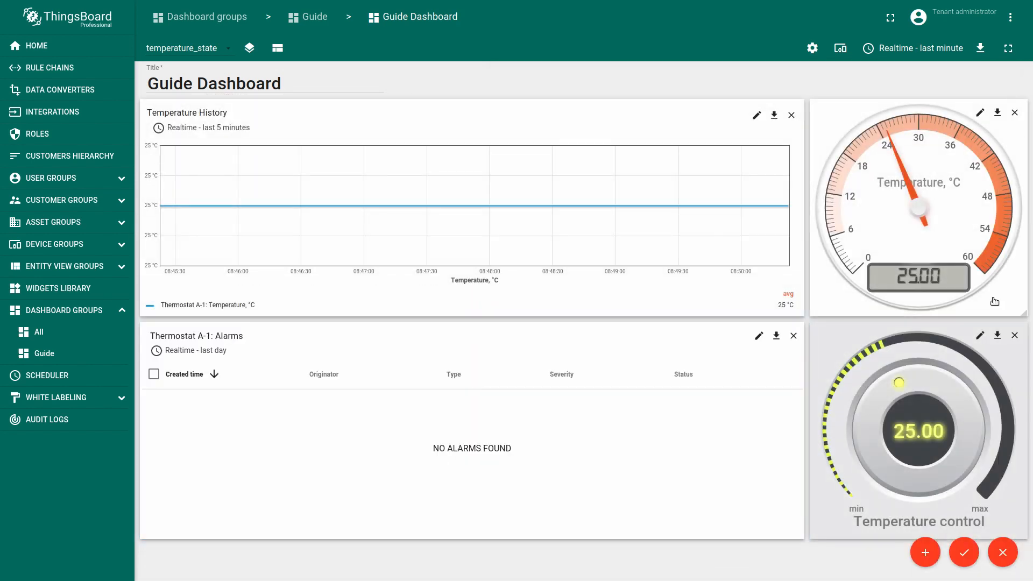
left_click(963, 553)
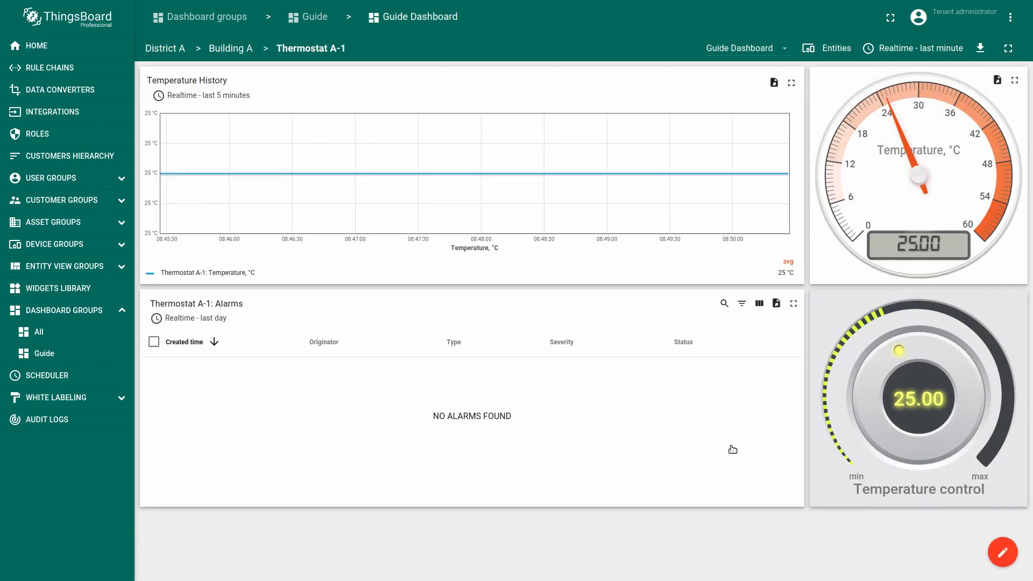
Push Thermostat A-1 above 30 °C, then drop it to about 16 °C, watching alarms update.
left_click_drag(897, 351, 923, 347)
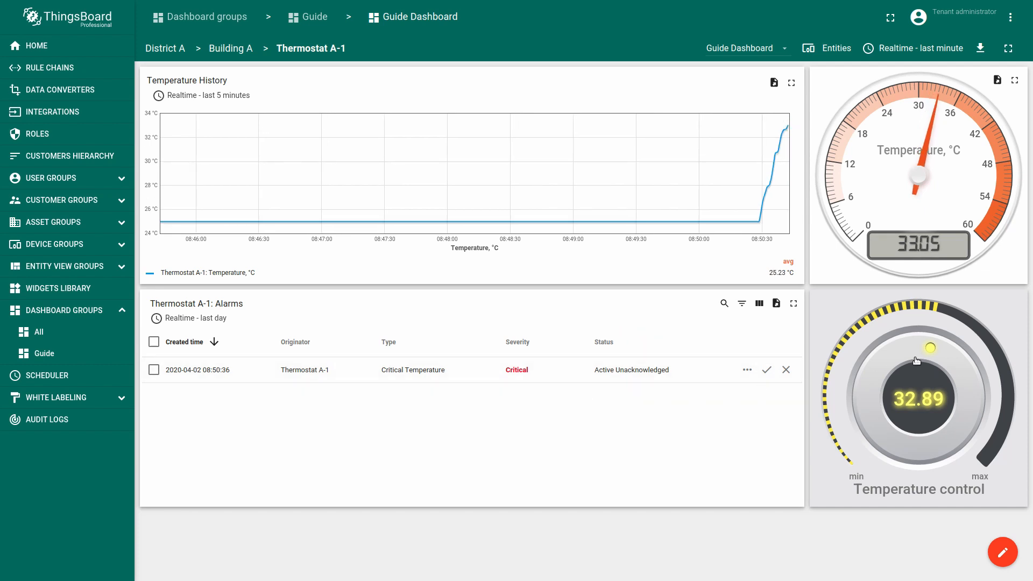
left_click_drag(930, 348, 892, 358)
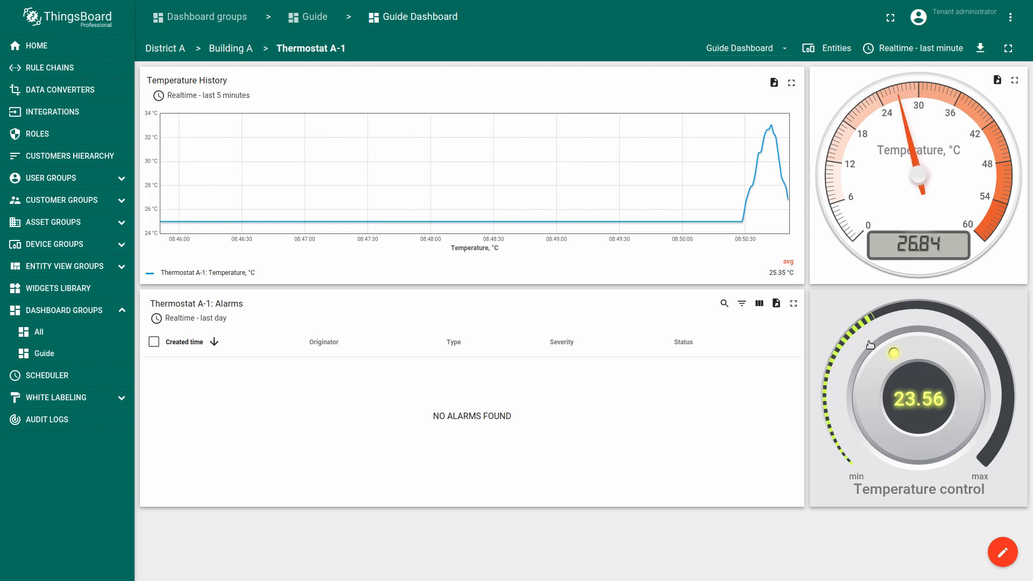
left_click_drag(895, 354, 875, 375)
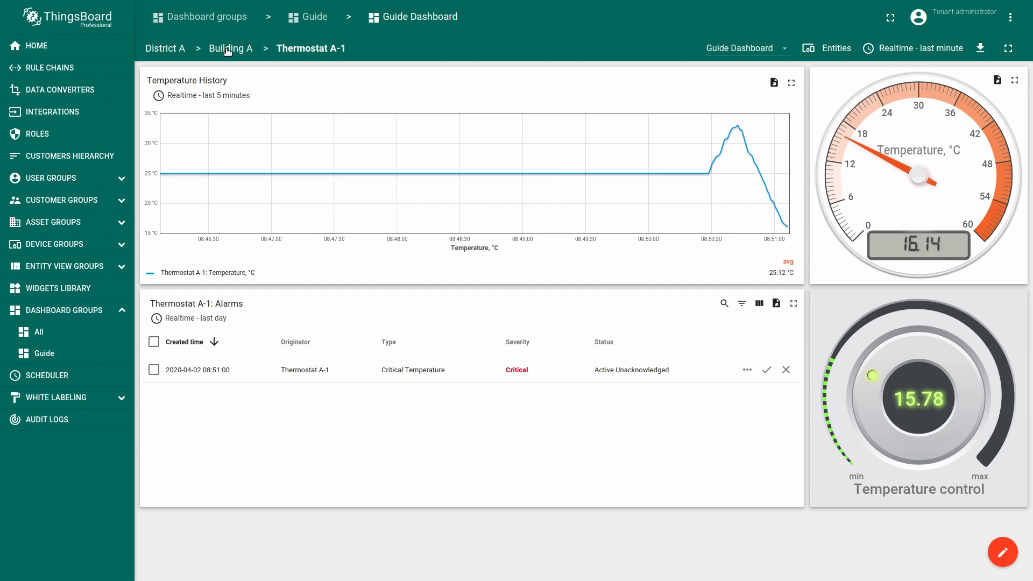
Navigate back through Building A to the District A overview.
left_click(230, 48)
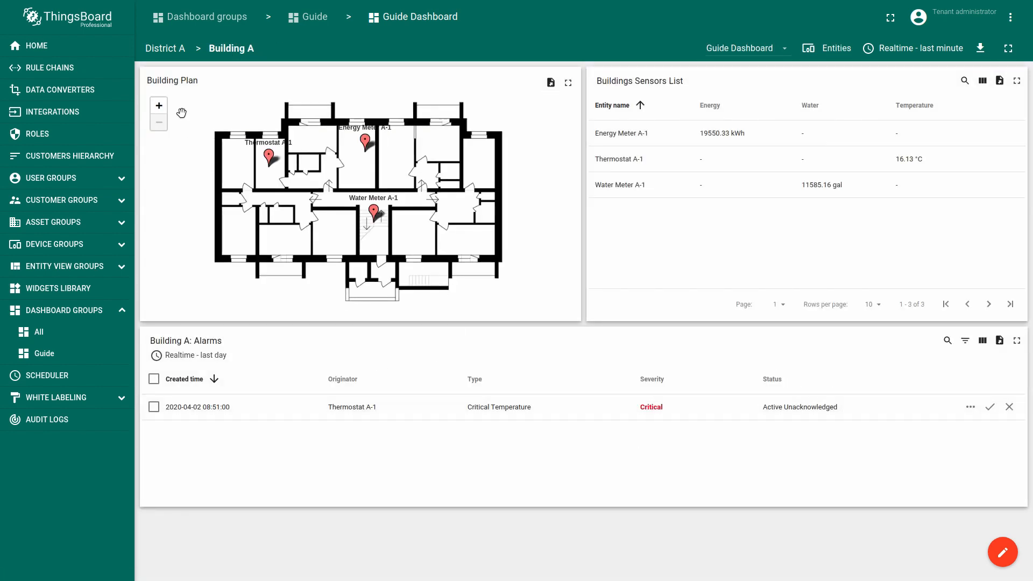
left_click(164, 48)
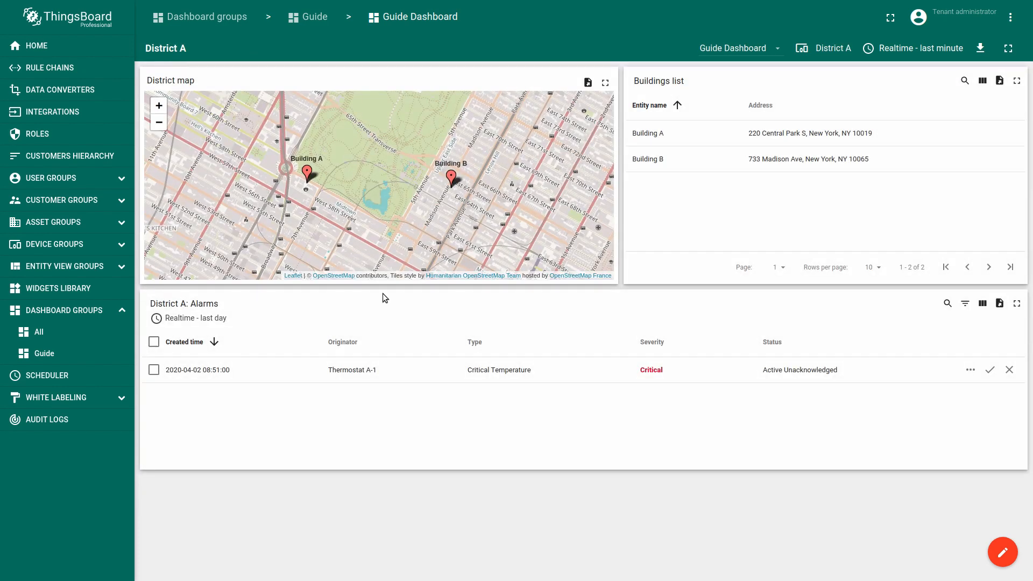
mouse_move(849, 331)
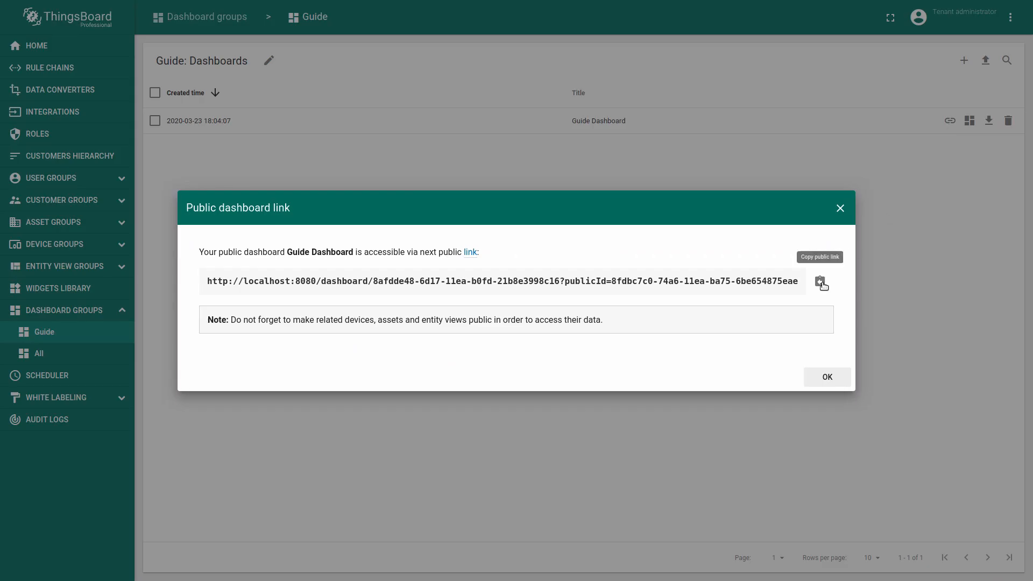
Open the public dashboard link in a new tab and drill down from District A.
left_click(827, 377)
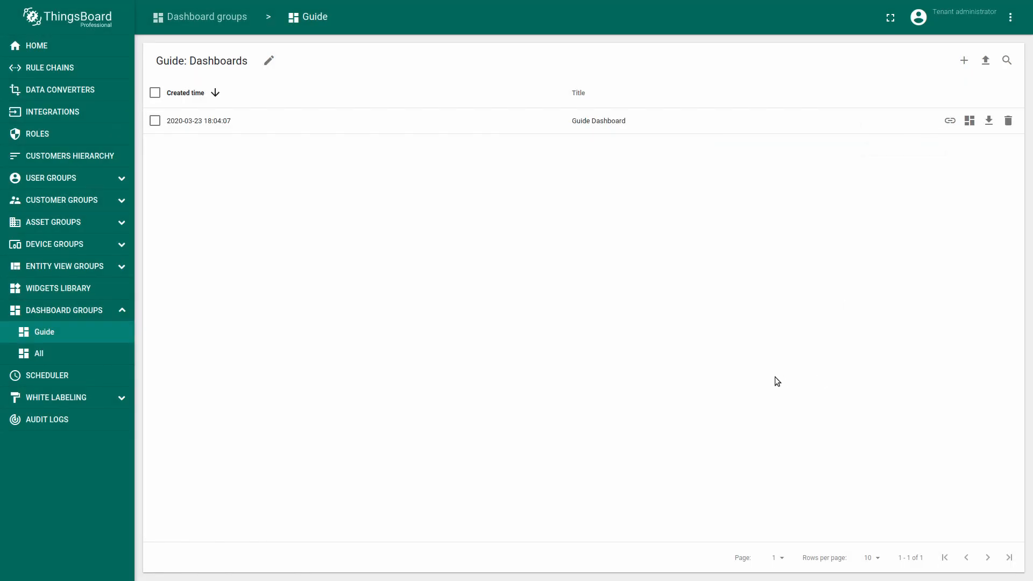
left_click(268, 8)
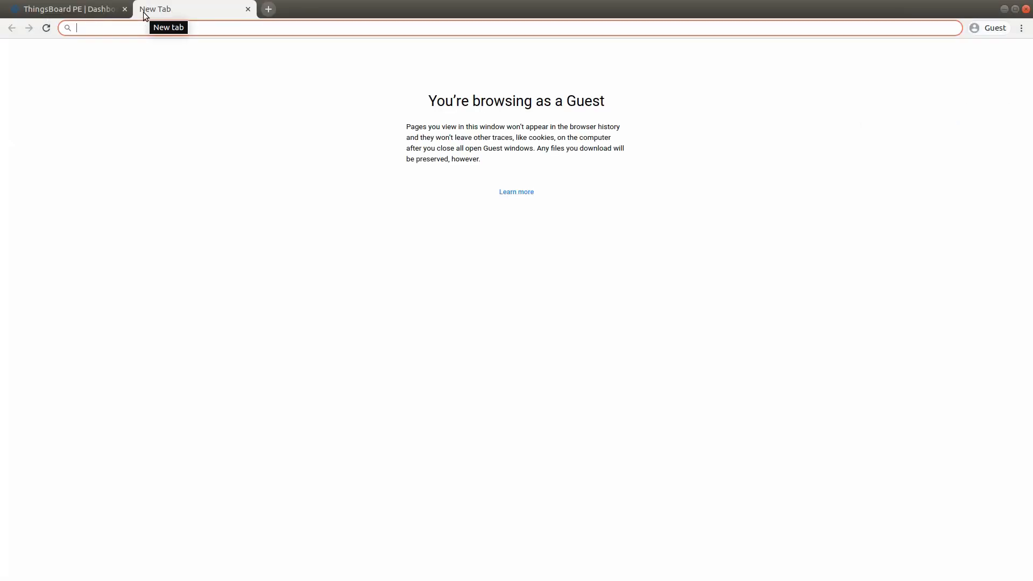
left_click(65, 9)
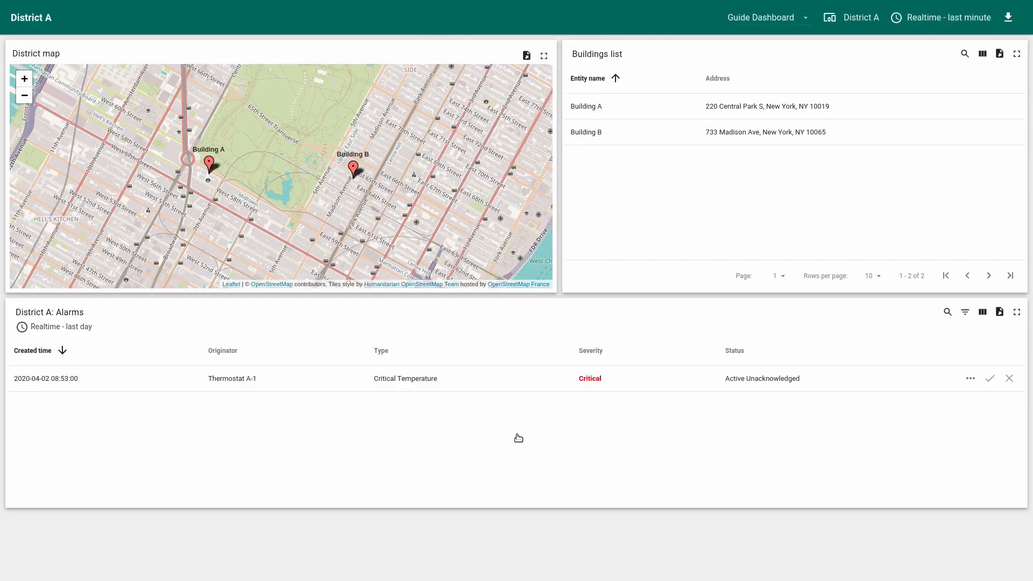
left_click(585, 106)
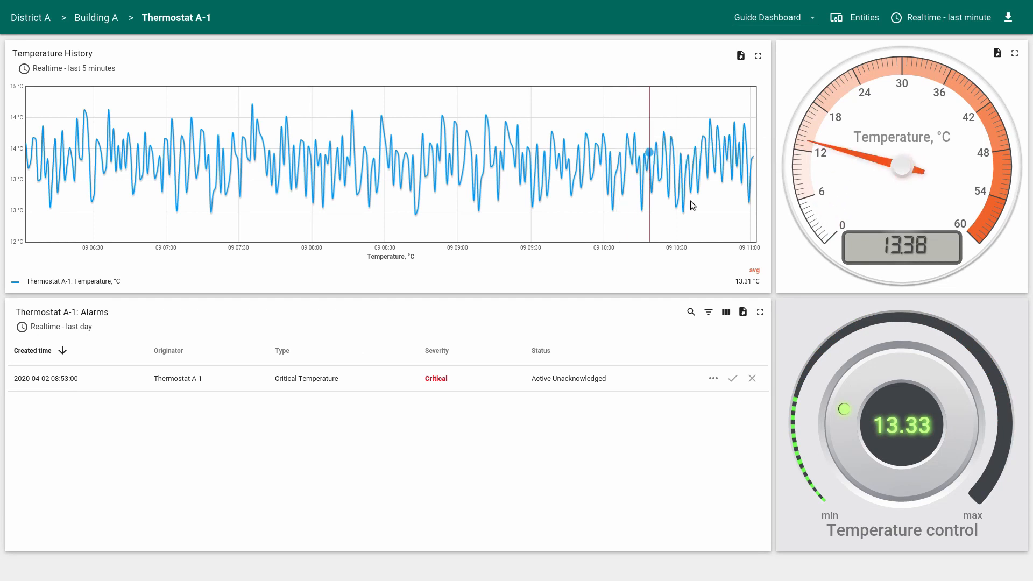
left_click_drag(844, 408, 888, 366)
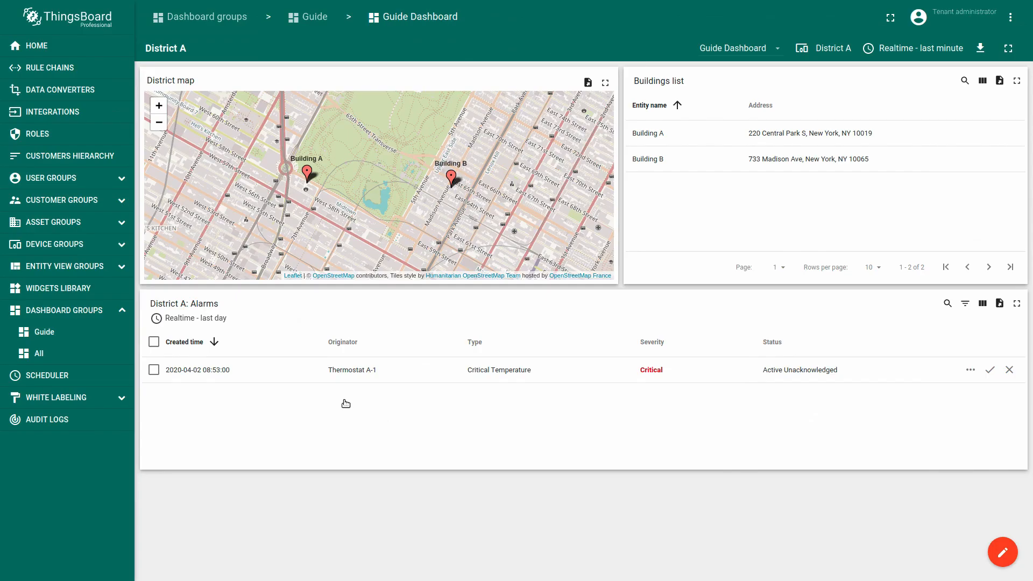
Make the Guide asset group public.
left_click(53, 222)
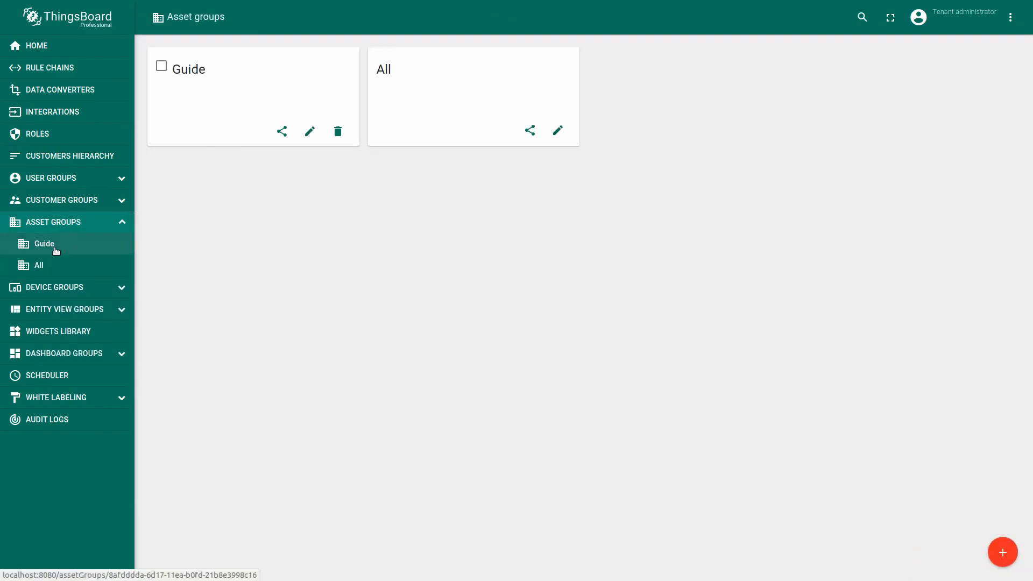
left_click(44, 243)
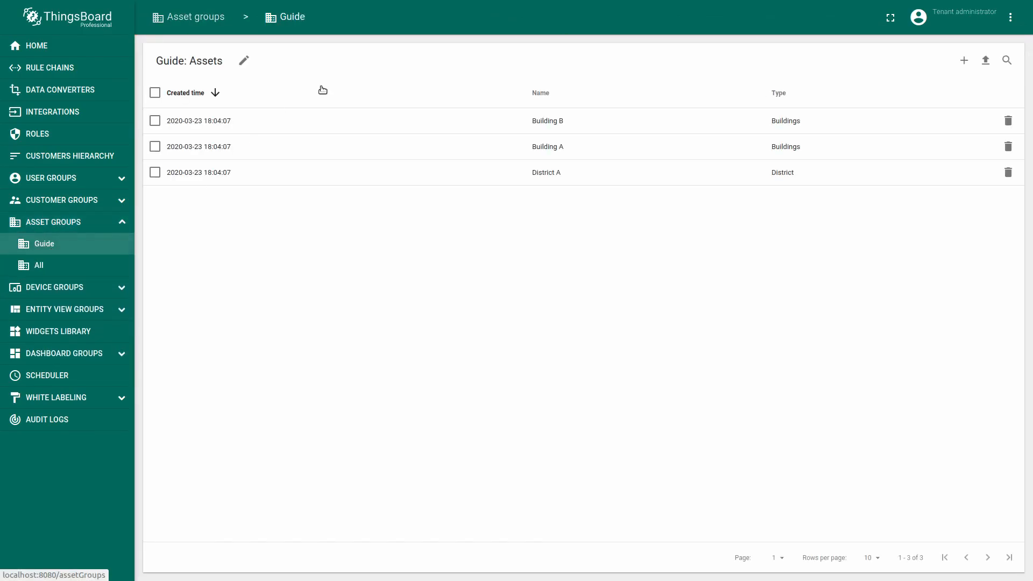
mouse_move(106, 207)
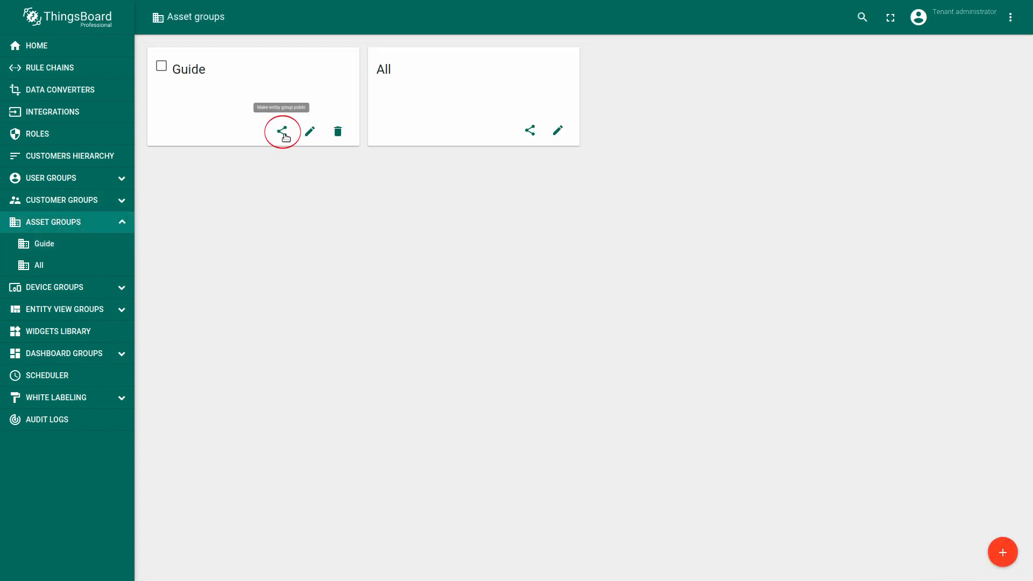
left_click(282, 130)
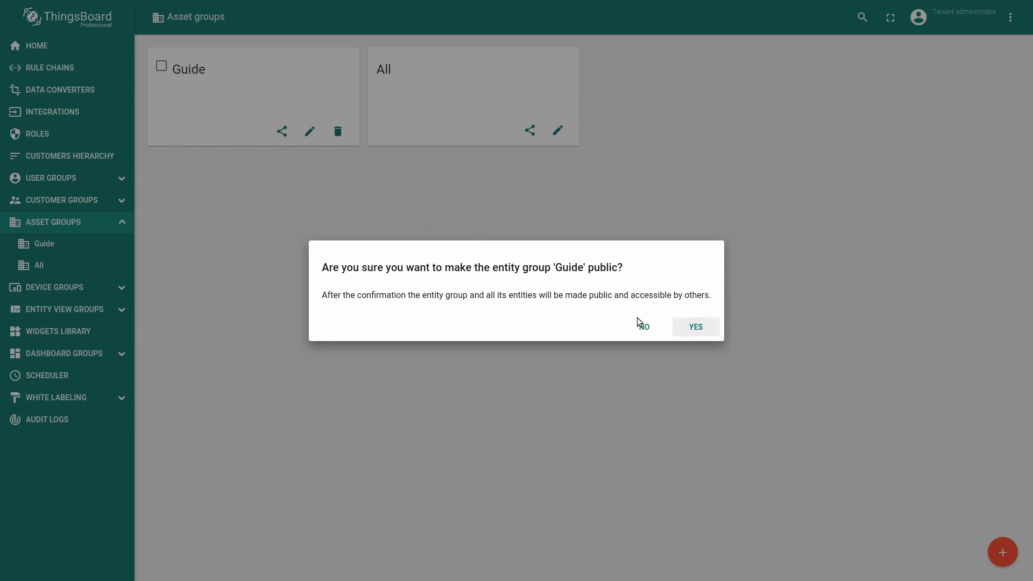
left_click(694, 326)
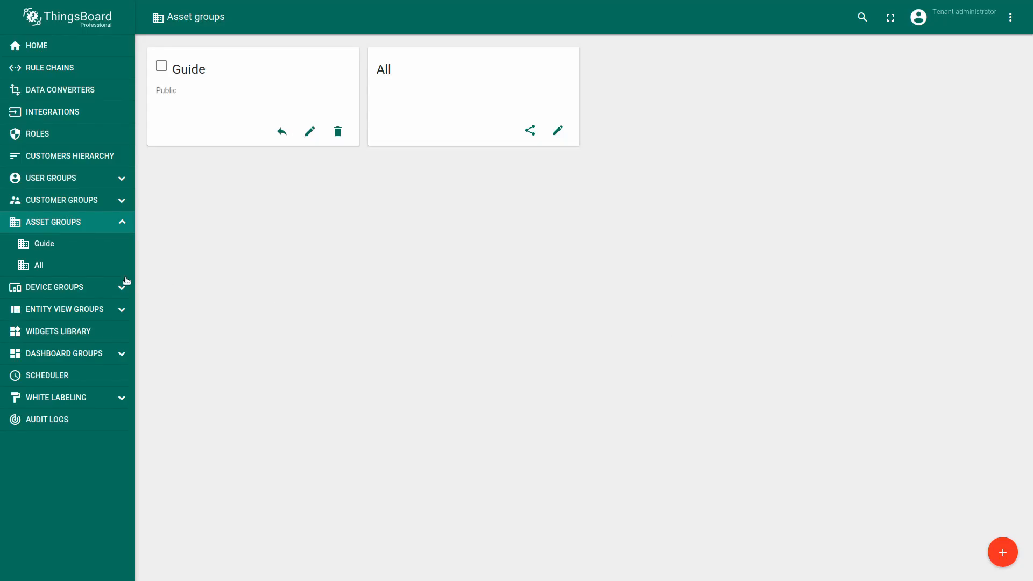
Share the Guide device group publicly and return to the device groups list.
left_click(55, 287)
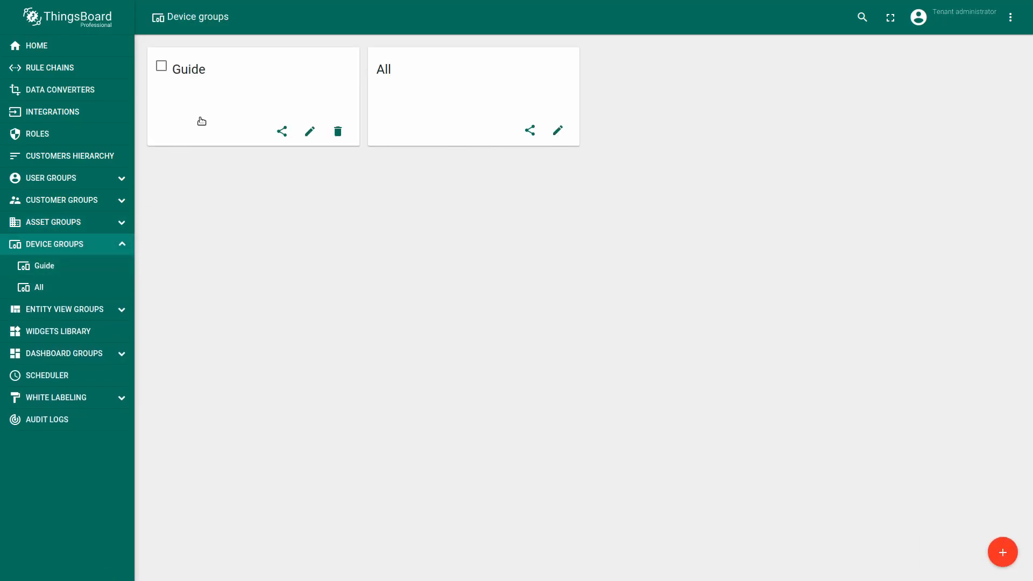
left_click(188, 68)
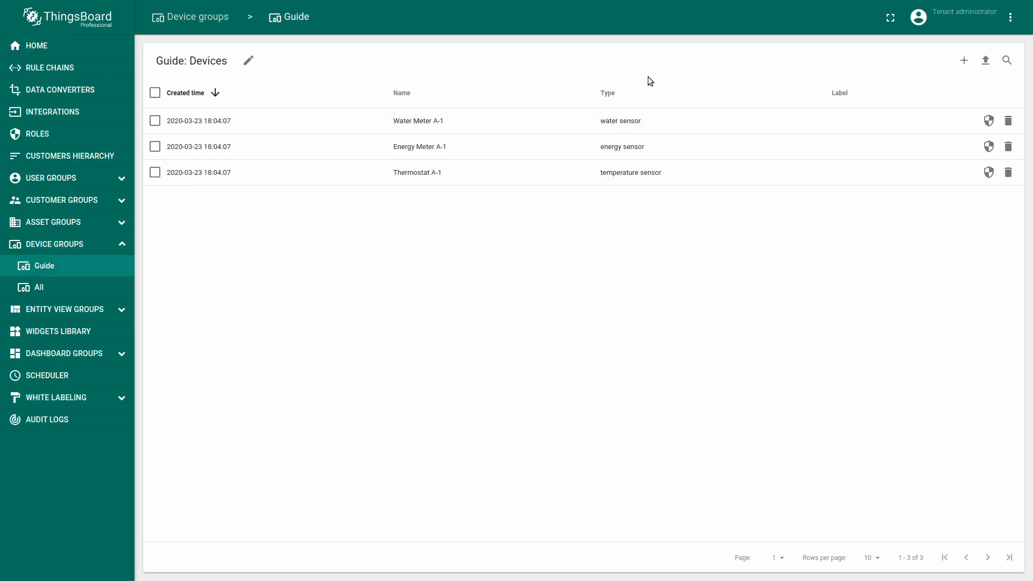
mouse_move(65, 255)
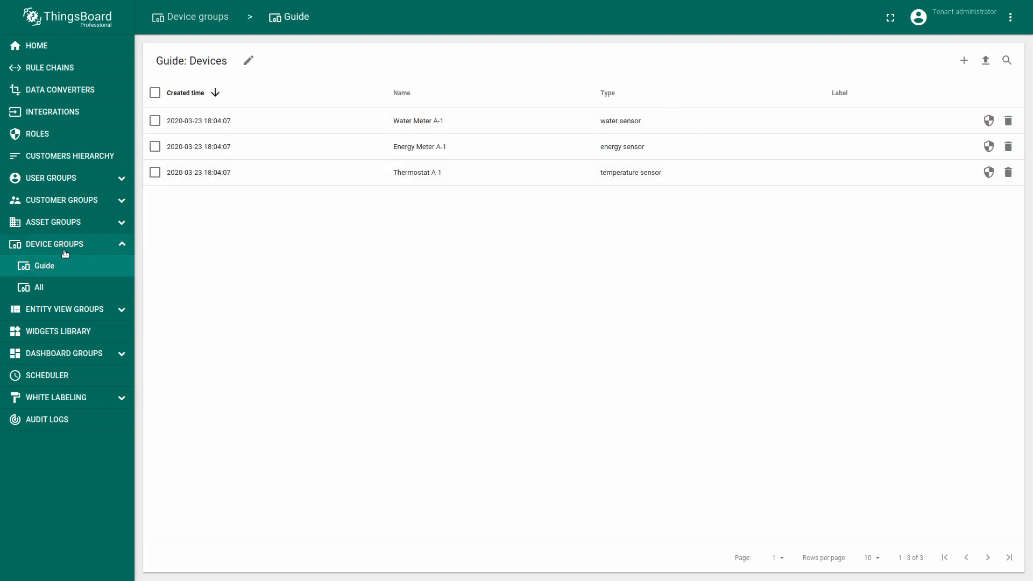
left_click(282, 130)
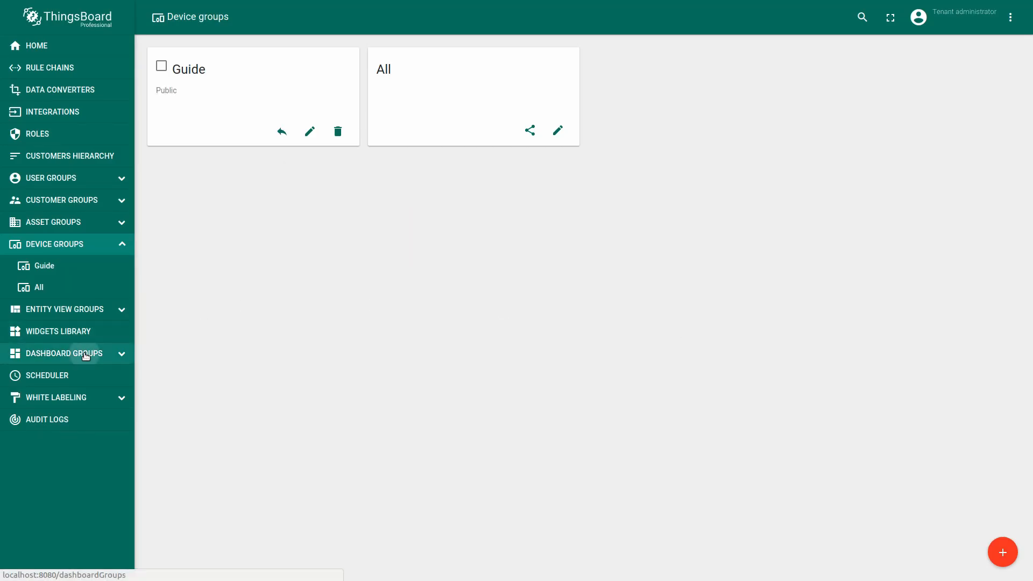
Make the Guide dashboard group public.
left_click(63, 353)
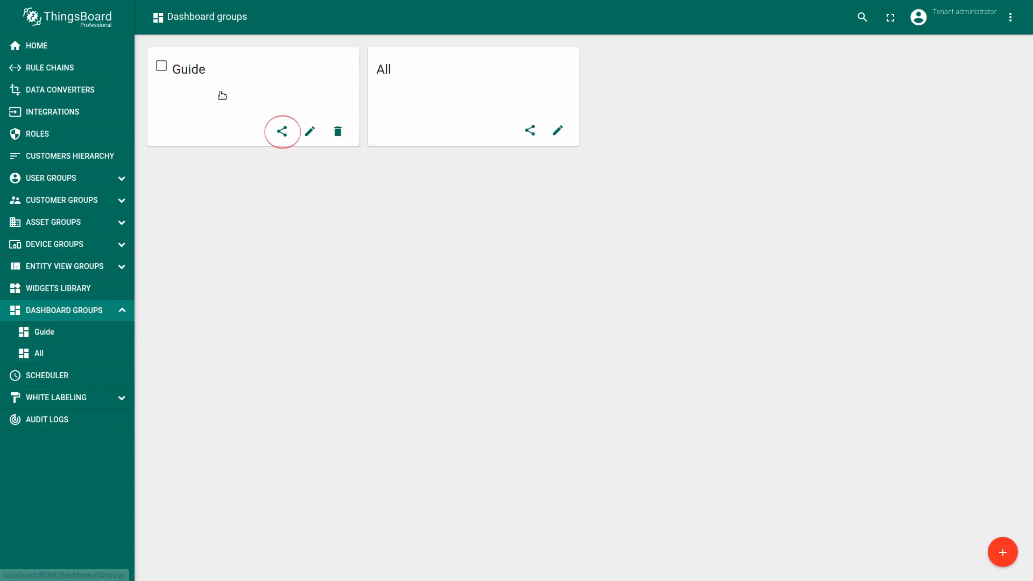
left_click(282, 131)
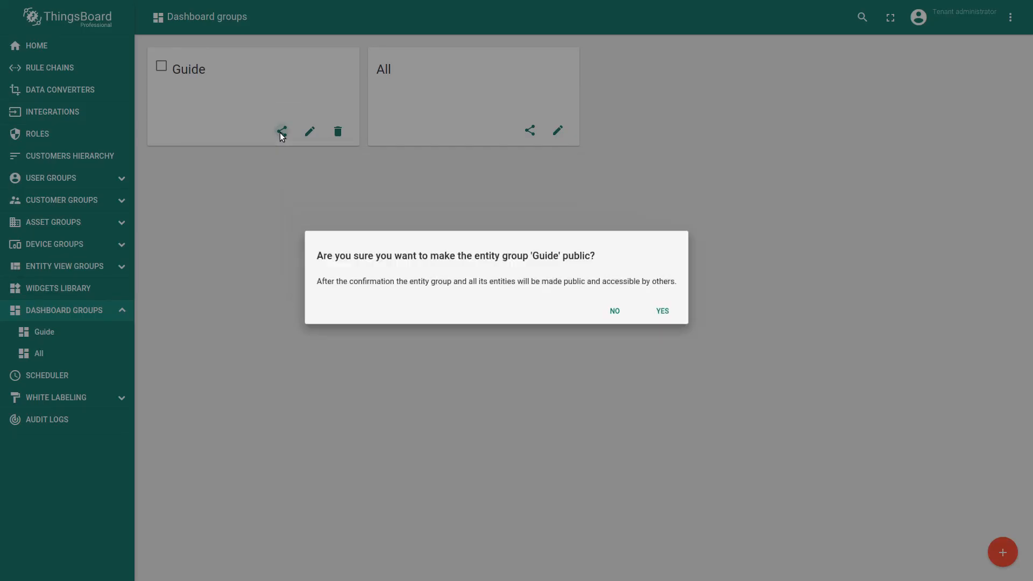
left_click(661, 311)
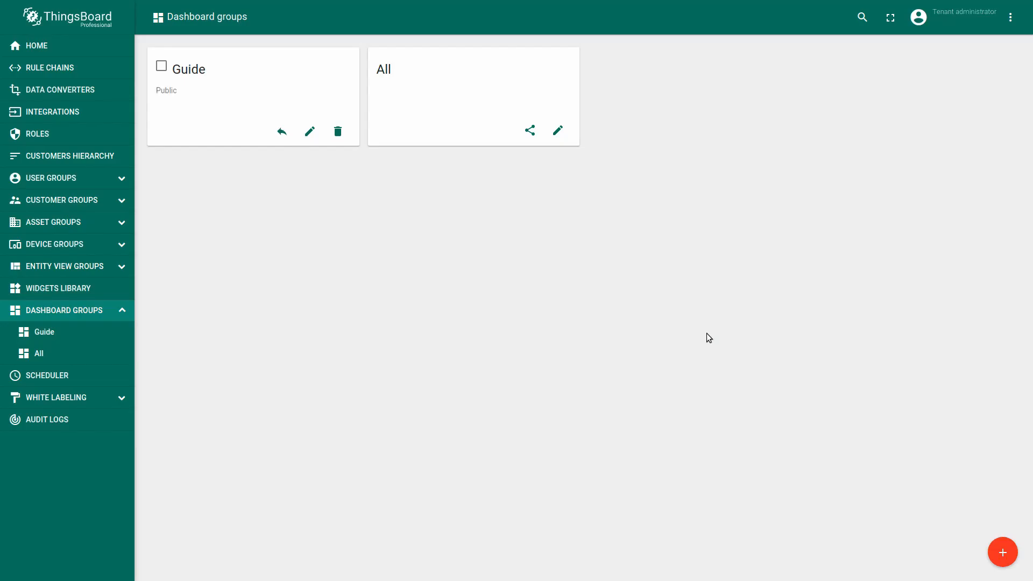
Copy the Guide Dashboard's public link to the clipboard.
left_click(189, 68)
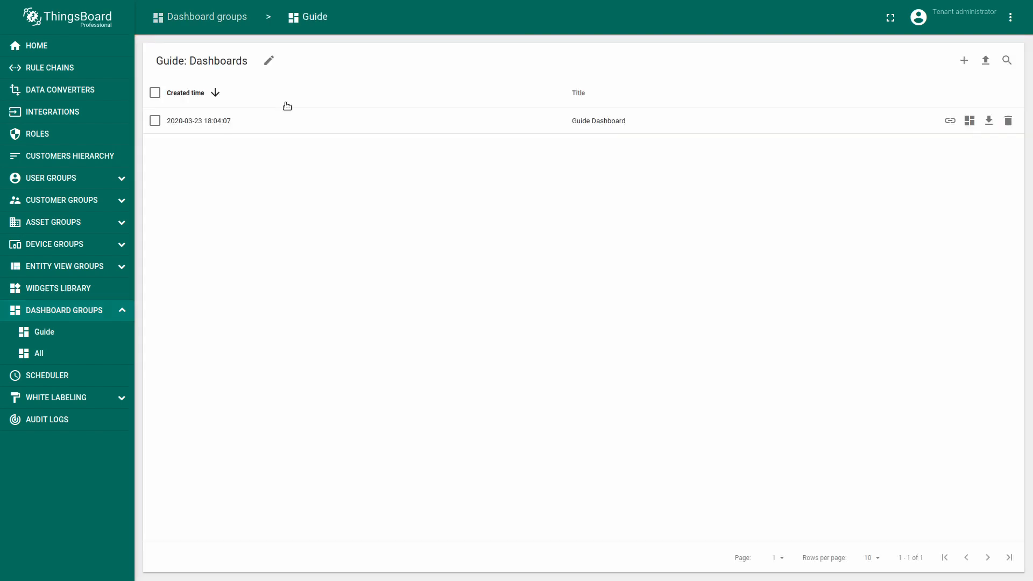
mouse_move(949, 120)
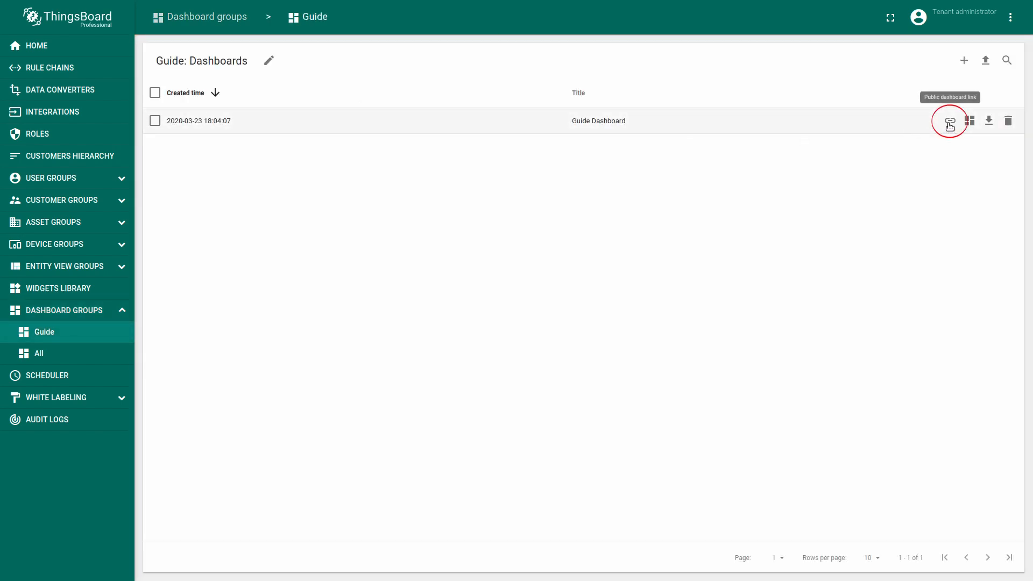
left_click(949, 120)
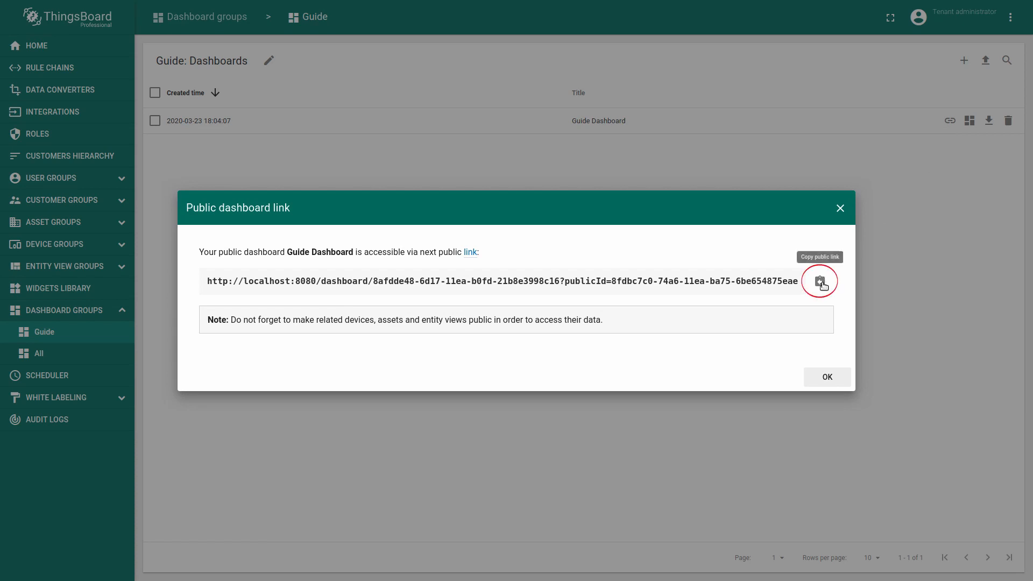
left_click(819, 281)
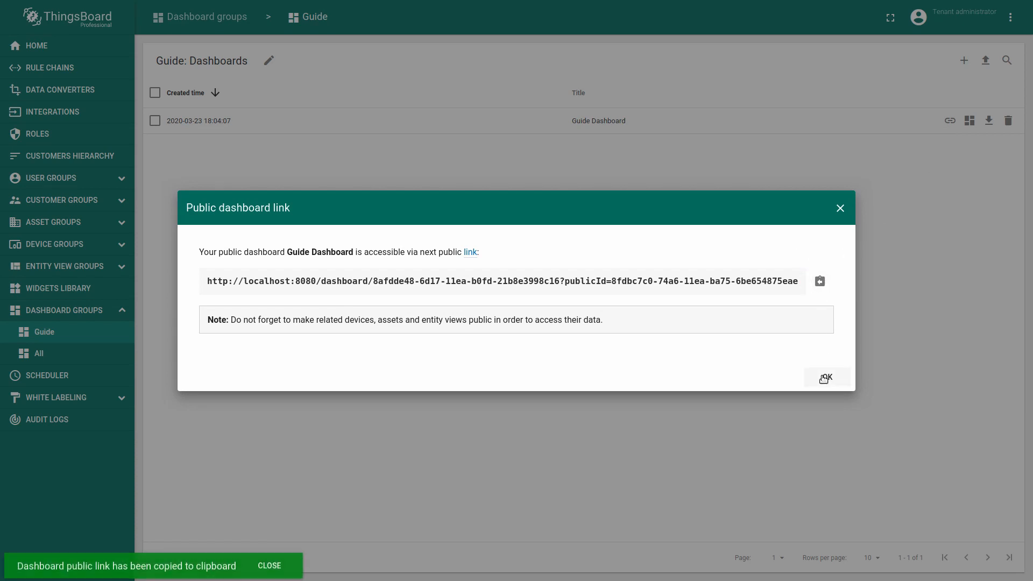
left_click(827, 377)
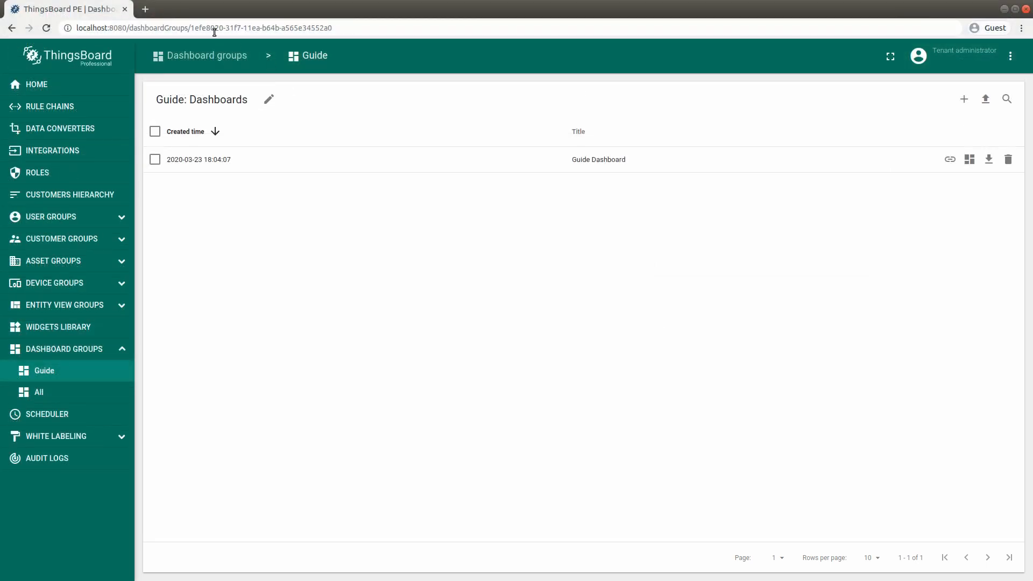
In the guest tab, drill down to Thermostat A-1 and raise its temperature to 27.33.
left_click(951, 159)
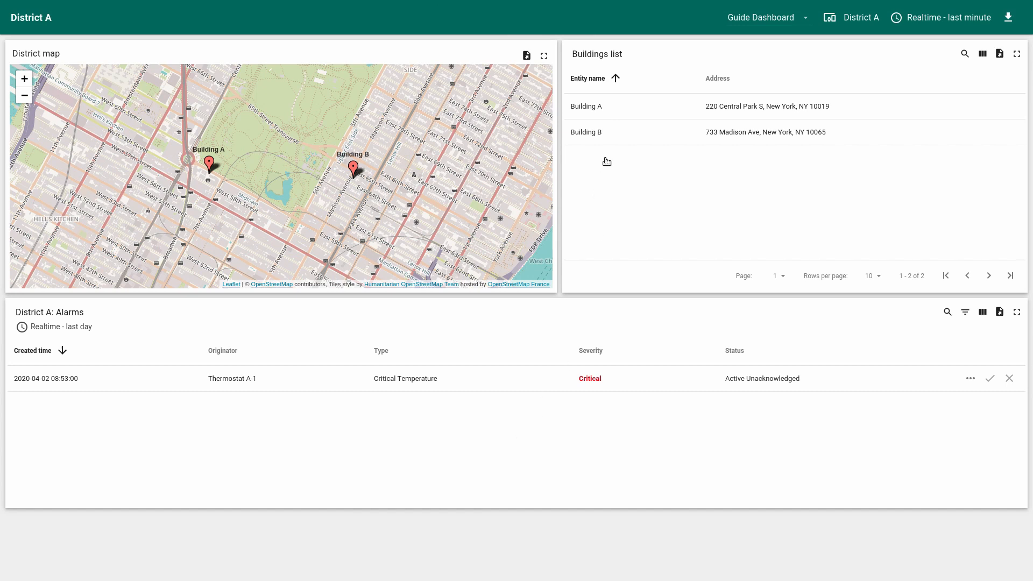
left_click(585, 106)
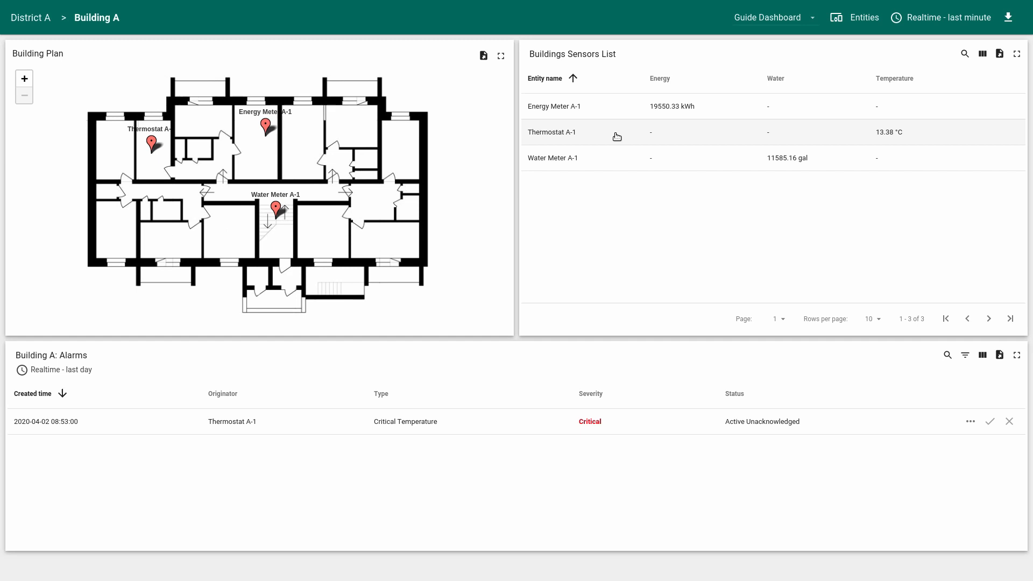
left_click(552, 132)
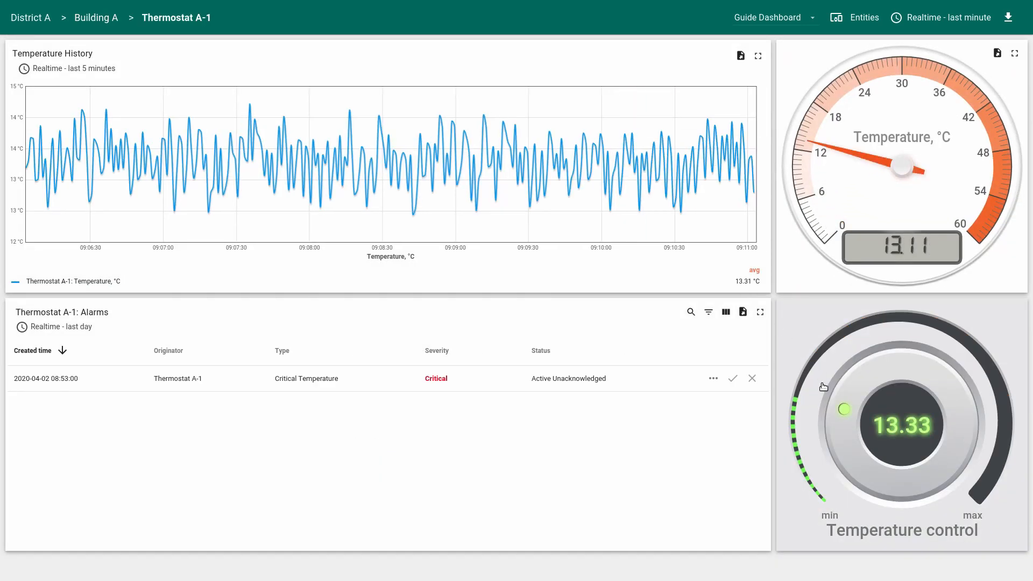
left_click_drag(844, 409, 889, 366)
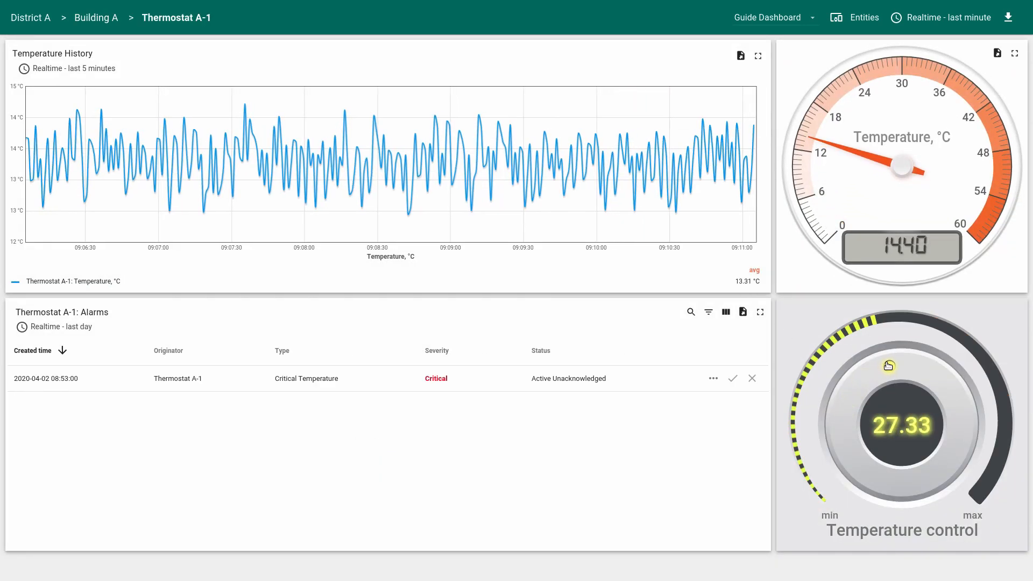